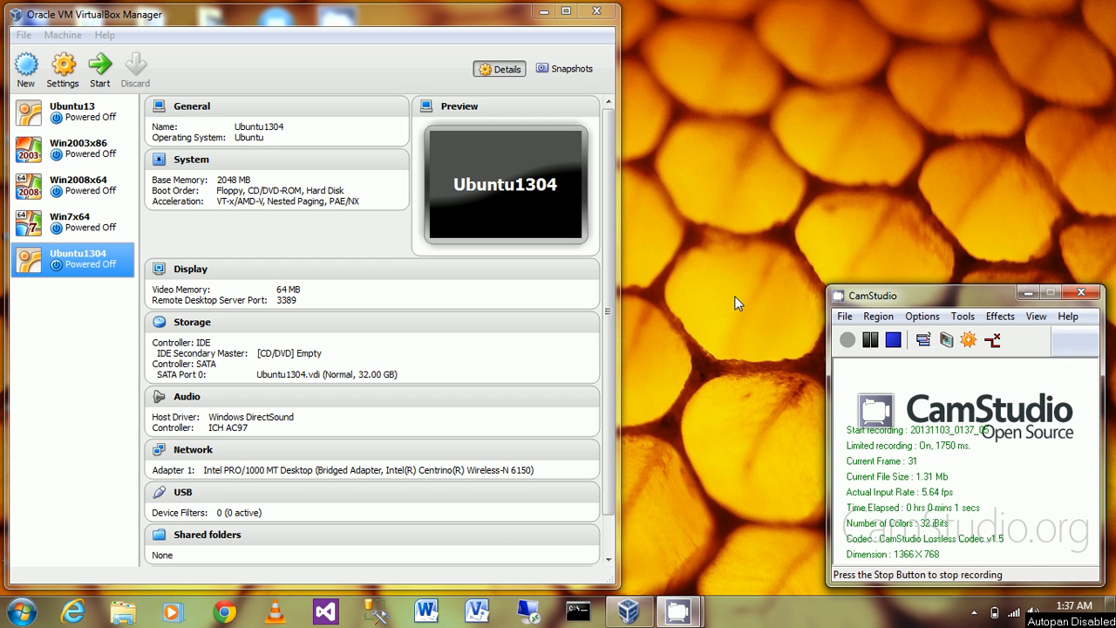
pyautogui.moveTo(141, 227)
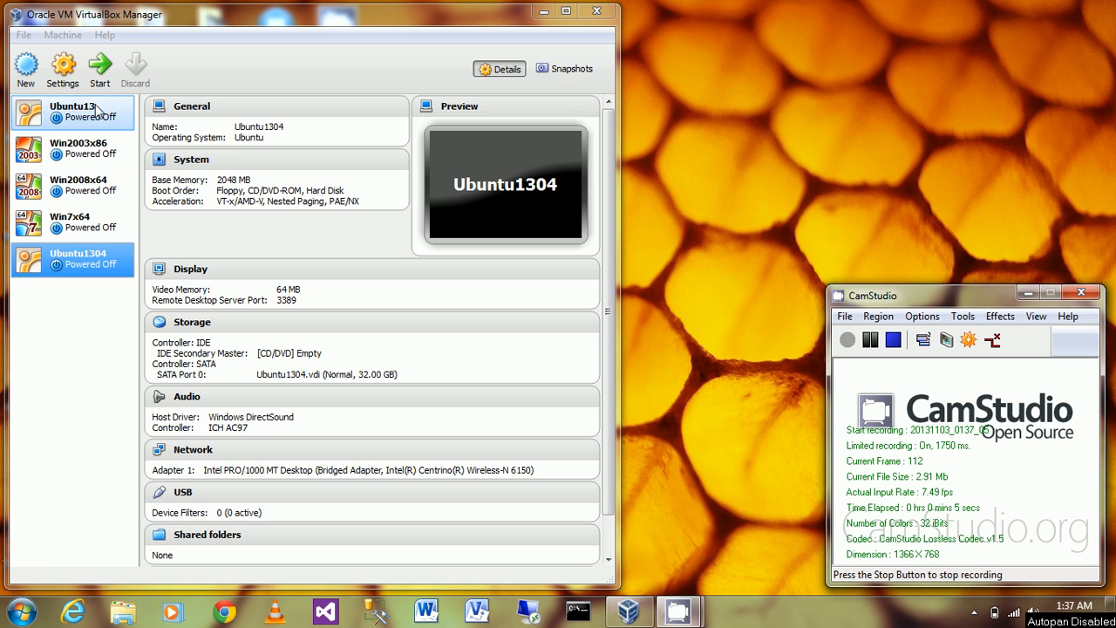
pyautogui.moveTo(63, 69)
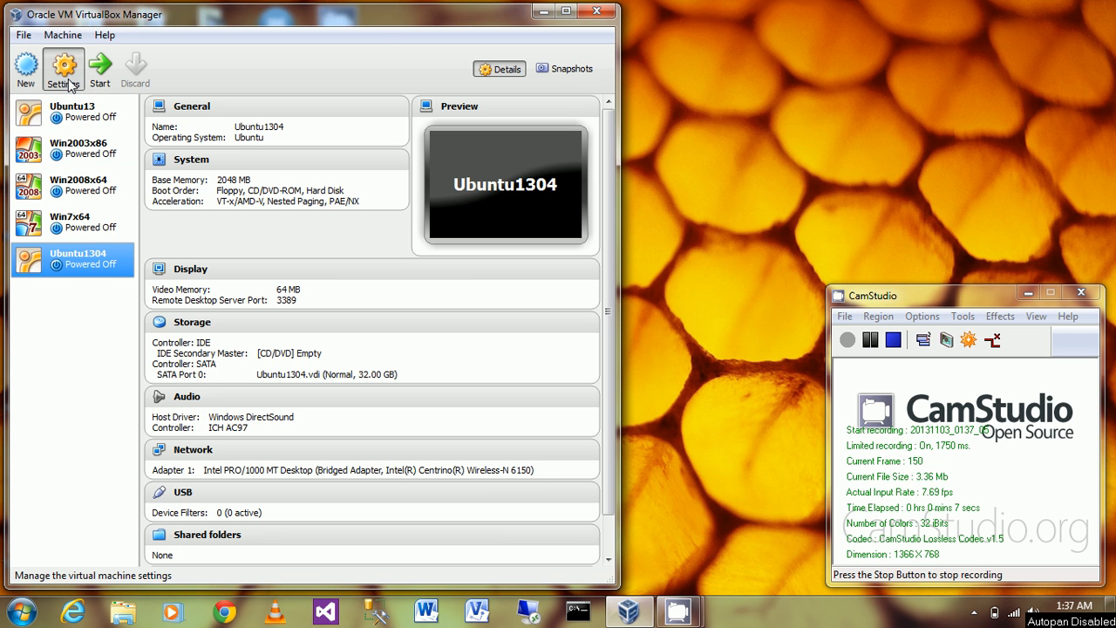
# - Open the Settings dialog for the Ubuntu1304 virtual machine
pyautogui.click(63, 69)
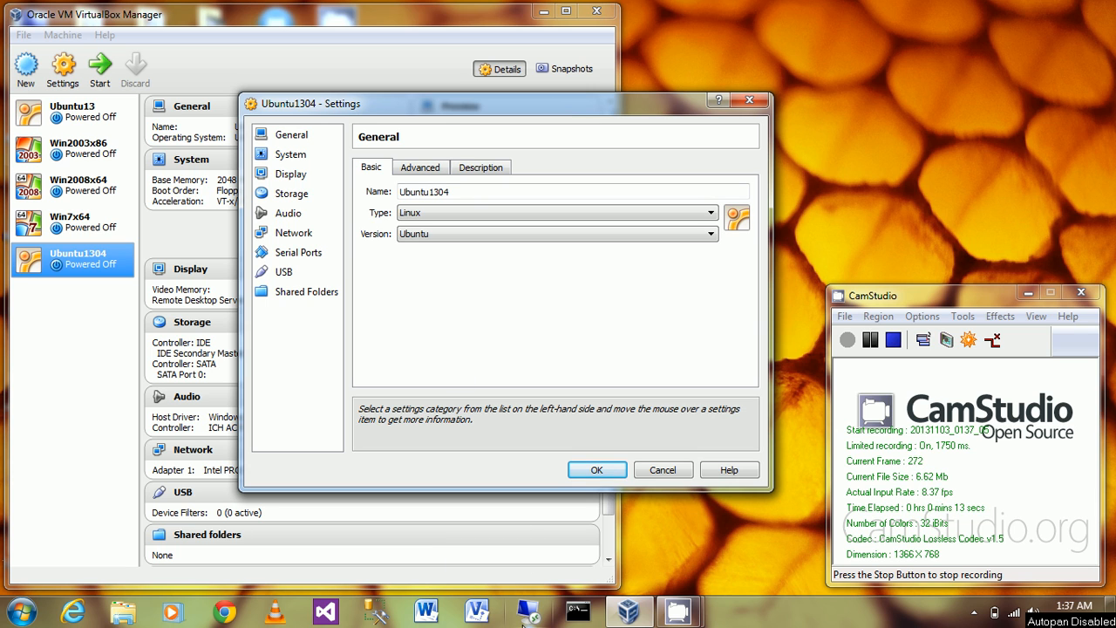
pyautogui.moveTo(527, 610)
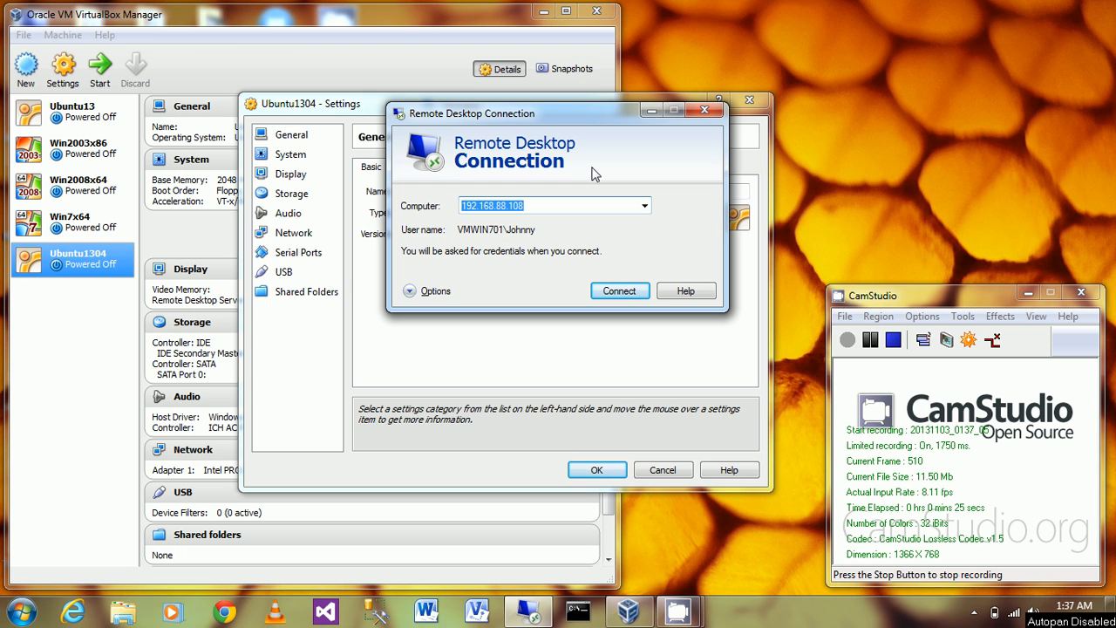
pyautogui.moveTo(485, 362)
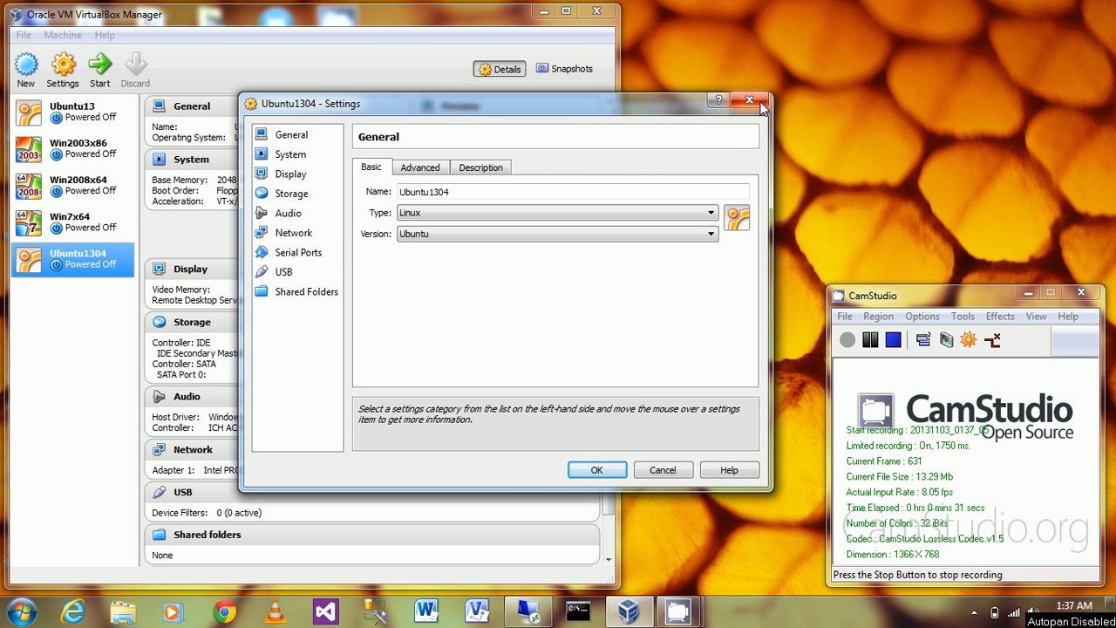
# - Review Network (Bridged Adapter) and Display > Remote Display (server enabled, port 3389)
pyautogui.click(749, 100)
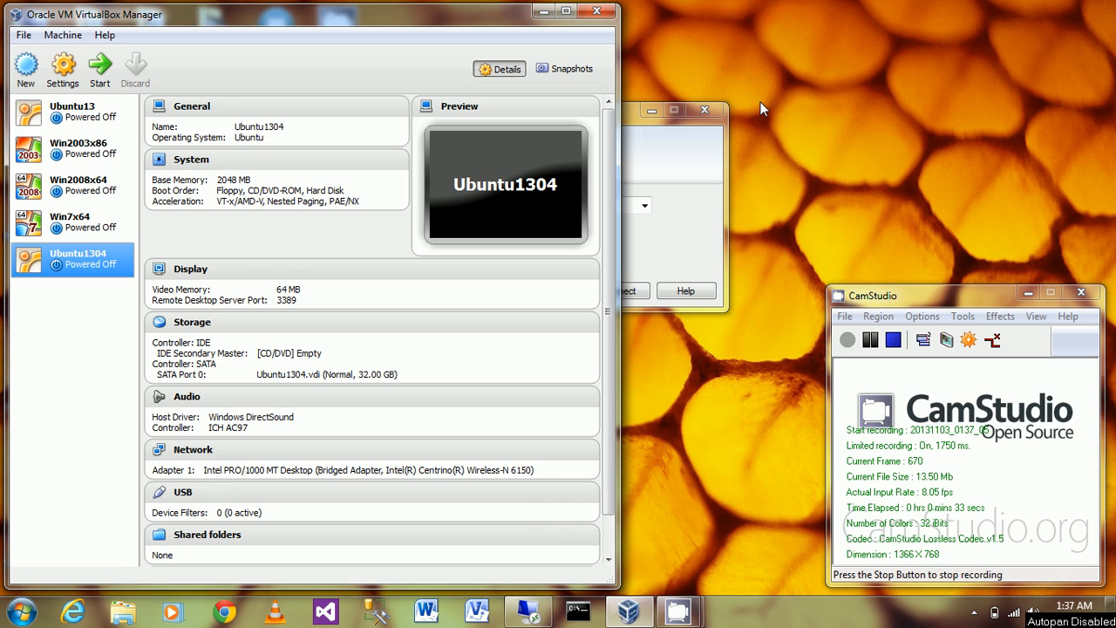
pyautogui.click(63, 70)
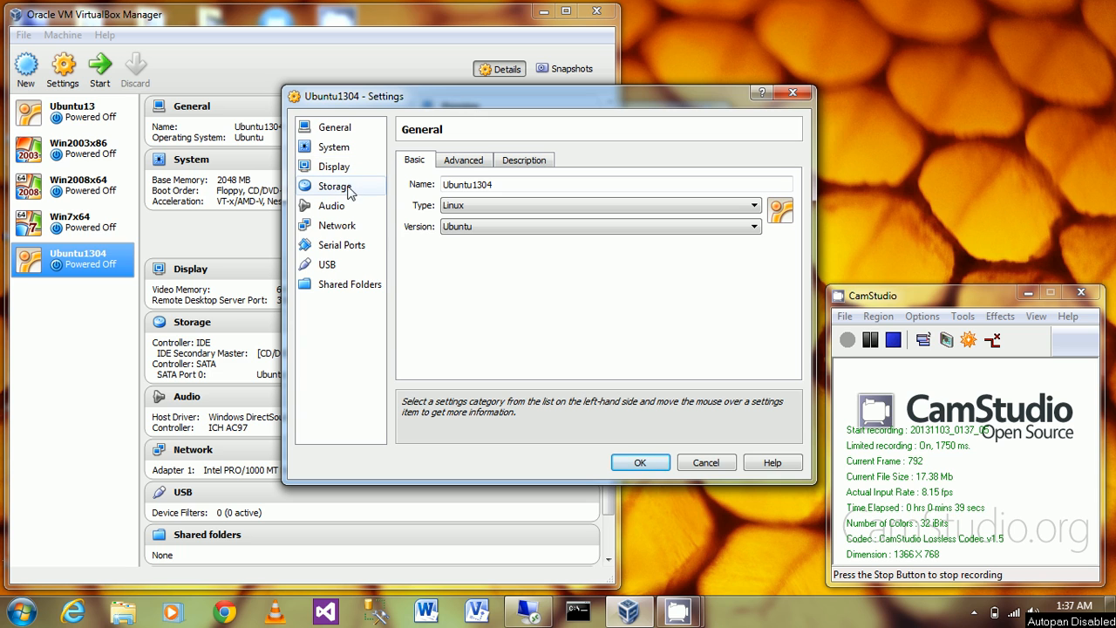
pyautogui.click(339, 225)
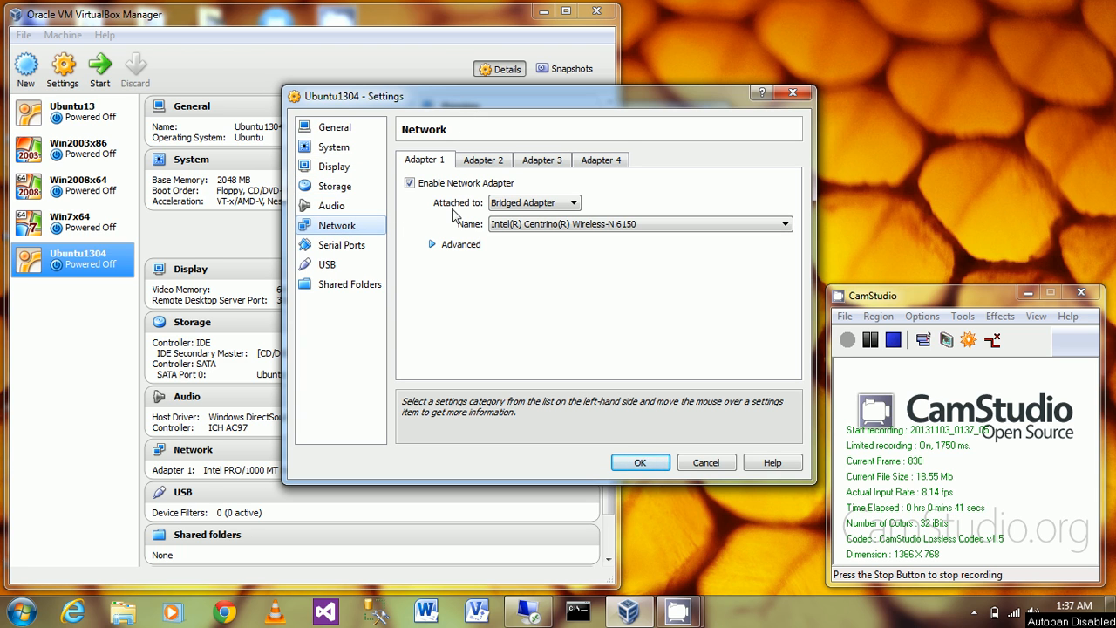
pyautogui.moveTo(539, 220)
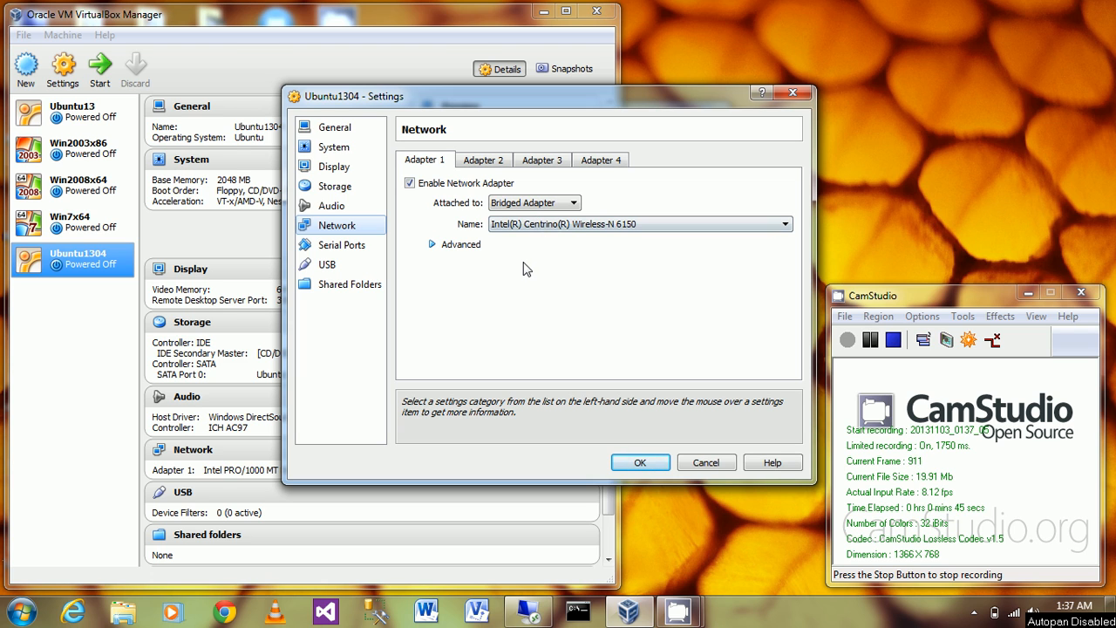
pyautogui.moveTo(384, 279)
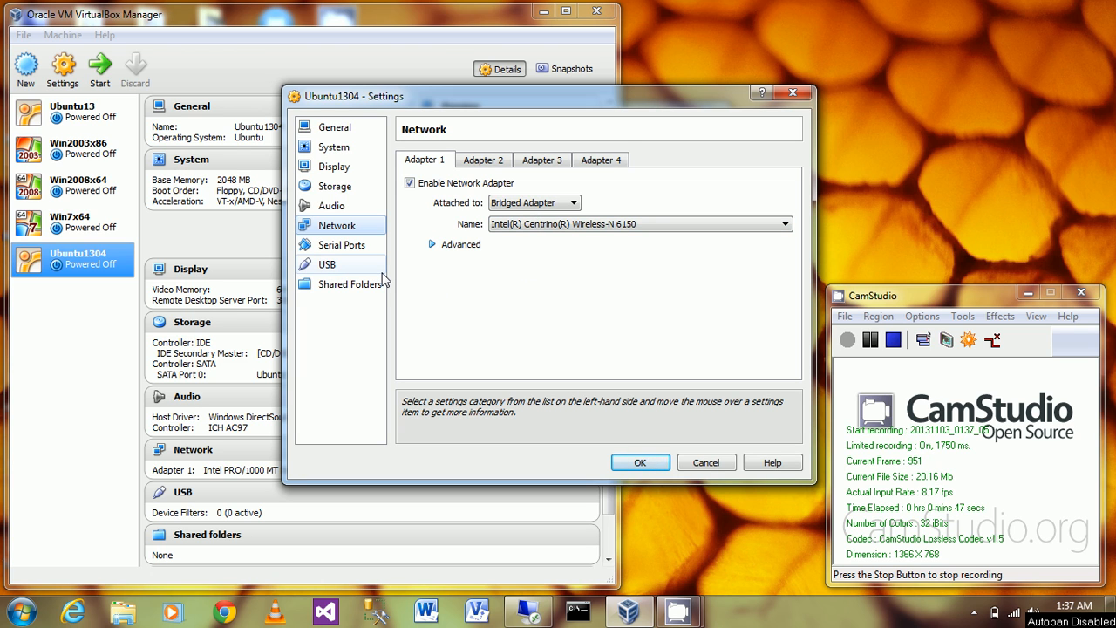
pyautogui.moveTo(368, 260)
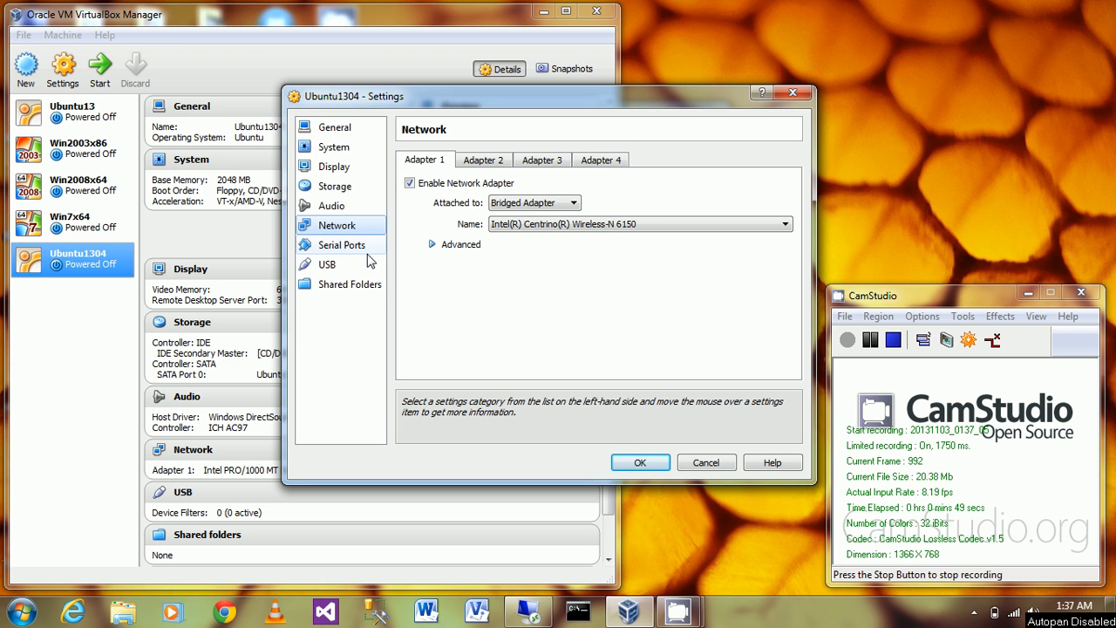
pyautogui.click(335, 166)
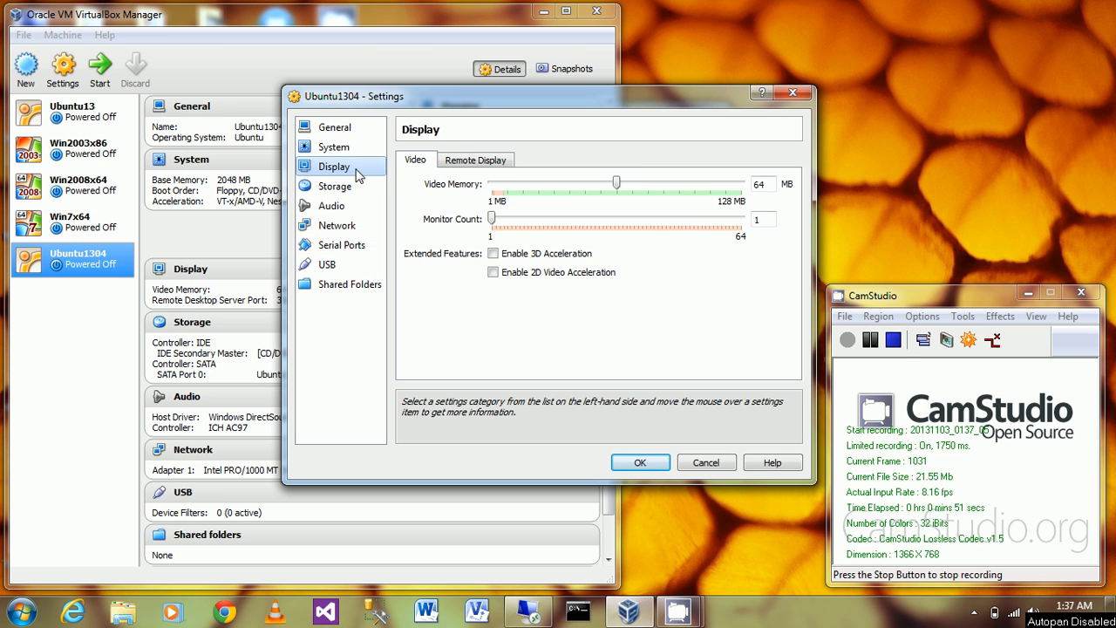
pyautogui.click(474, 160)
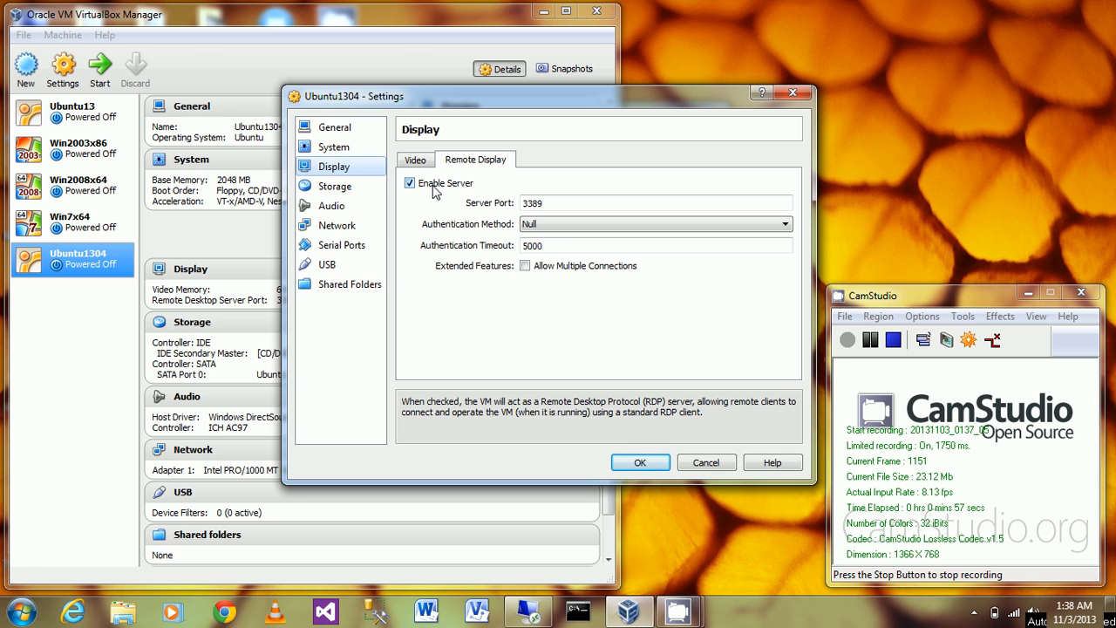
pyautogui.moveTo(741, 243)
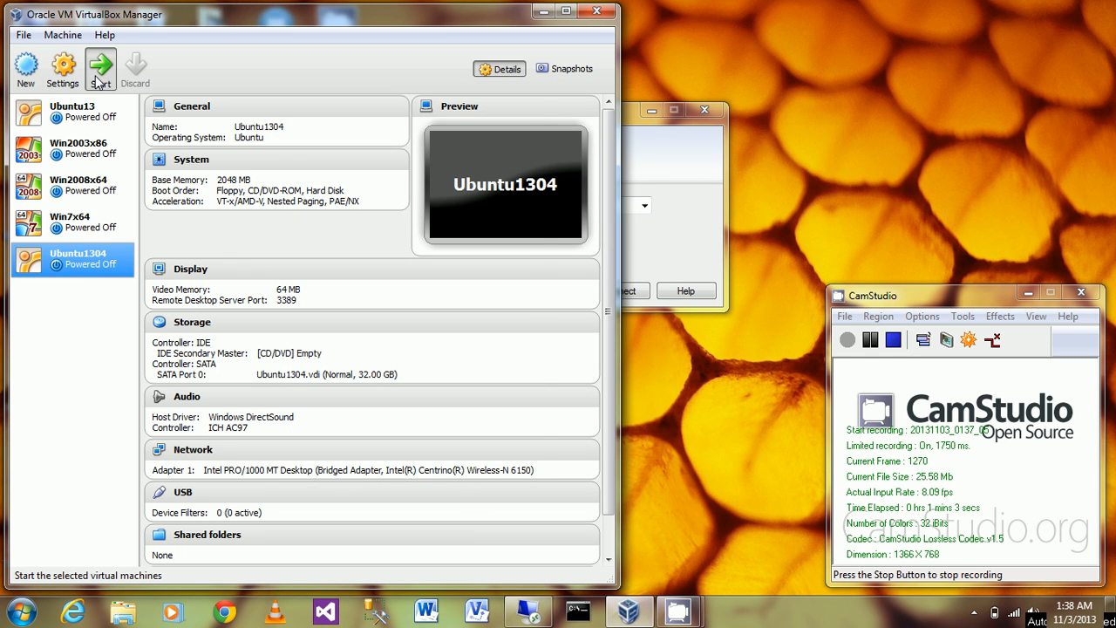
# - Start the Ubuntu1304 virtual machine and let it boot to the desktop
pyautogui.click(101, 68)
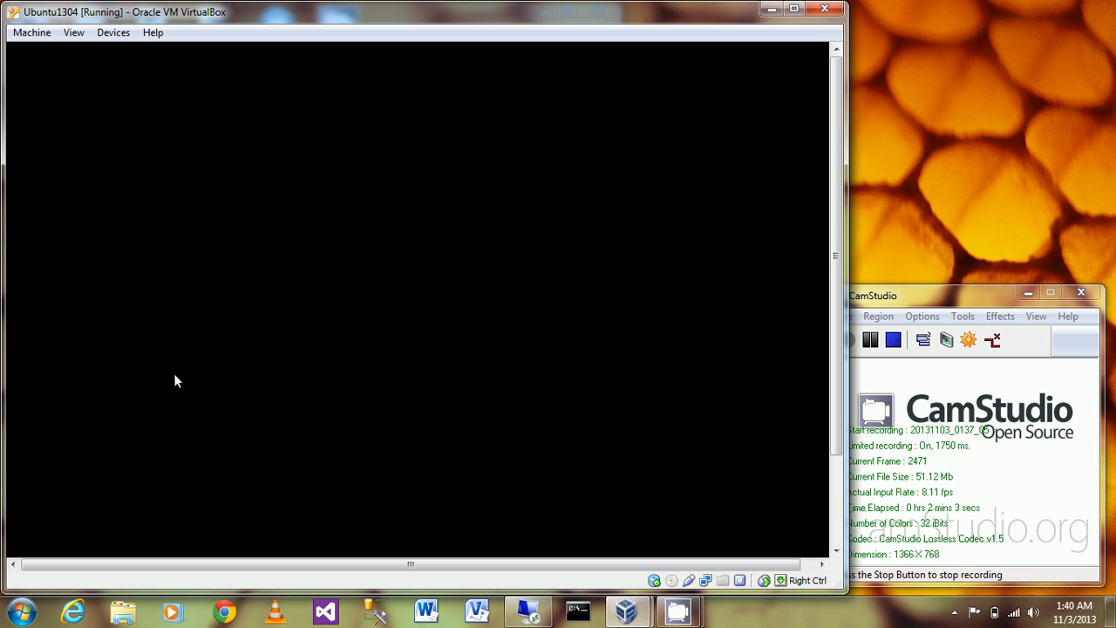
pyautogui.moveTo(550, 311)
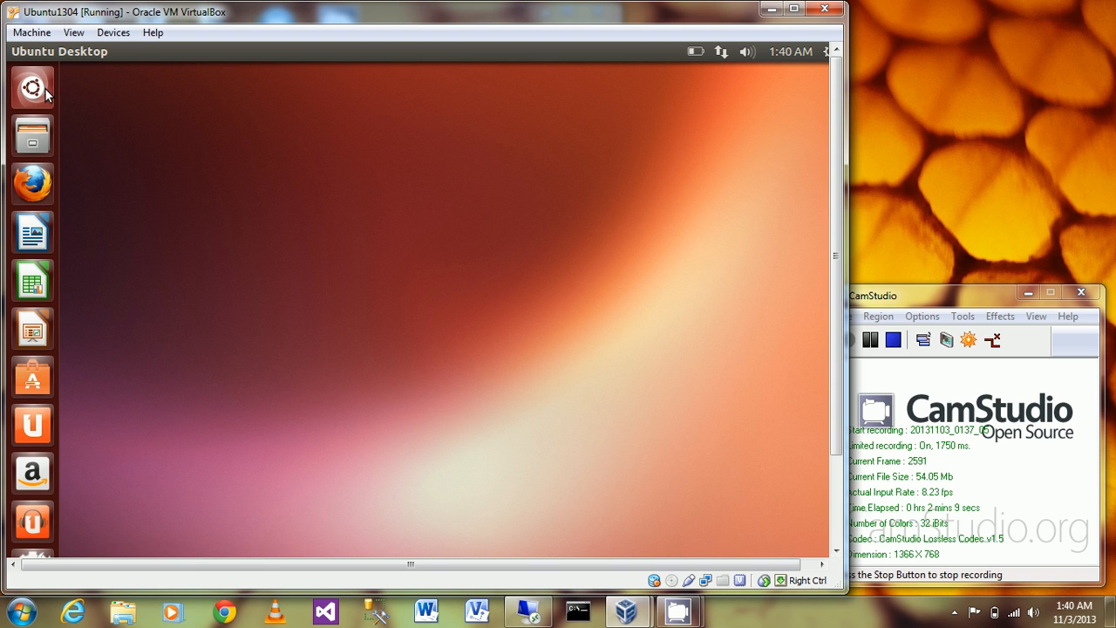
# - Launch Terminal from the Dash by searching 'term' and focus its window
pyautogui.click(32, 87)
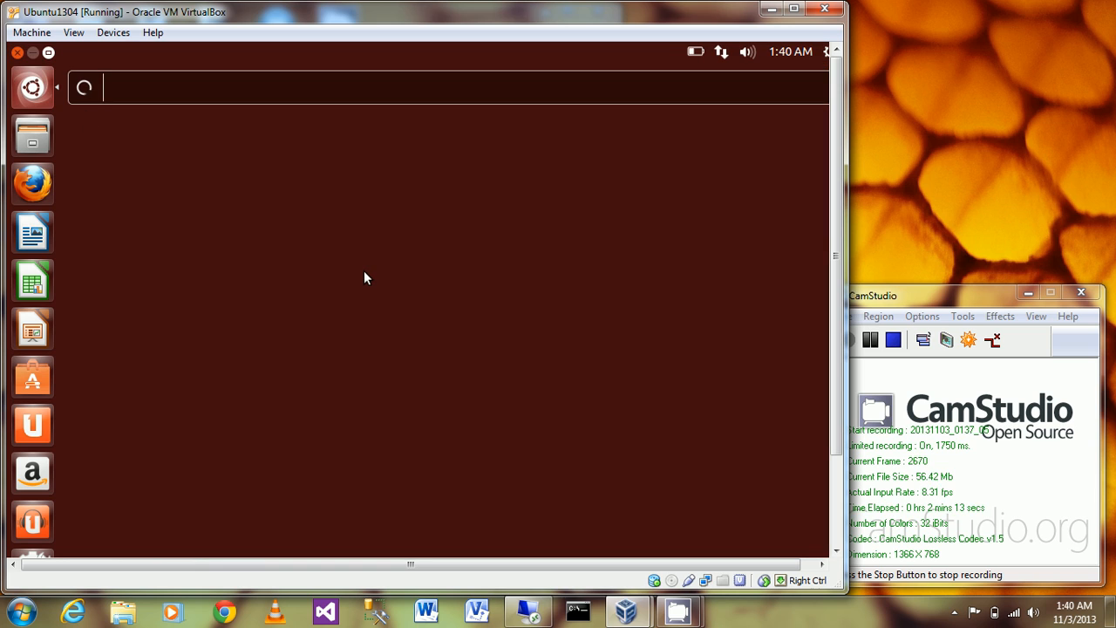
pyautogui.write('ter')
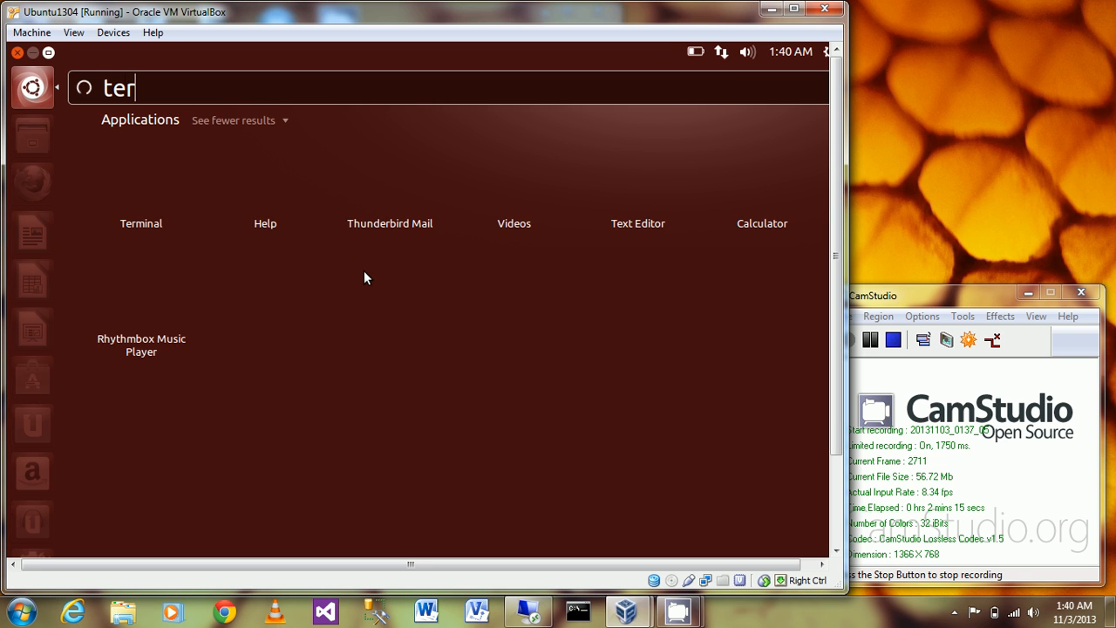
pyautogui.write('m')
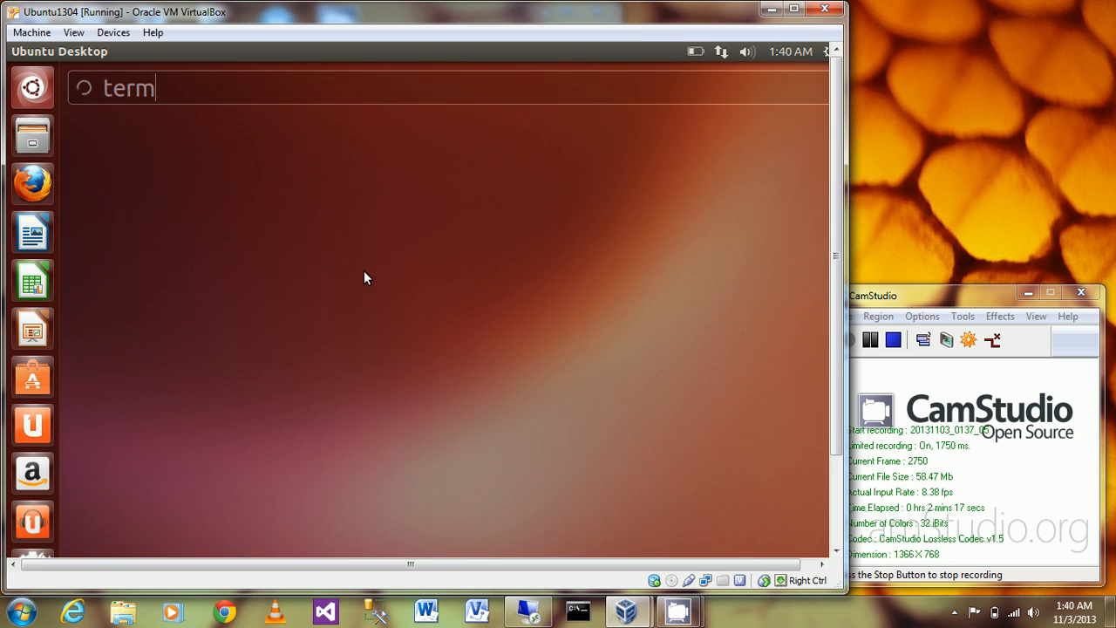
pyautogui.press('Return')
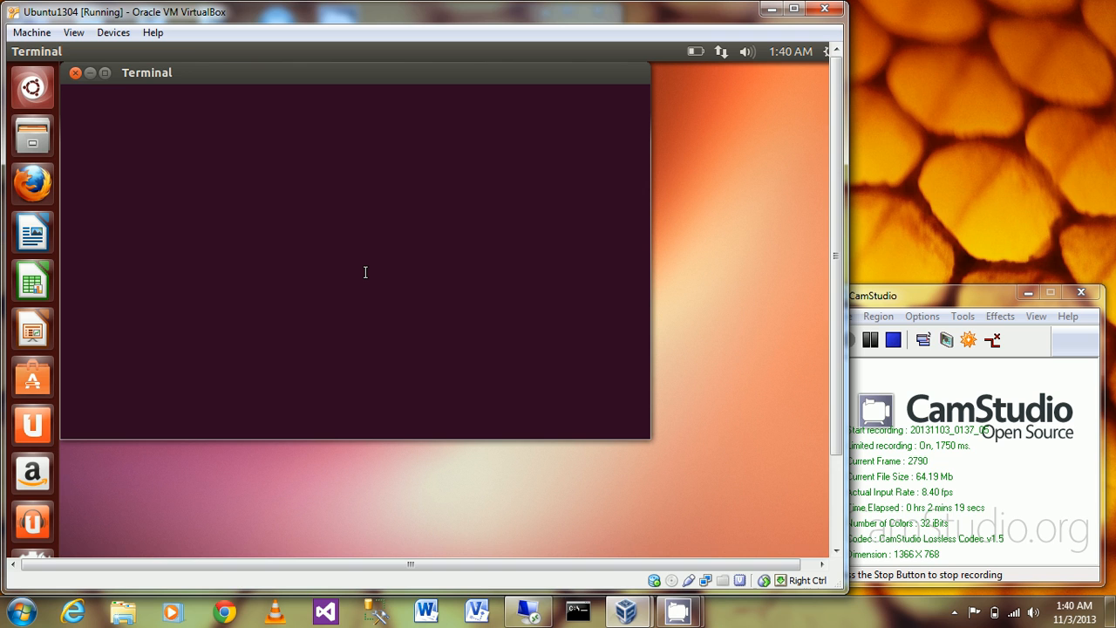
pyautogui.click(349, 261)
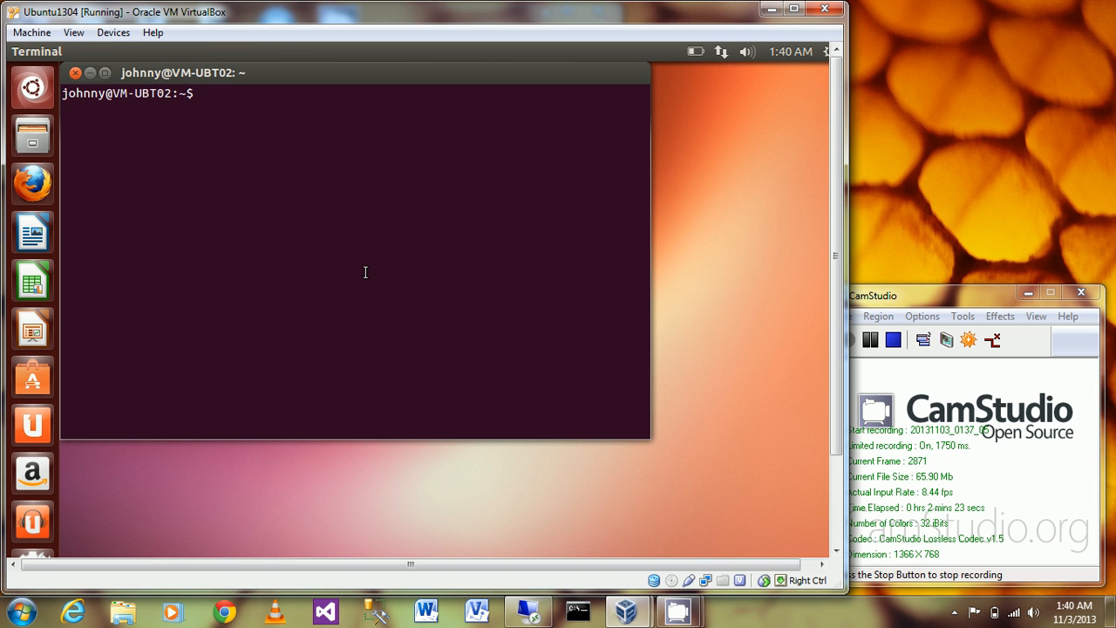
# - Enter 'sudo apt-get install xrdp' at the prompt and start opening a second terminal
pyautogui.write('s')
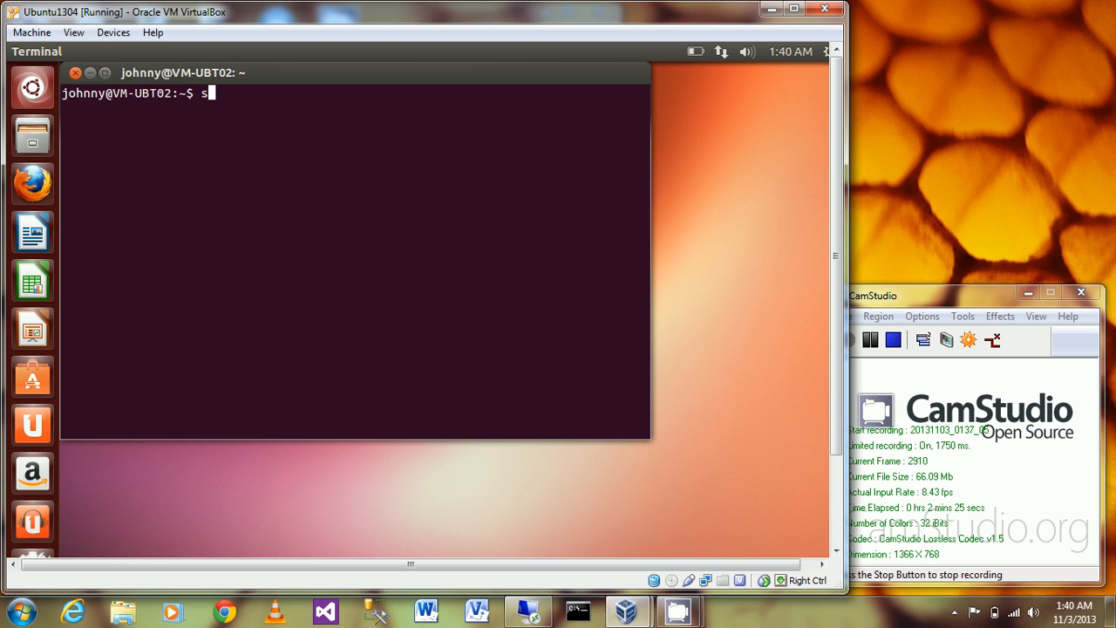
pyautogui.write('udo')
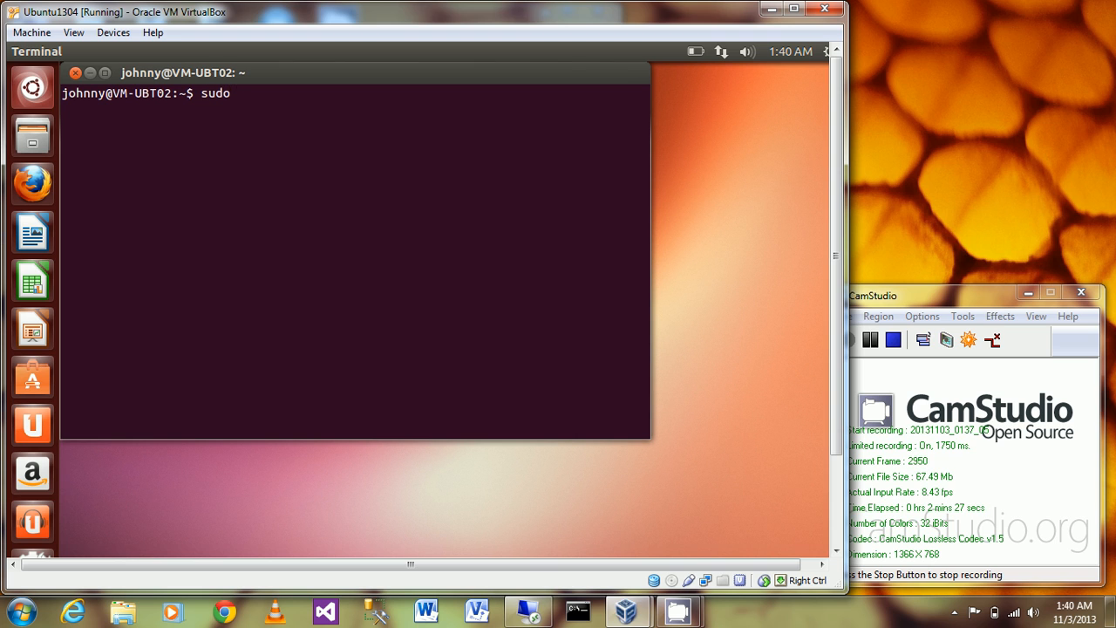
pyautogui.write('a')
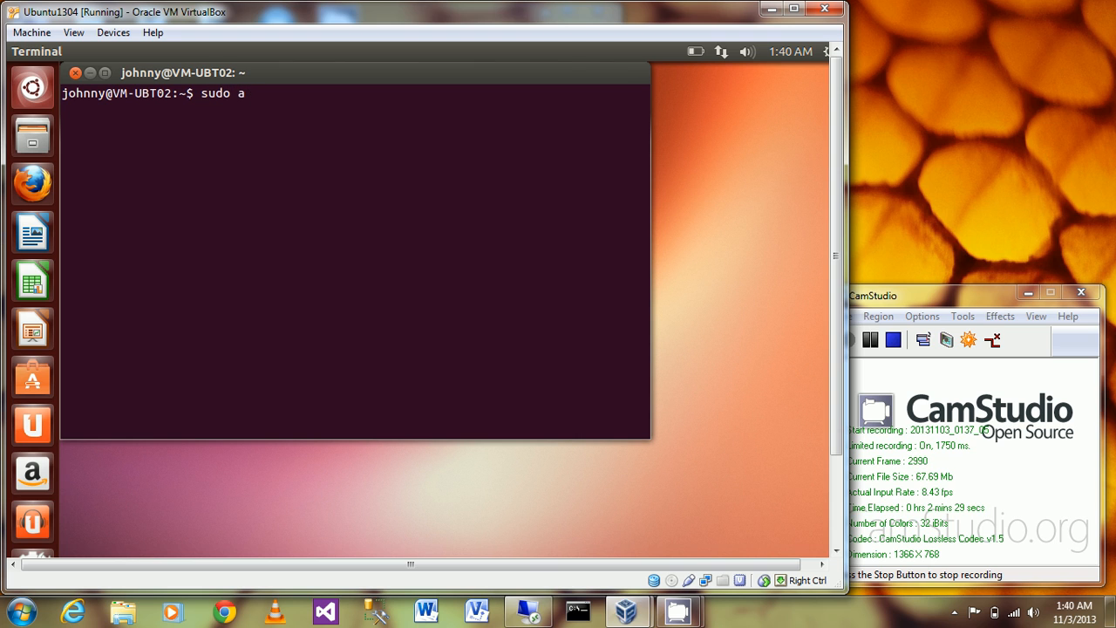
pyautogui.write('pt-g')
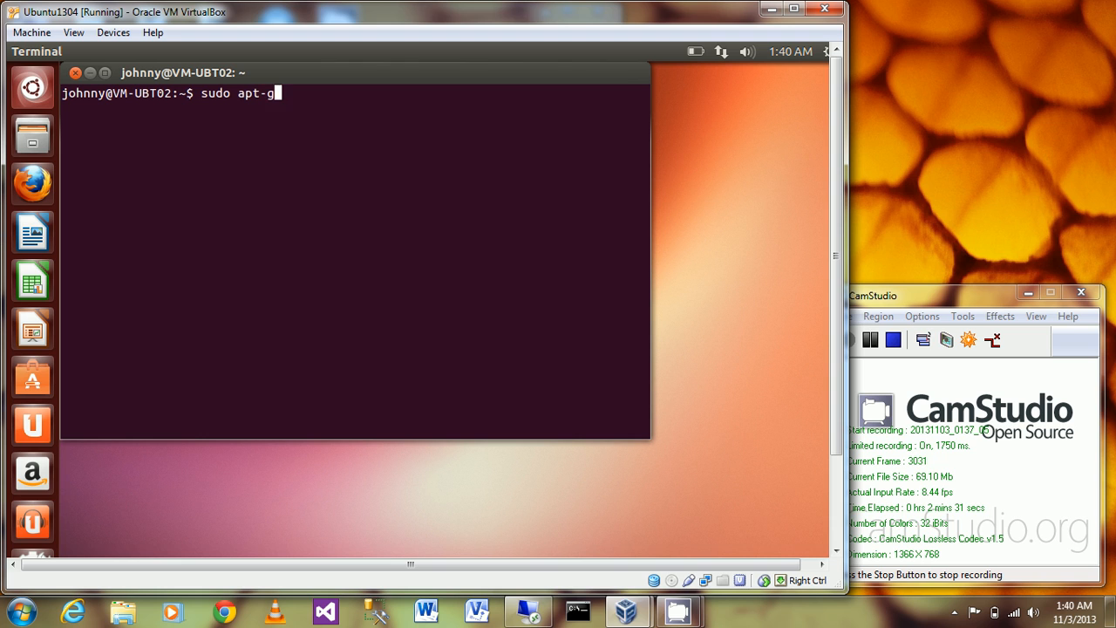
pyautogui.write('et install')
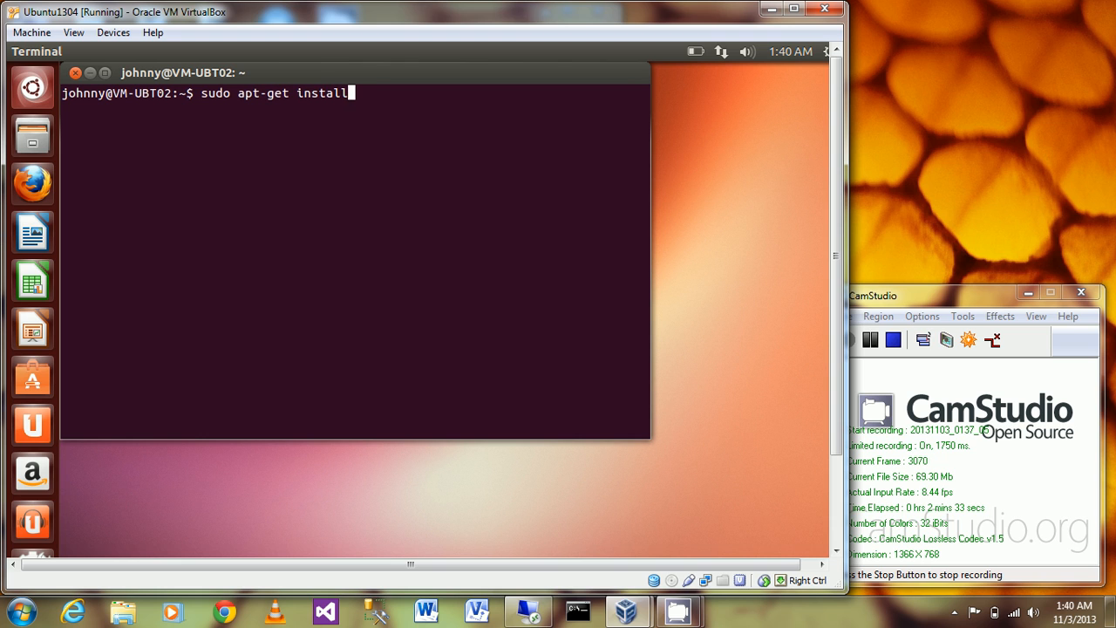
pyautogui.write('xr')
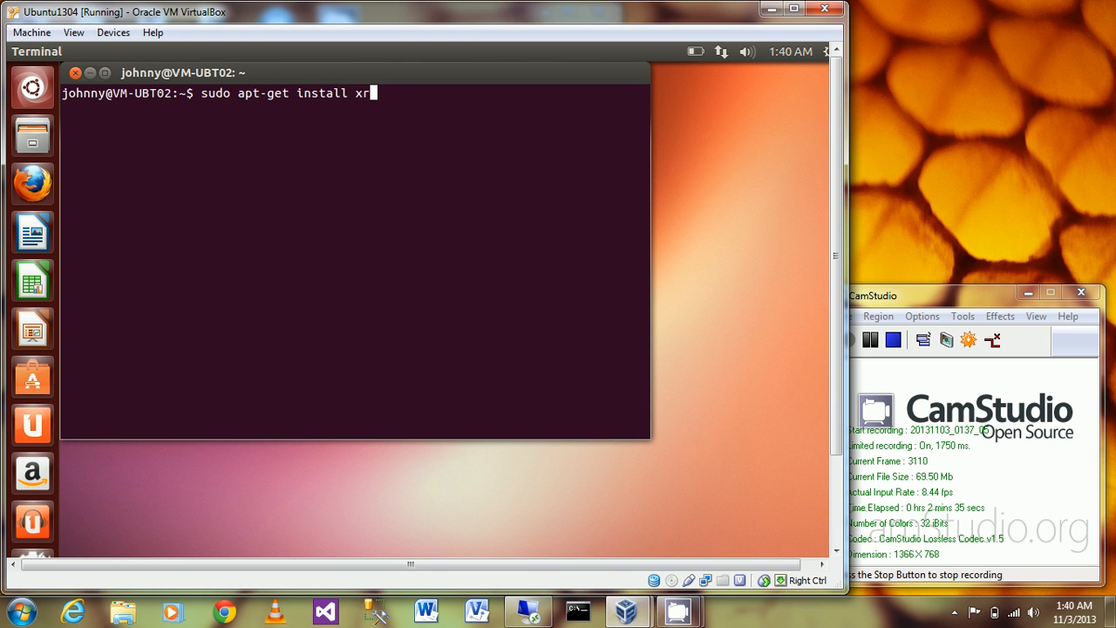
pyautogui.write('dp')
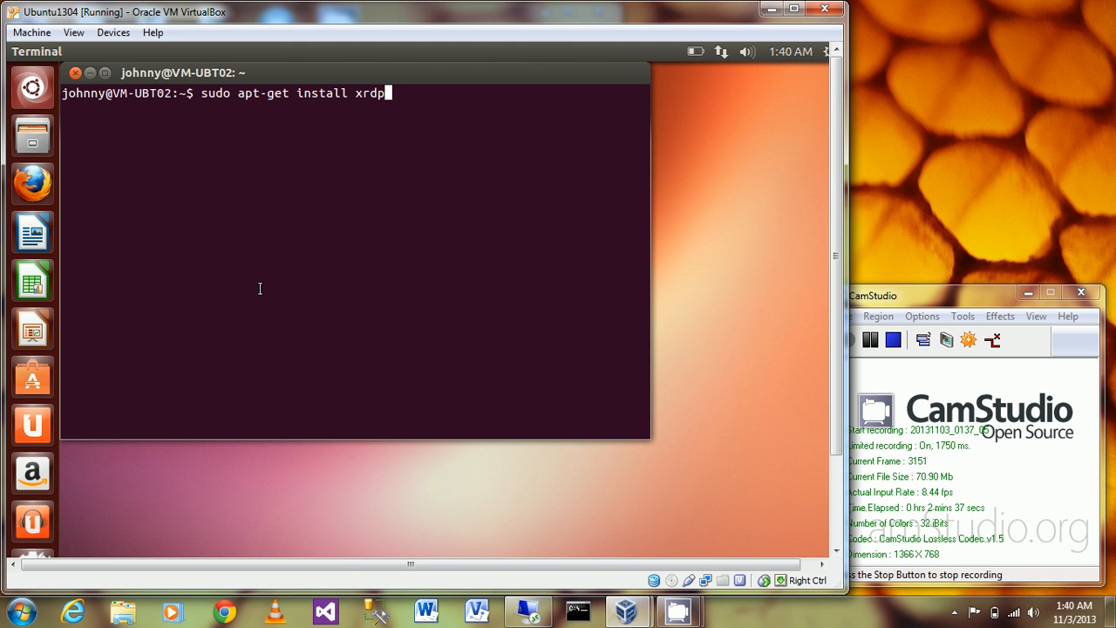
pyautogui.click(32, 87)
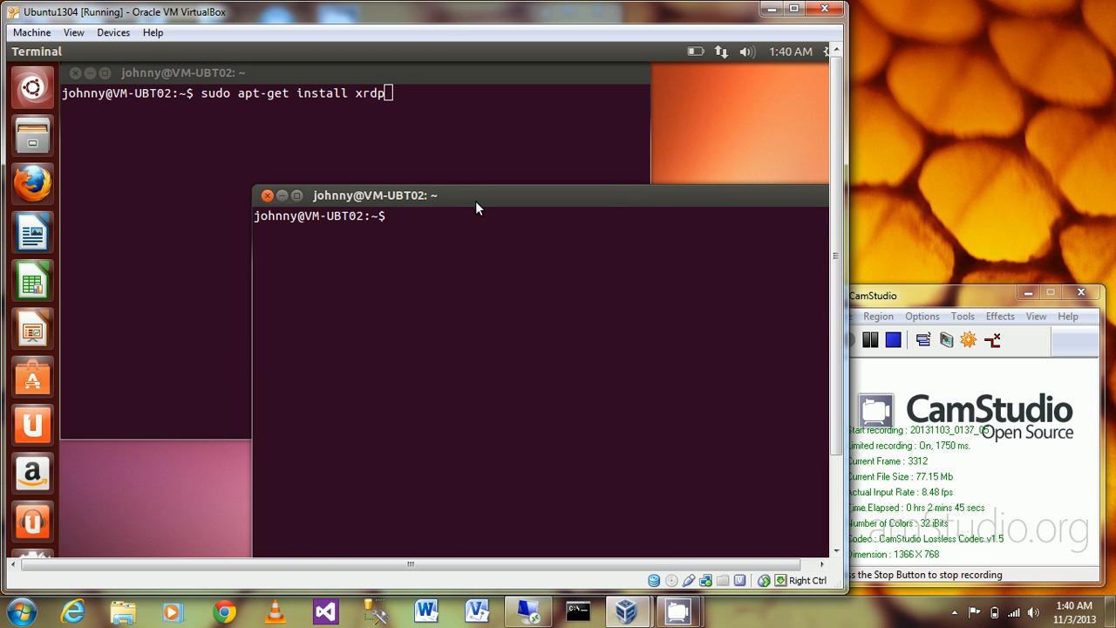
# - Run 'ip addr' in the second terminal and select the eth0 address 192.168.88.106
pyautogui.press('Return')
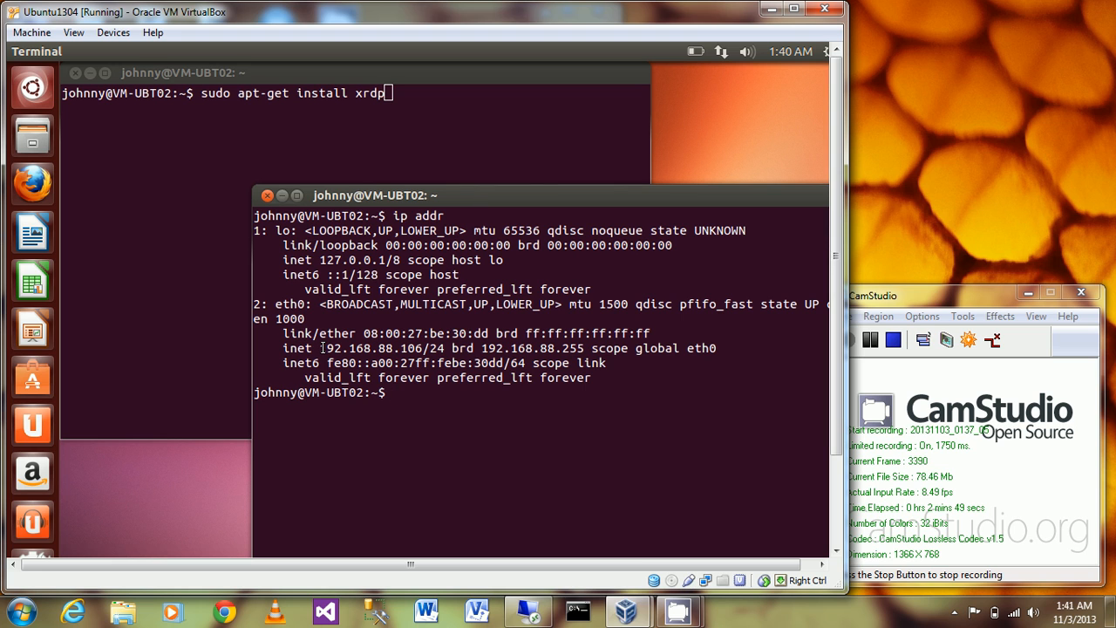
pyautogui.doubleClick(374, 349)
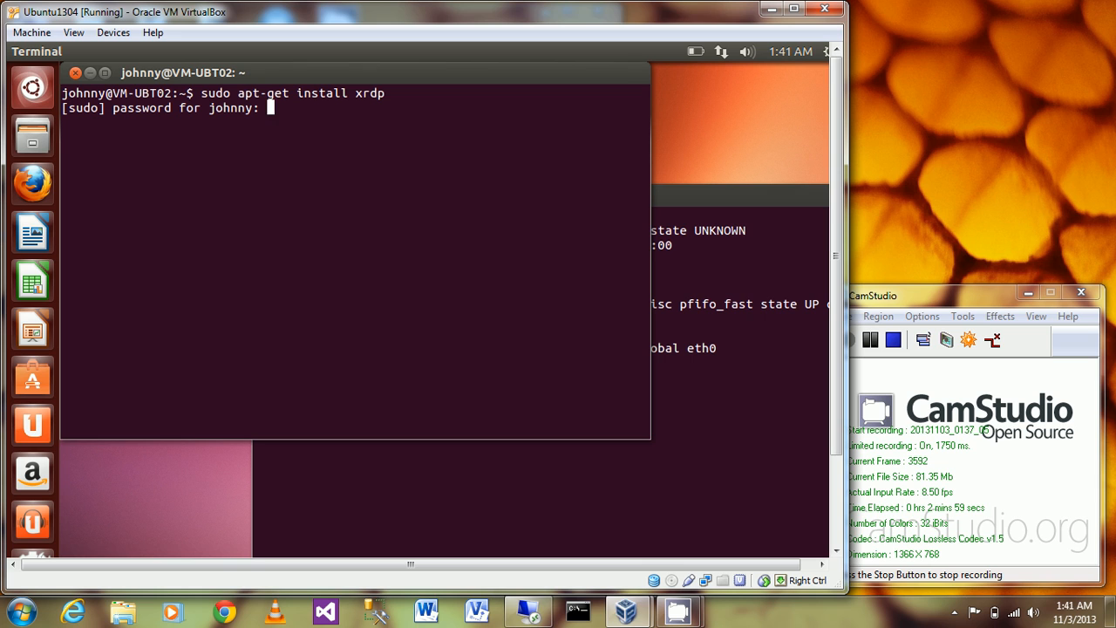
# - Submit the sudo password and answer Y to install xrdp with vnc4server and xbase-clients
pyautogui.press('Return')
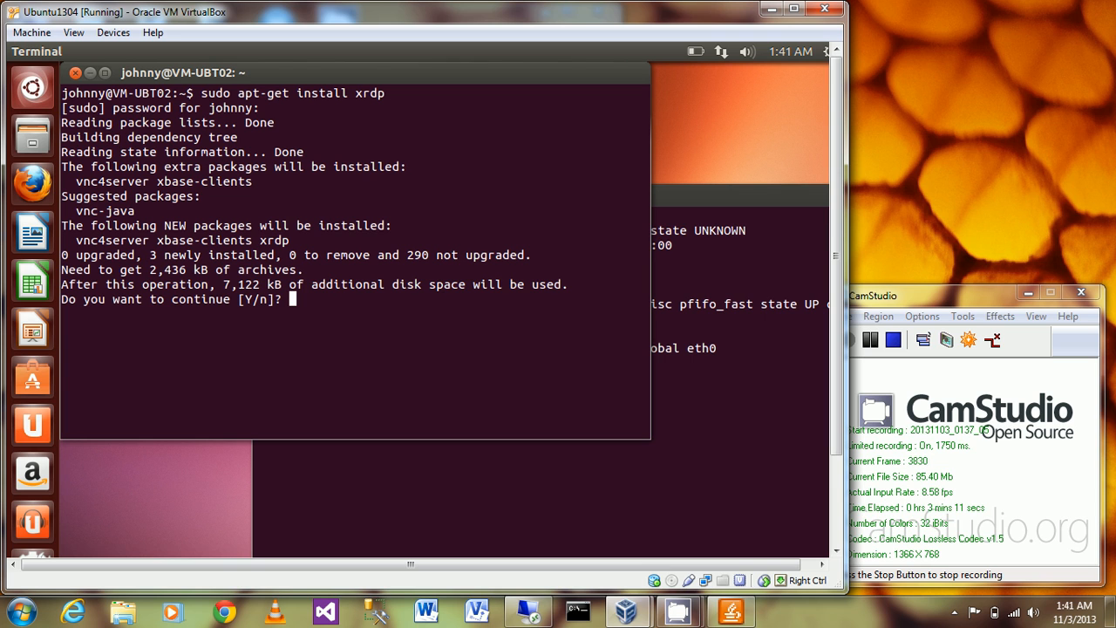
pyautogui.write('Y')
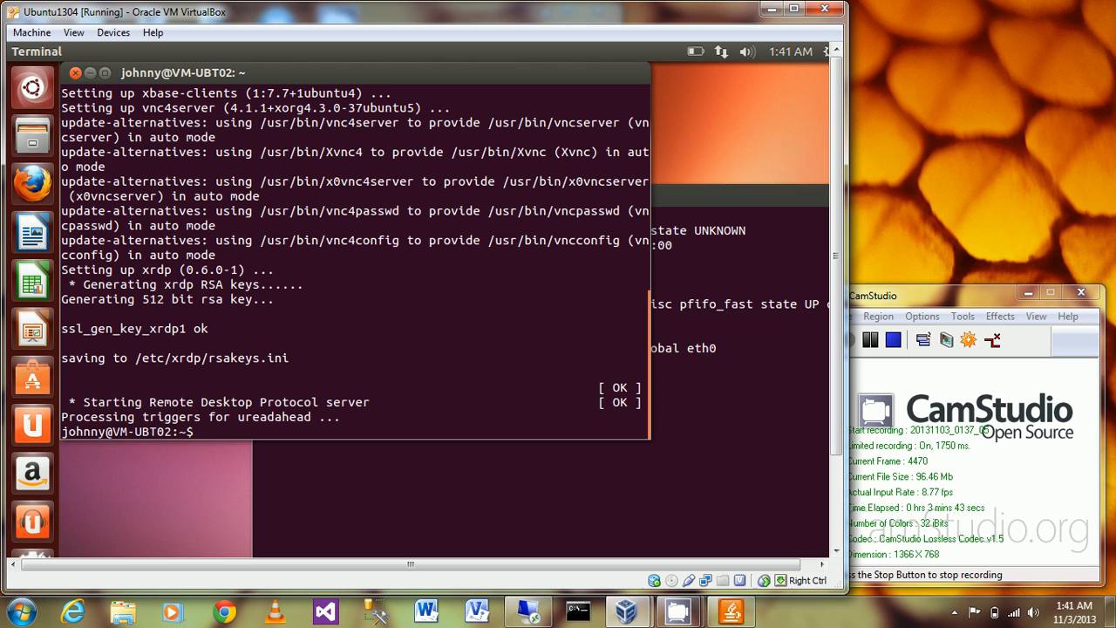
# - Run 'sudo apt-get install gnome-session-fallback' and answer Y to accept the extra GNOME packages
pyautogui.write('sudo')
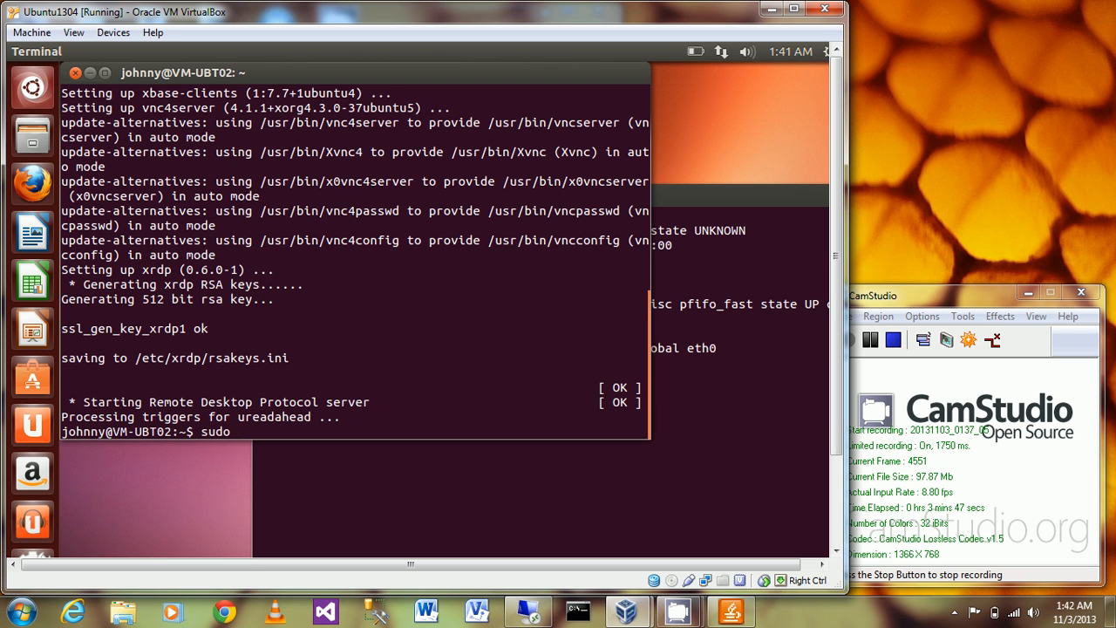
pyautogui.write('as')
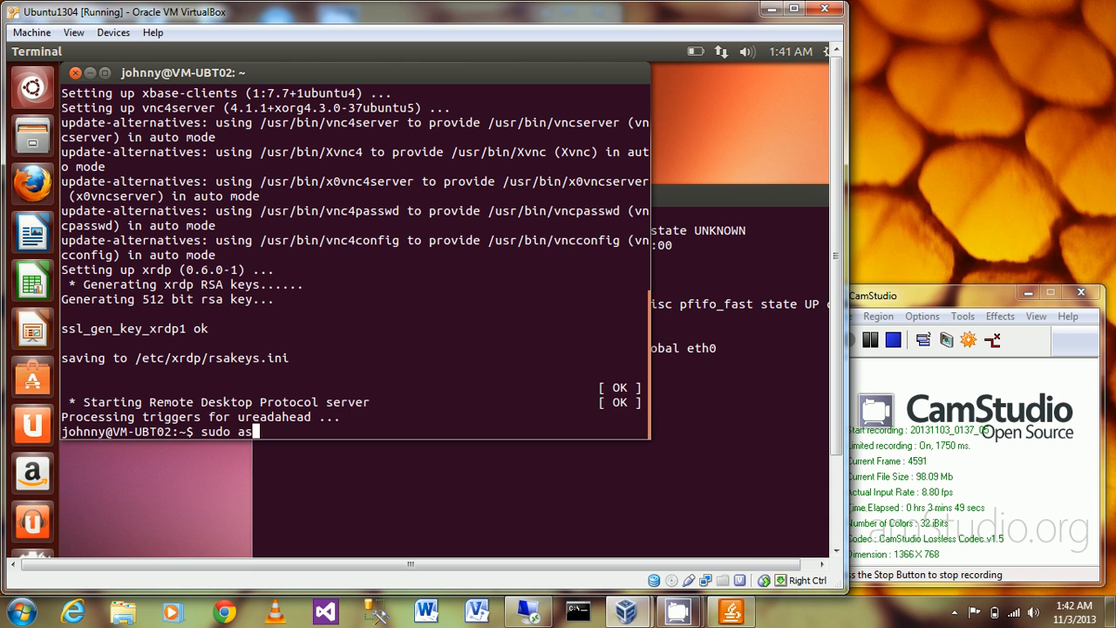
pyautogui.write('pt')
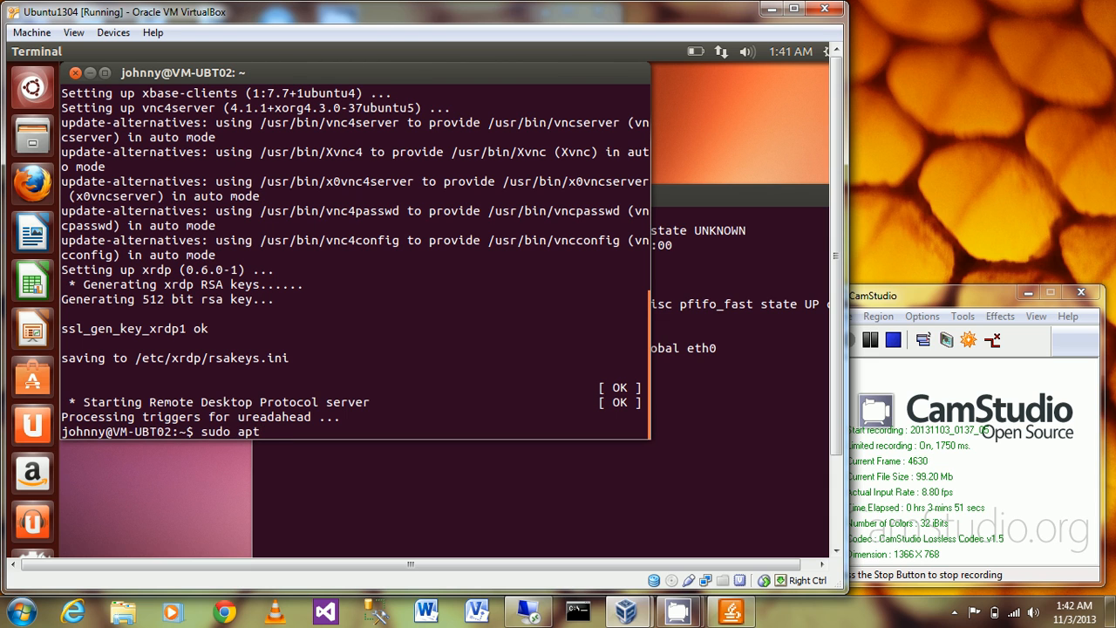
pyautogui.write('-get')
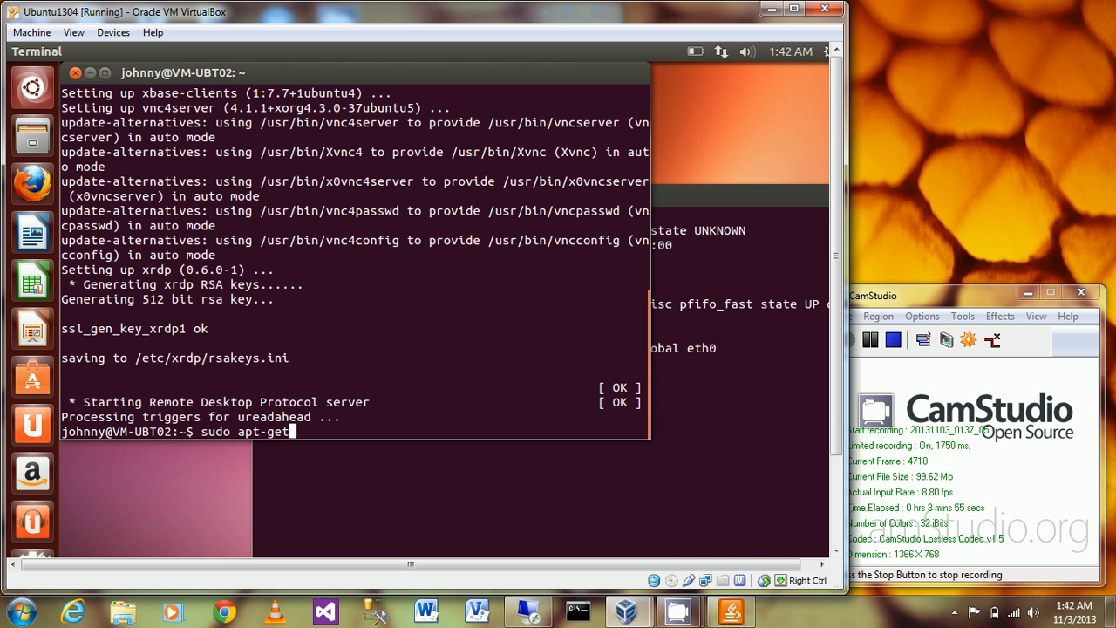
pyautogui.write('install')
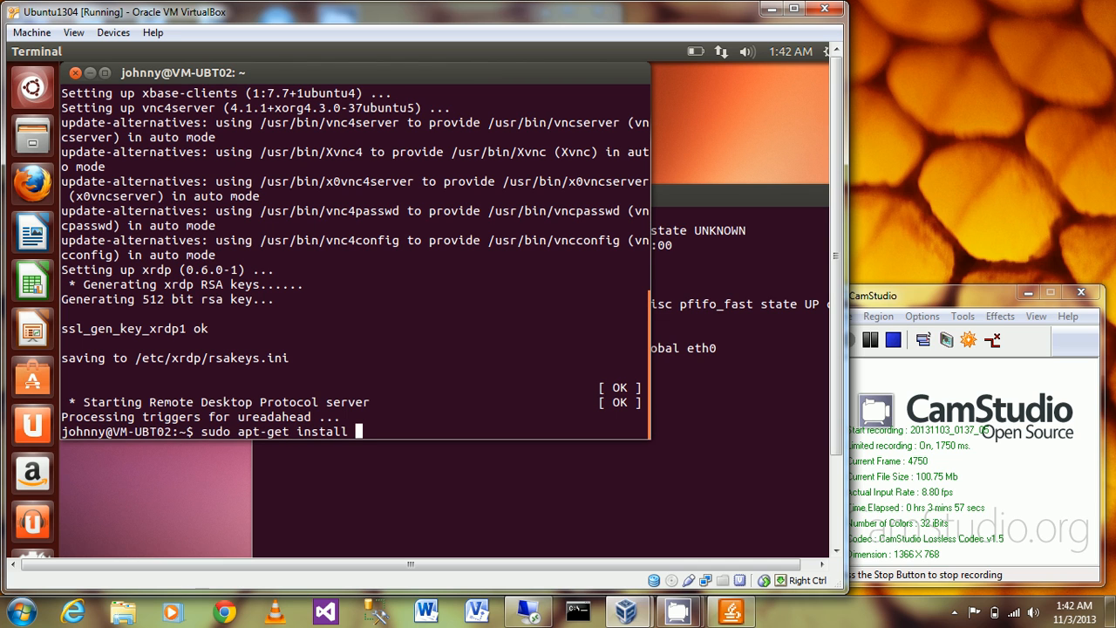
pyautogui.write('gno')
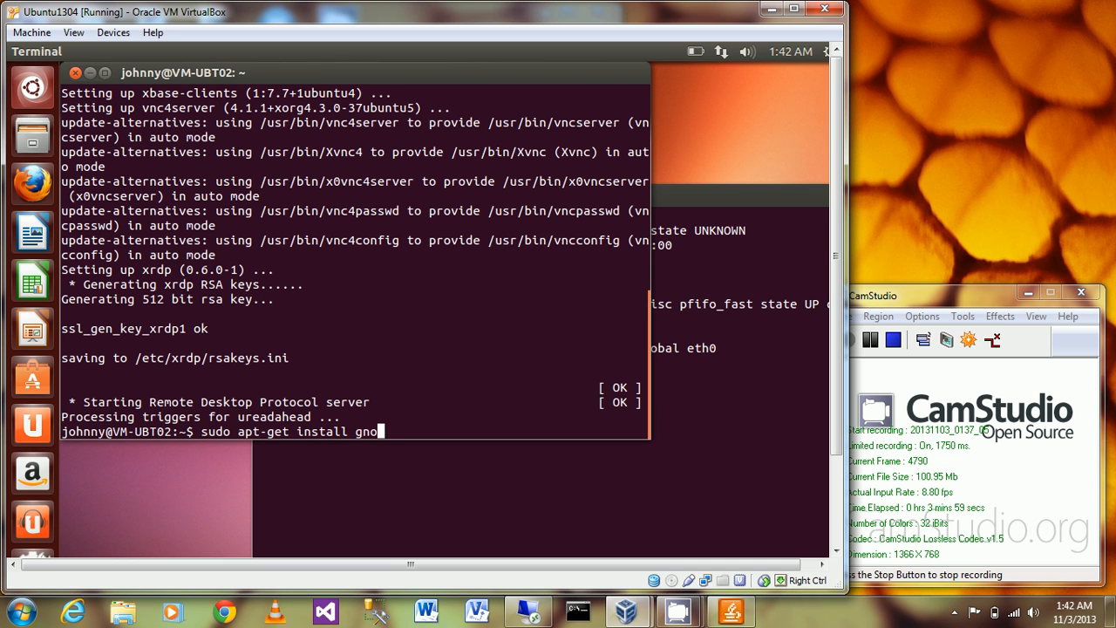
pyautogui.write('me-se')
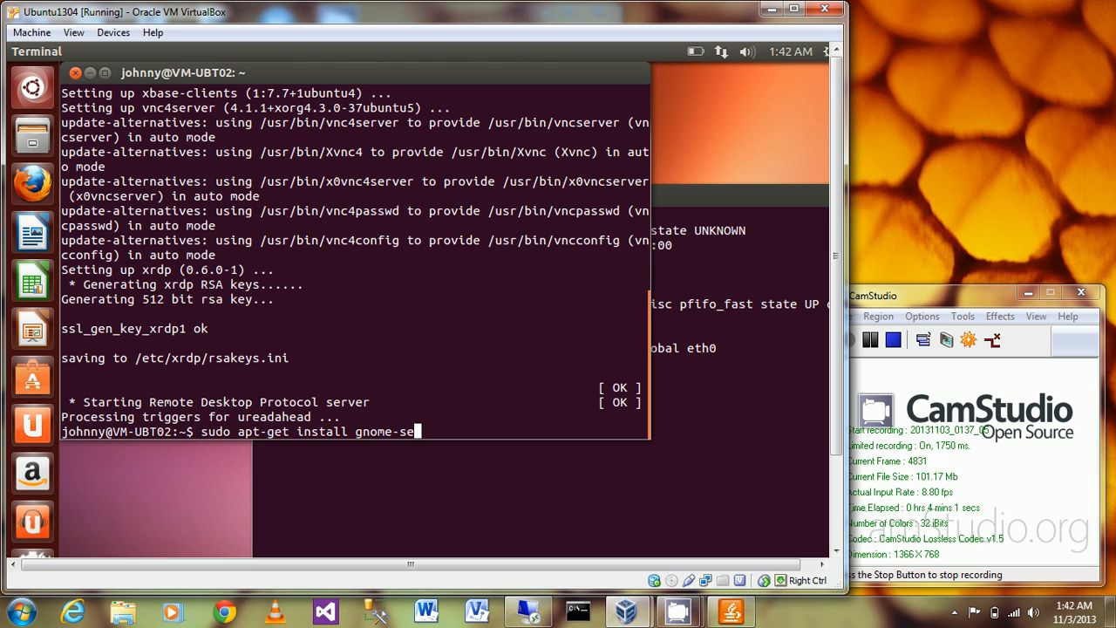
pyautogui.write('ssion-')
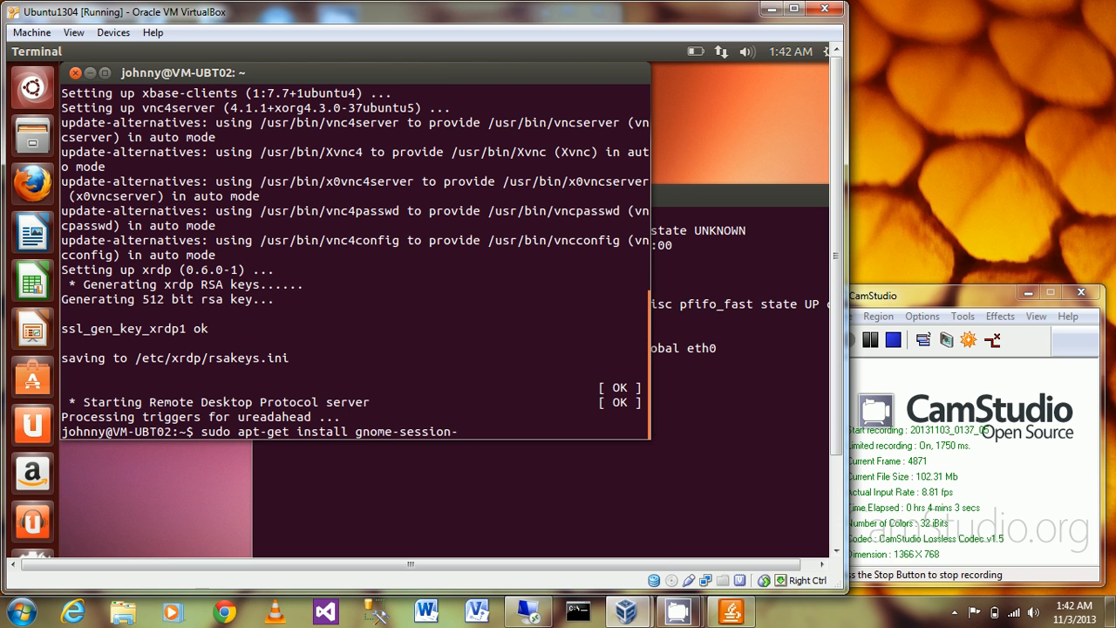
pyautogui.write('fallback')
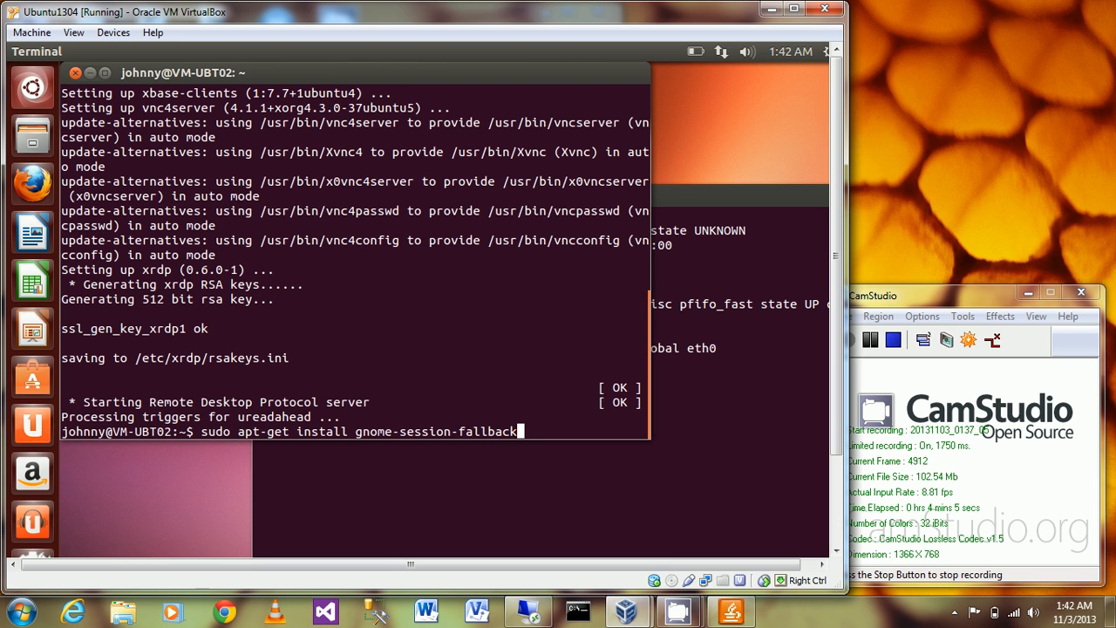
pyautogui.press('Return')
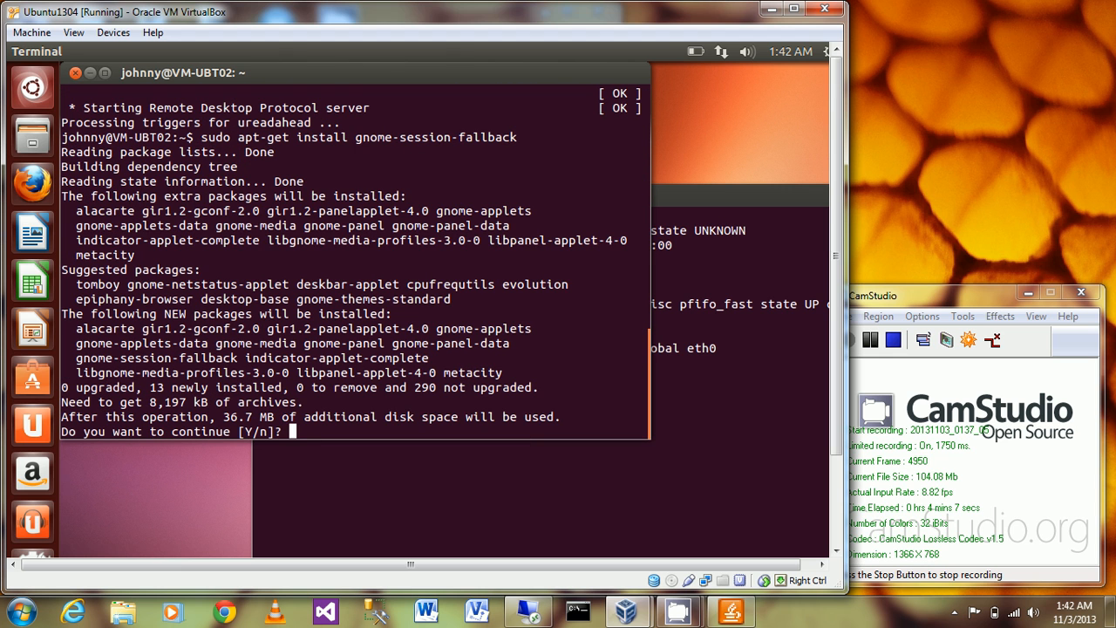
pyautogui.write('Y')
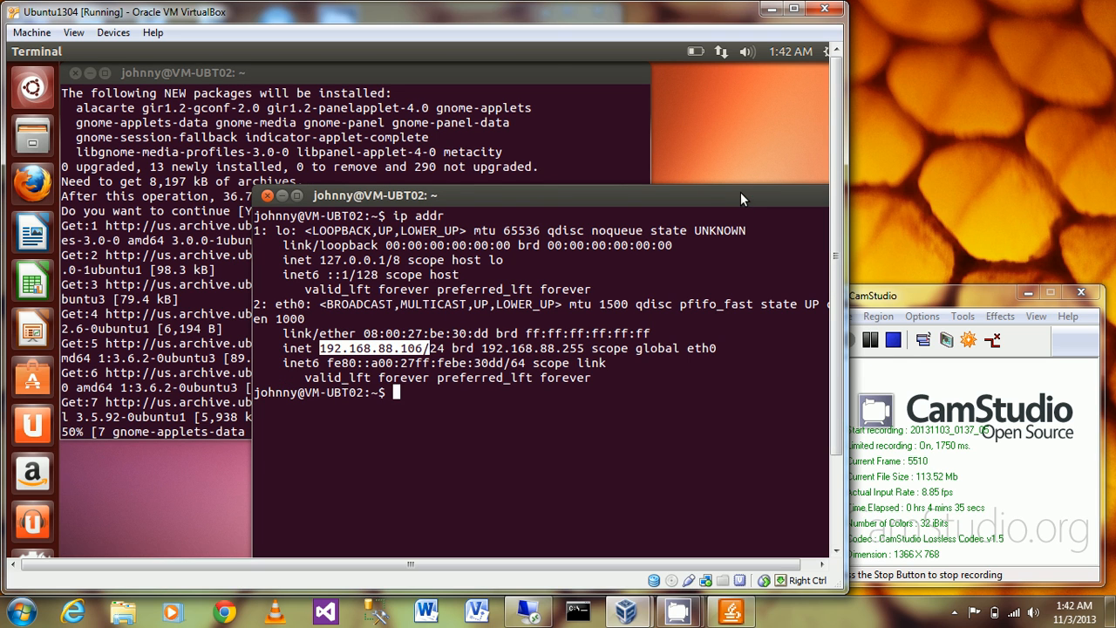
pyautogui.moveTo(698, 432)
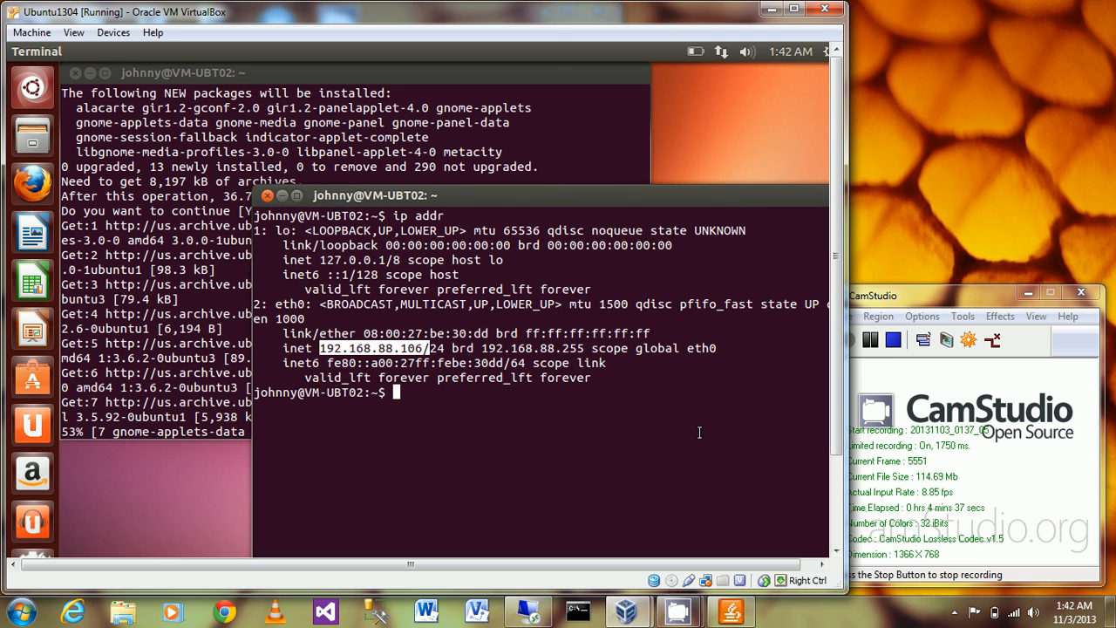
# - Type the 'sudo /etc/init.d/xrdp' service command while the GNOME packages install
pyautogui.write('sudo')
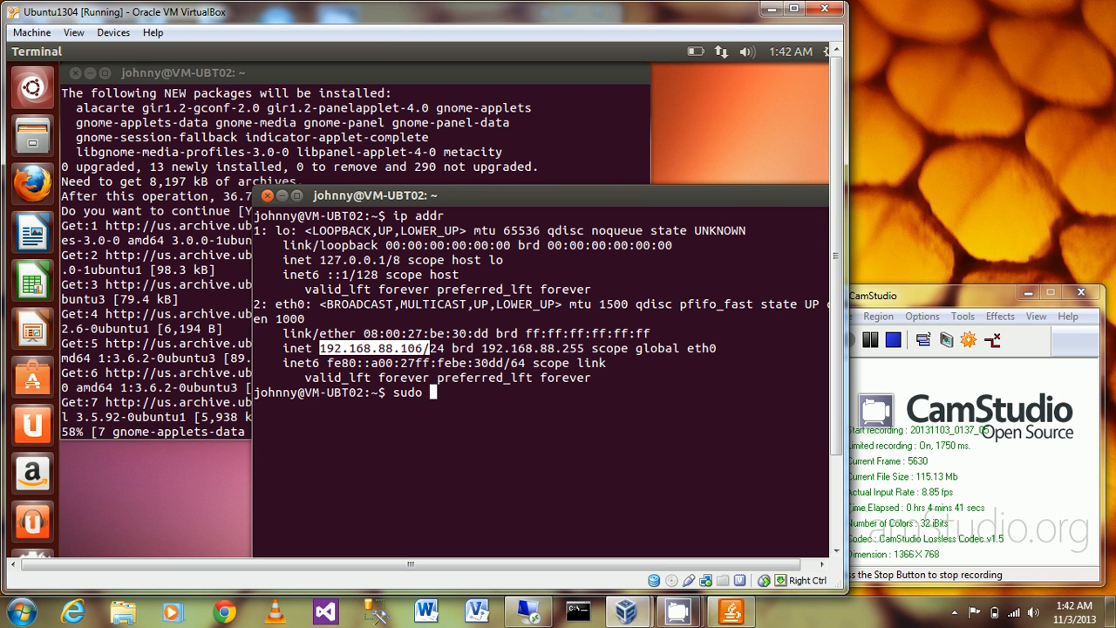
pyautogui.write('etc')
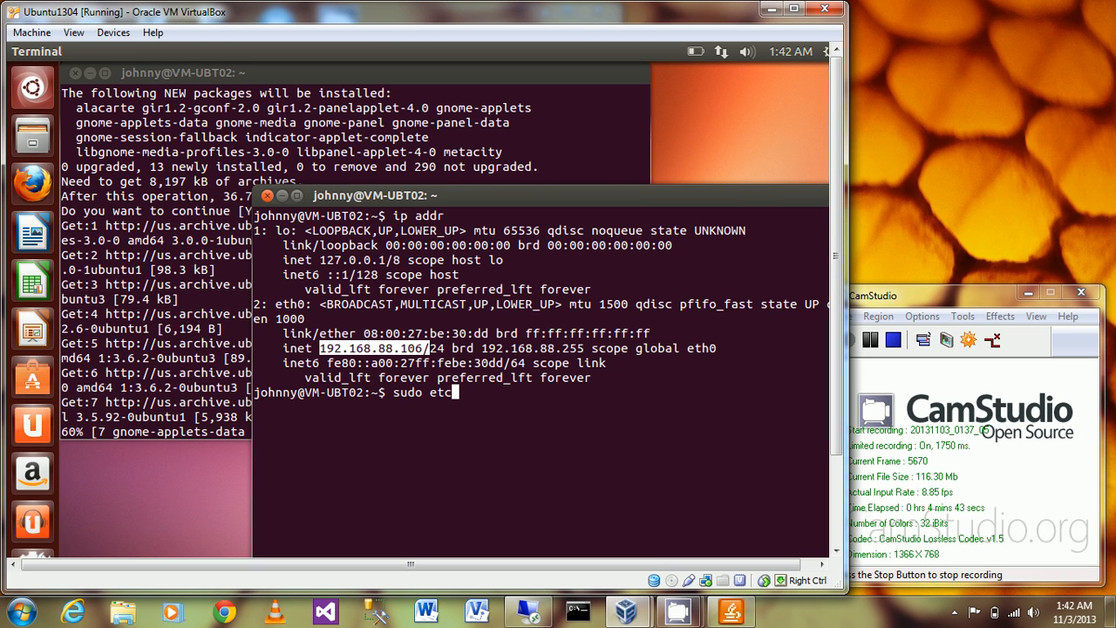
pyautogui.write('/')
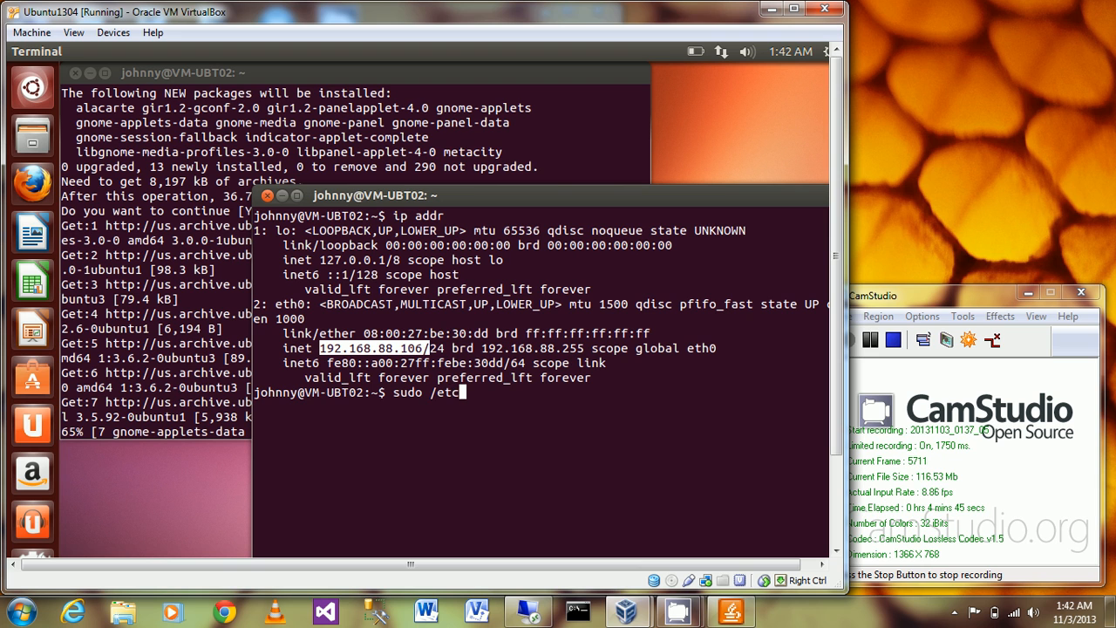
pyautogui.write('i')
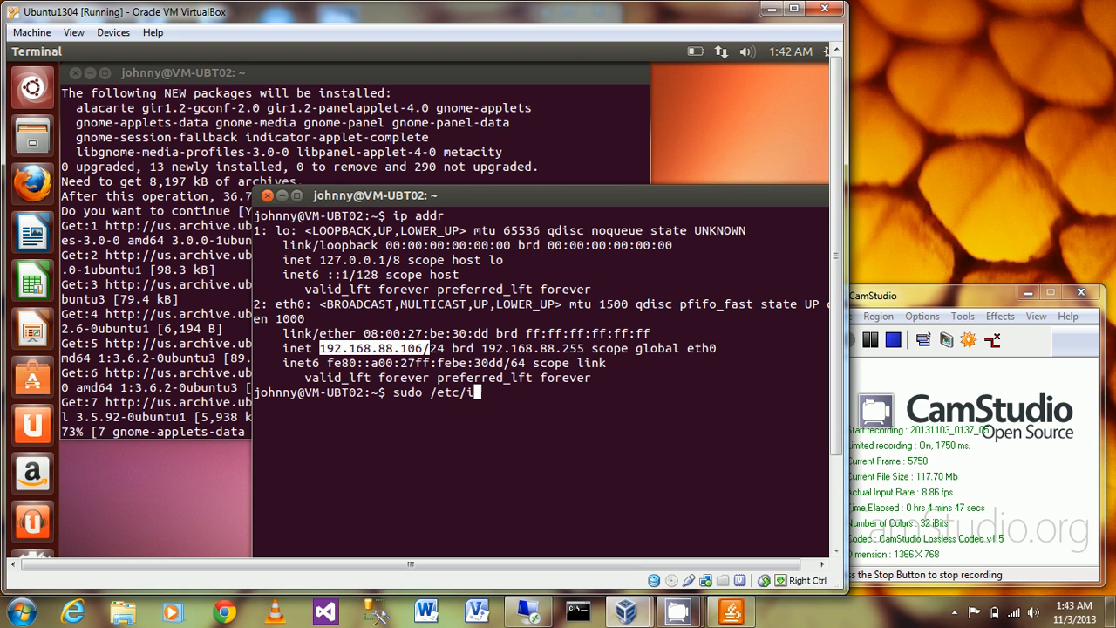
pyautogui.write('nit.d')
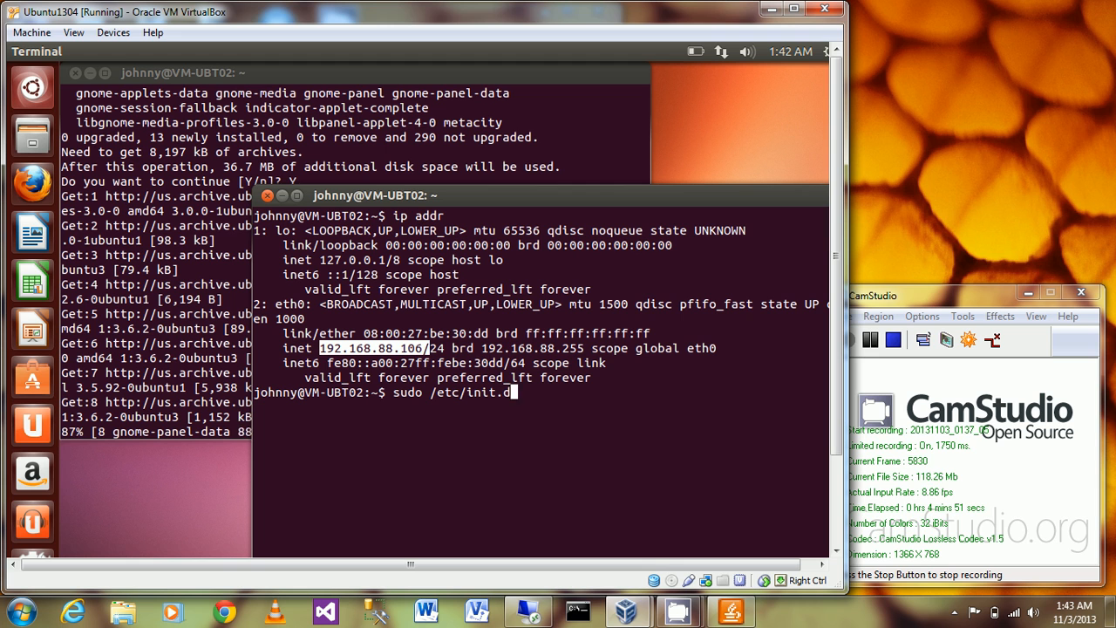
pyautogui.write('xrd')
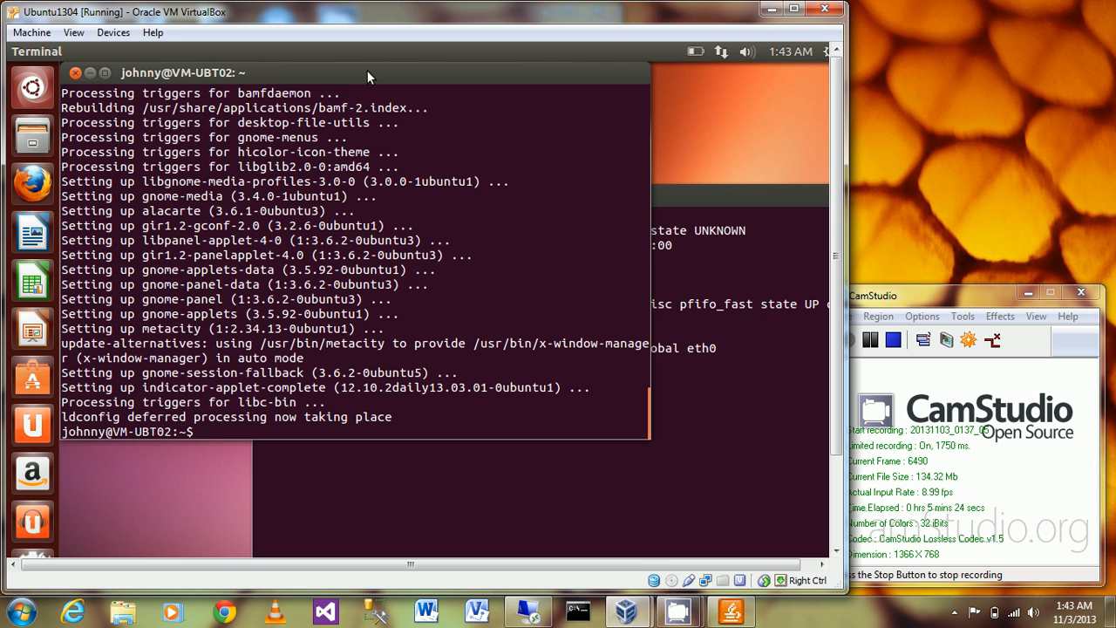
pyautogui.moveTo(698, 198)
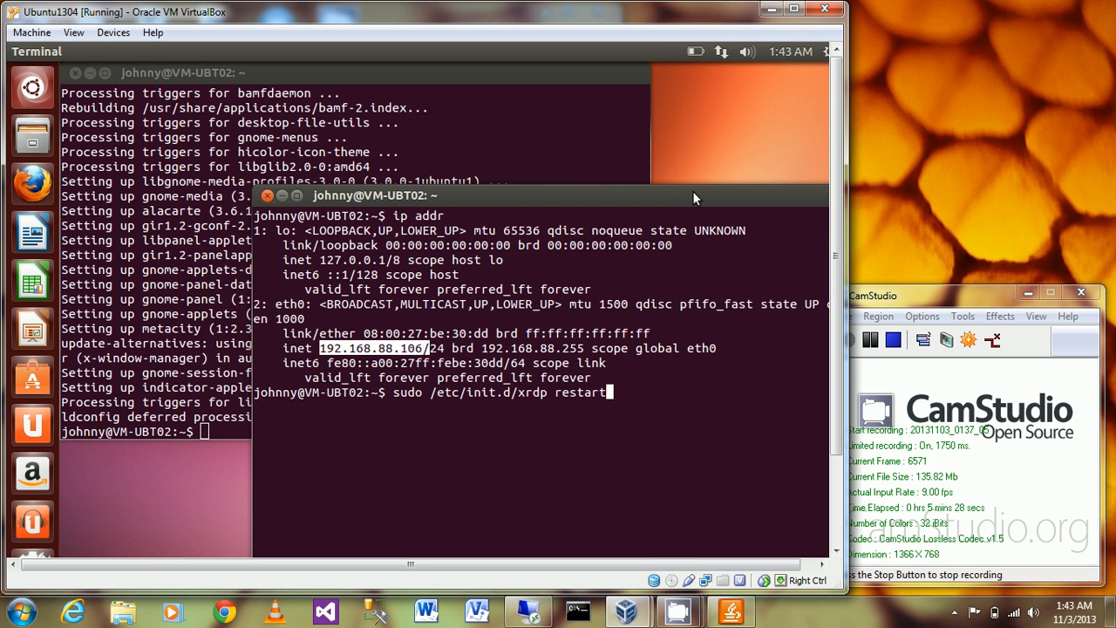
# - Run the xrdp restart with the sudo password, then confirm the address with 'ip a'
pyautogui.press('Return')
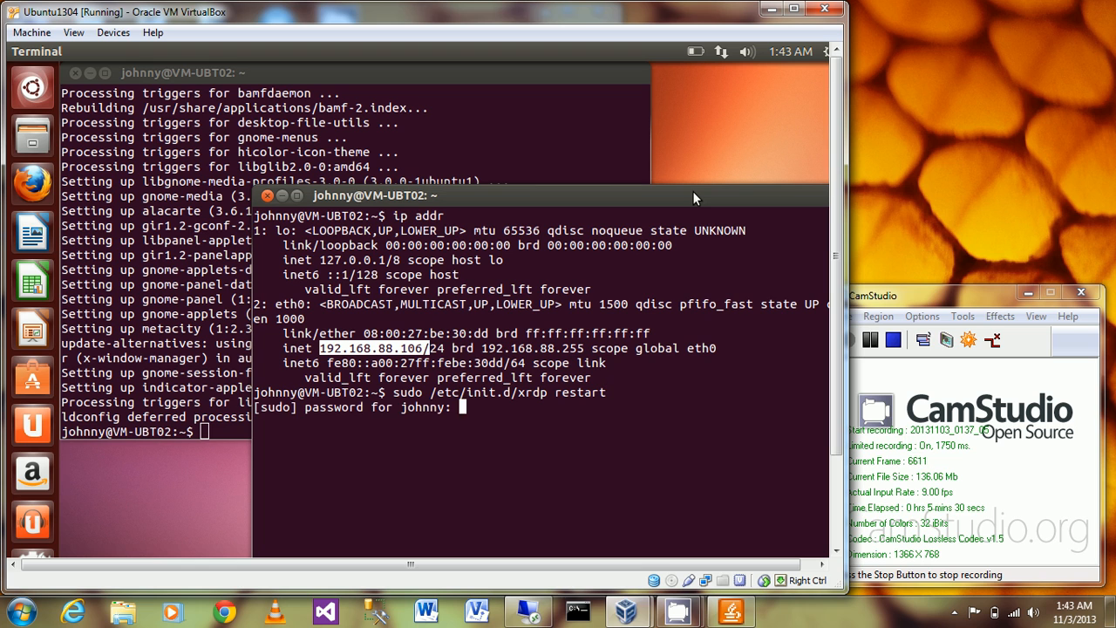
pyautogui.press('Return')
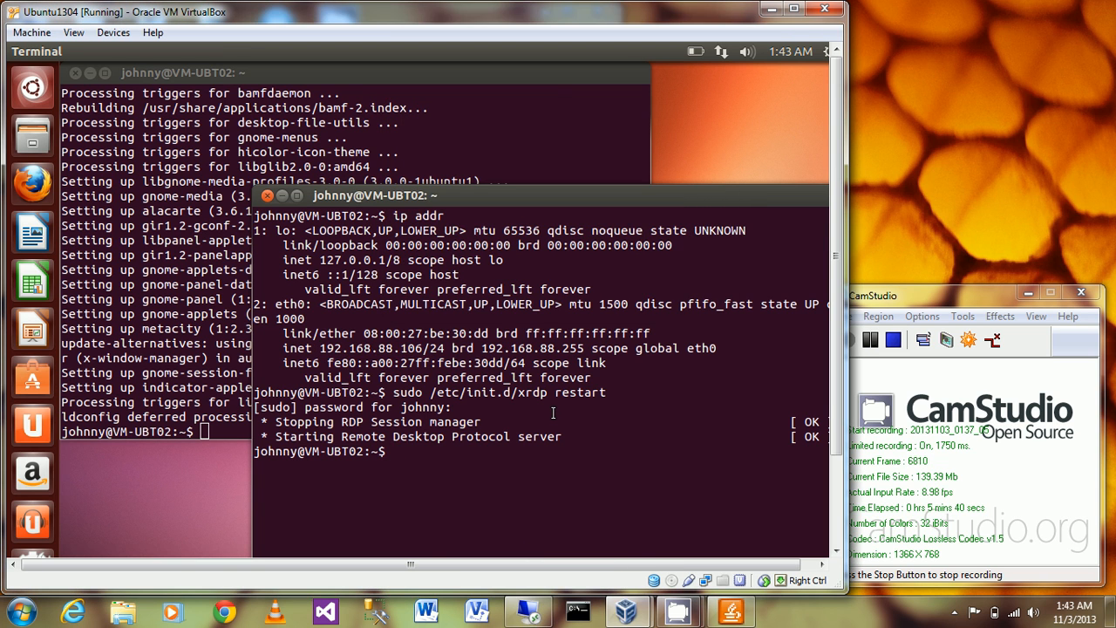
pyautogui.write('ip a')
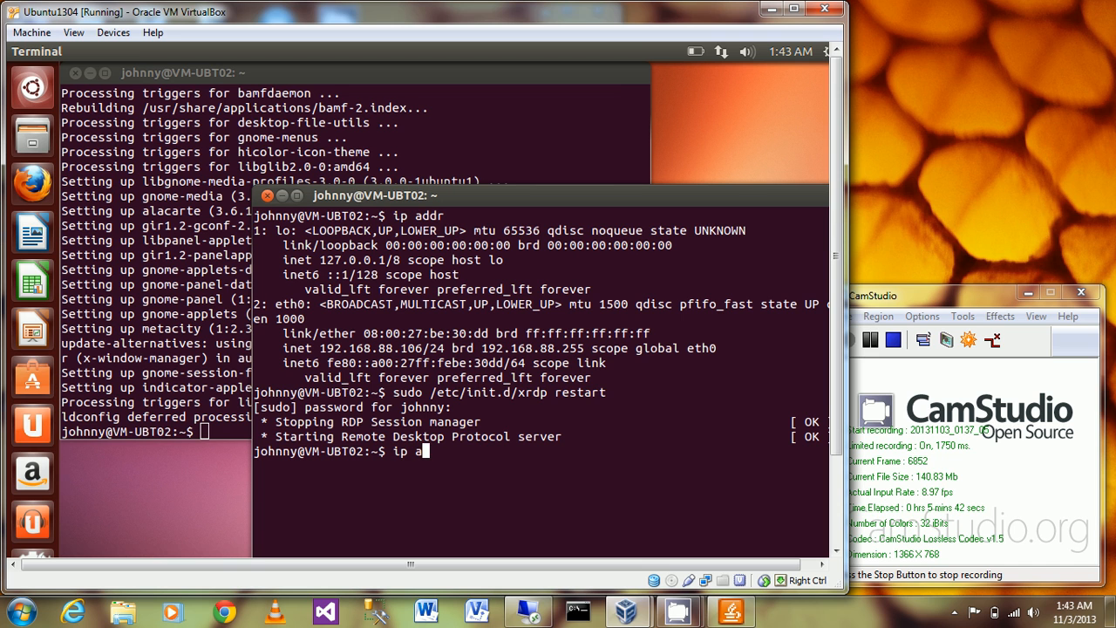
pyautogui.press('Return')
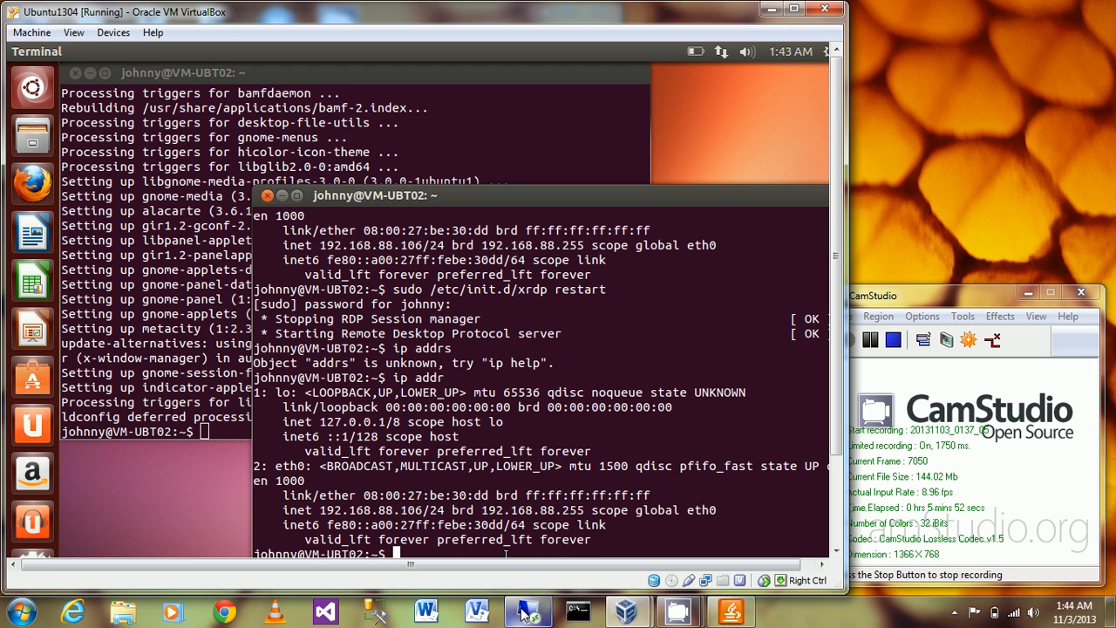
# - Connect Windows Remote Desktop Connection to the guest at 192.168.88.106
pyautogui.click(527, 610)
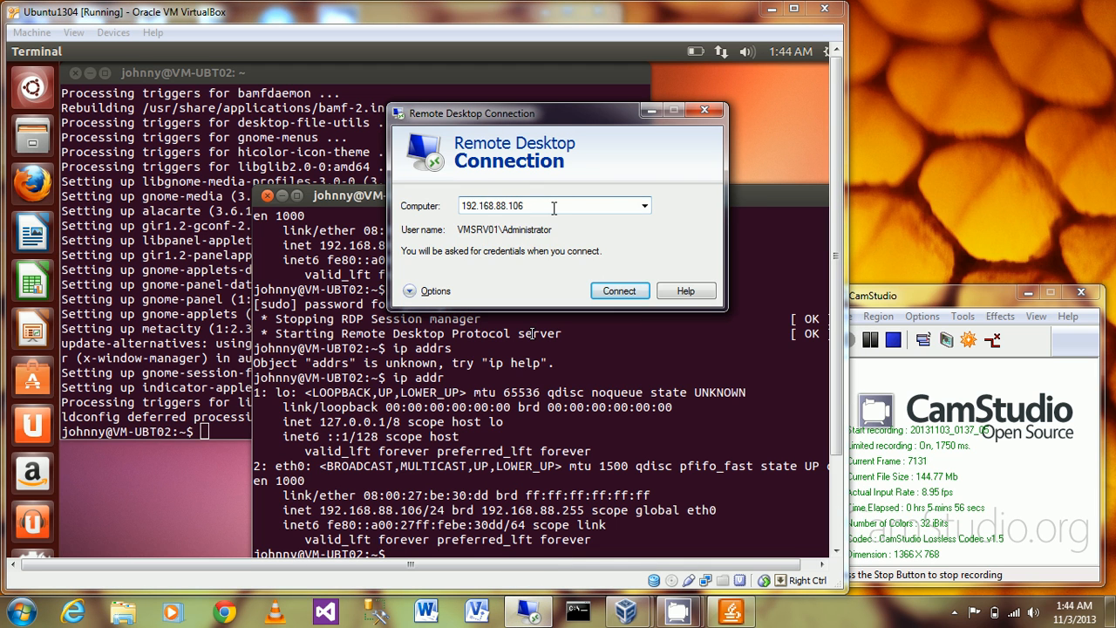
pyautogui.click(619, 289)
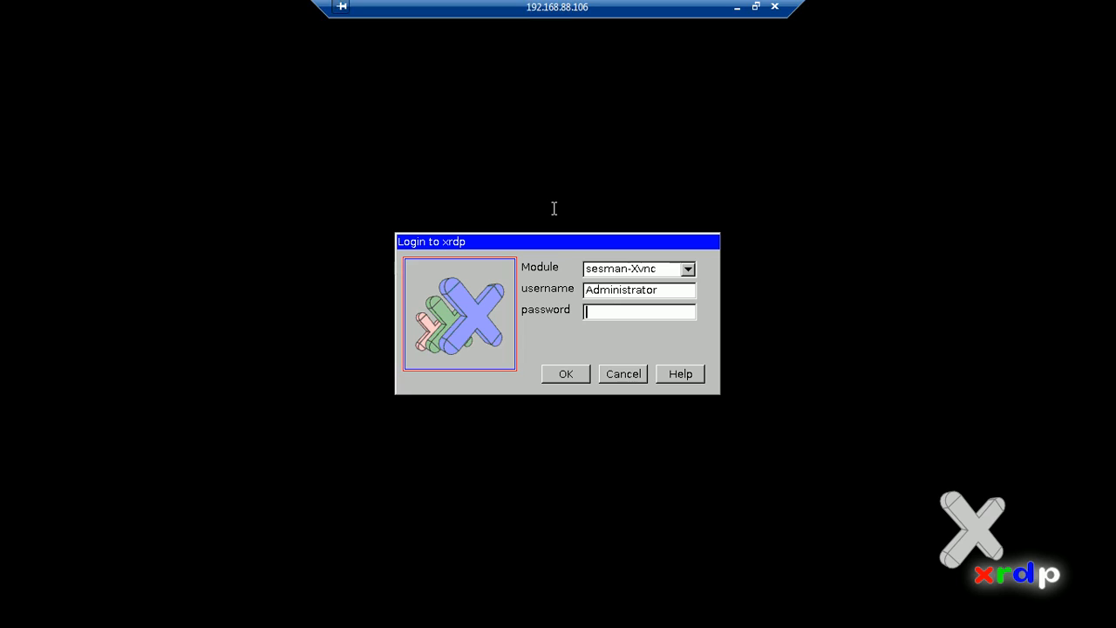
# - Enter the username 'johnn' and password in the xrdp login dialog and submit it
pyautogui.write('johnn')
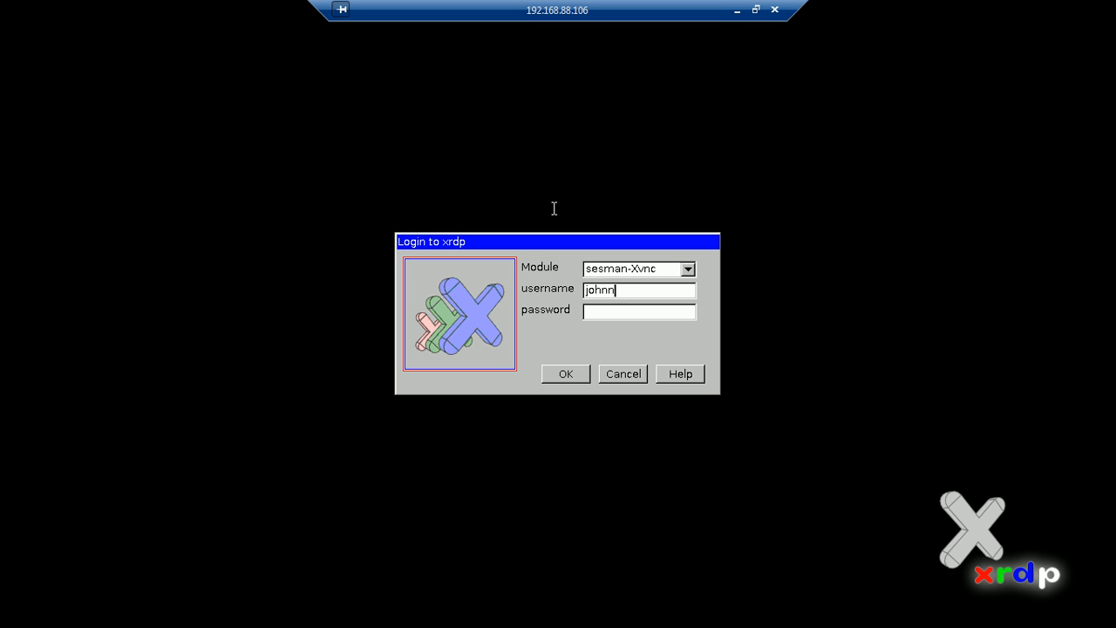
pyautogui.click(565, 373)
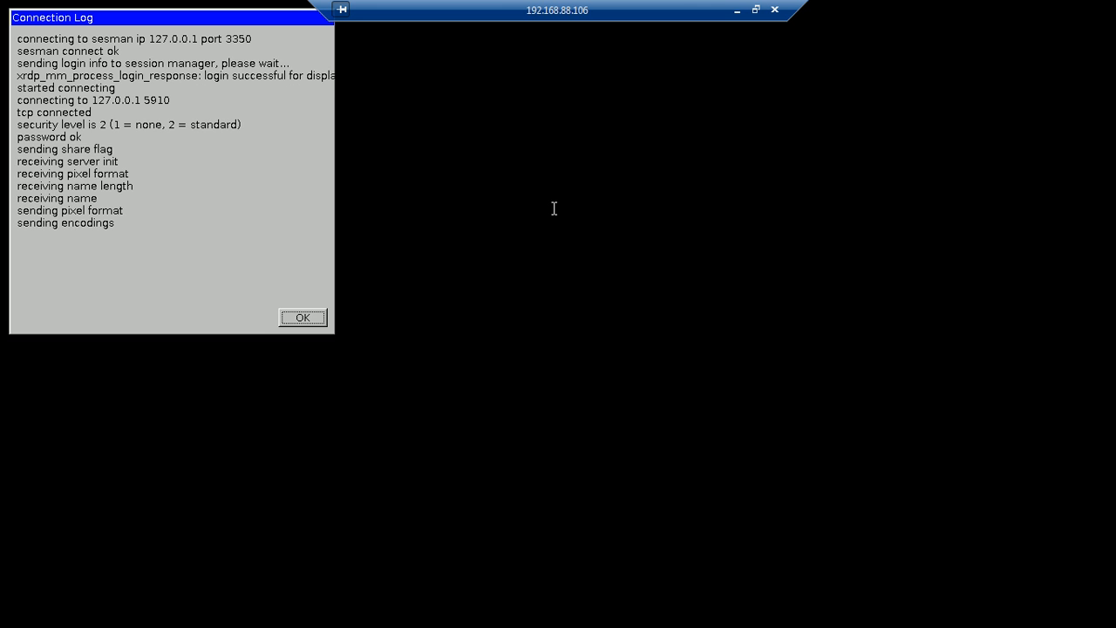
# - Dismiss the xrdp Connection Log, view the bare Ubuntu wallpaper, then minimize the remote window
pyautogui.click(303, 318)
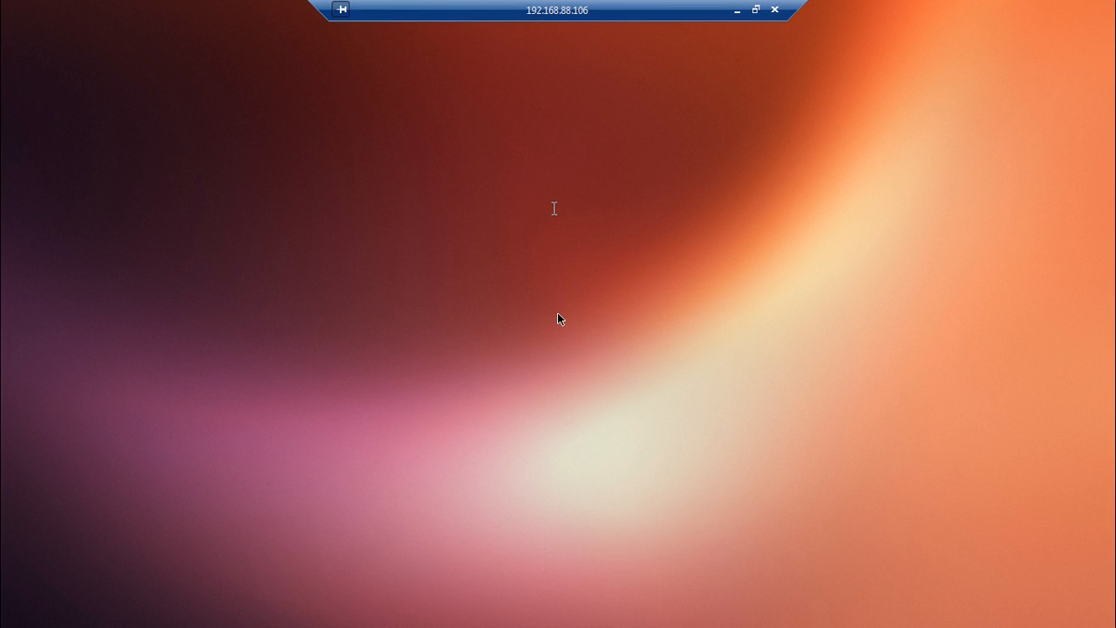
pyautogui.moveTo(464, 224)
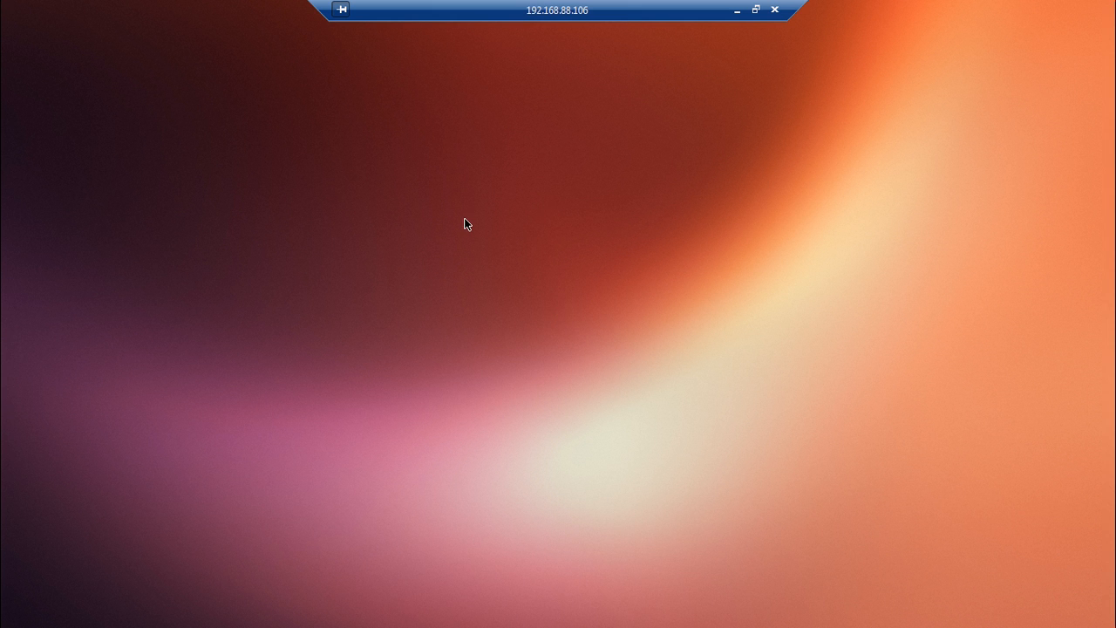
pyautogui.moveTo(467, 251)
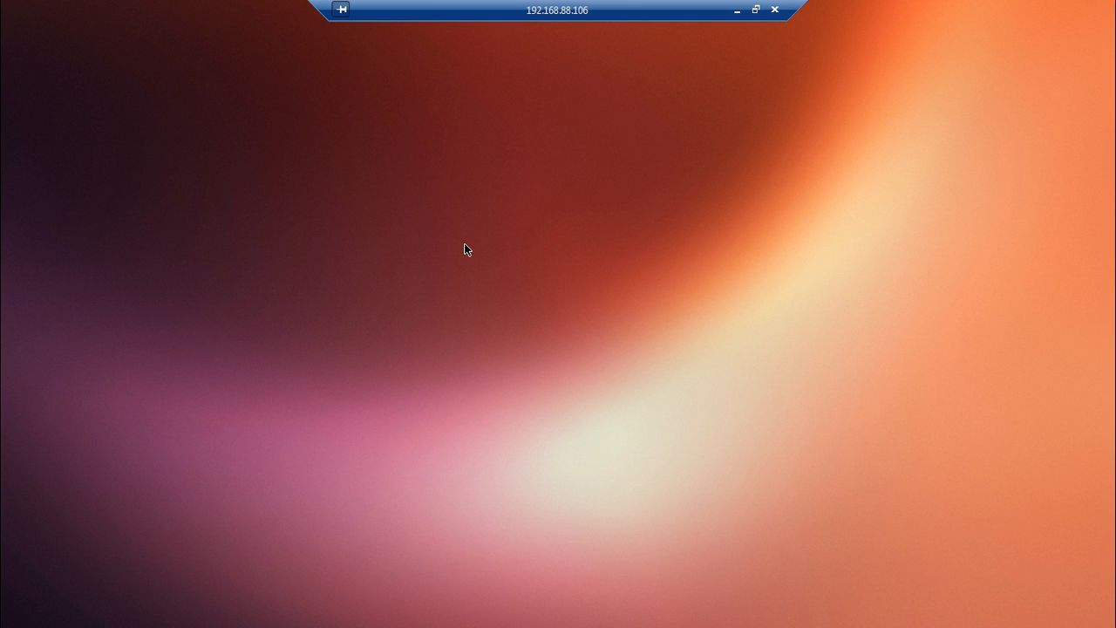
pyautogui.moveTo(606, 167)
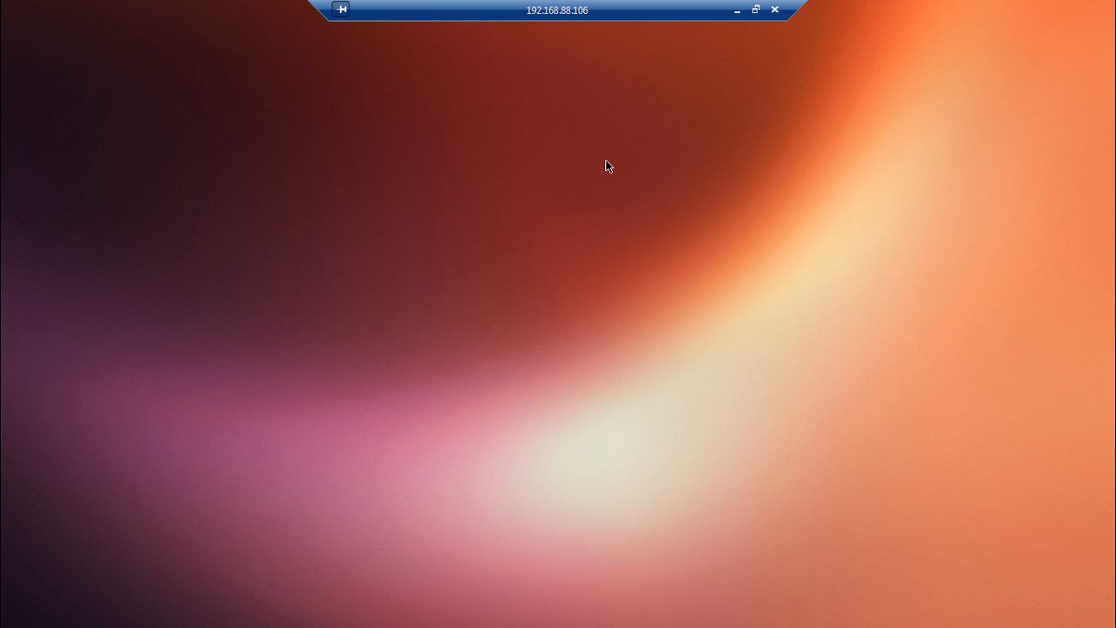
pyautogui.moveTo(37, 5)
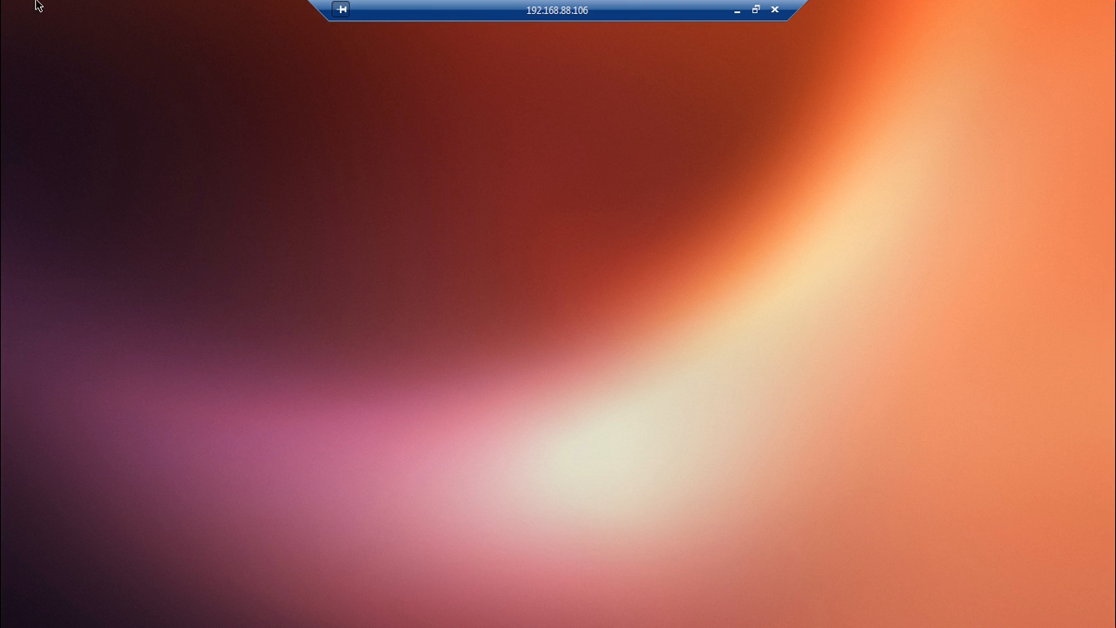
pyautogui.moveTo(303, 251)
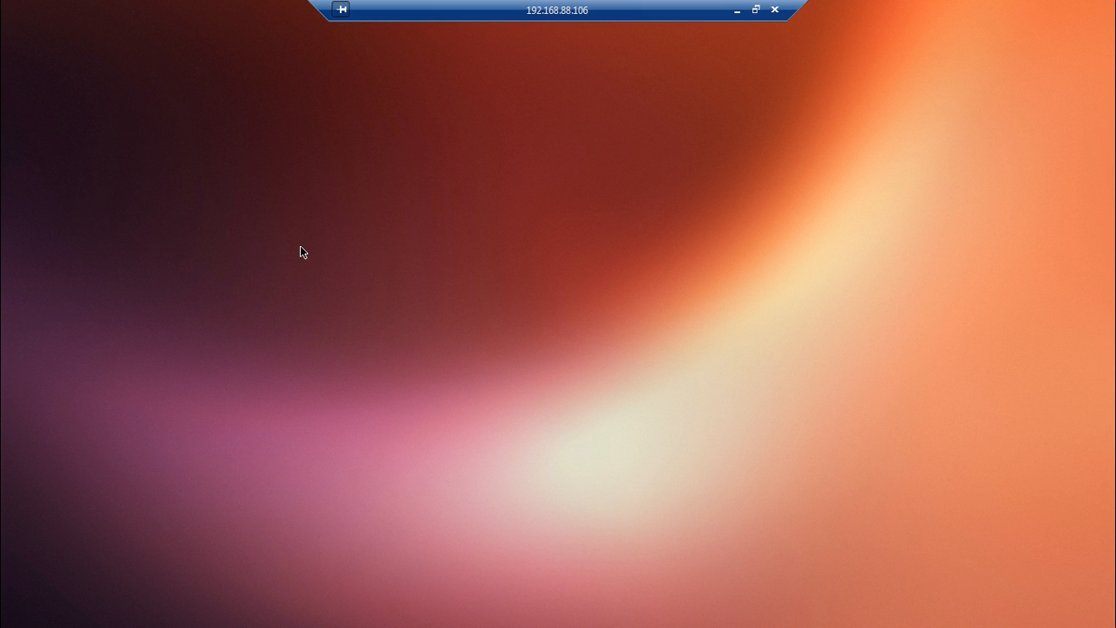
pyautogui.moveTo(736, 11)
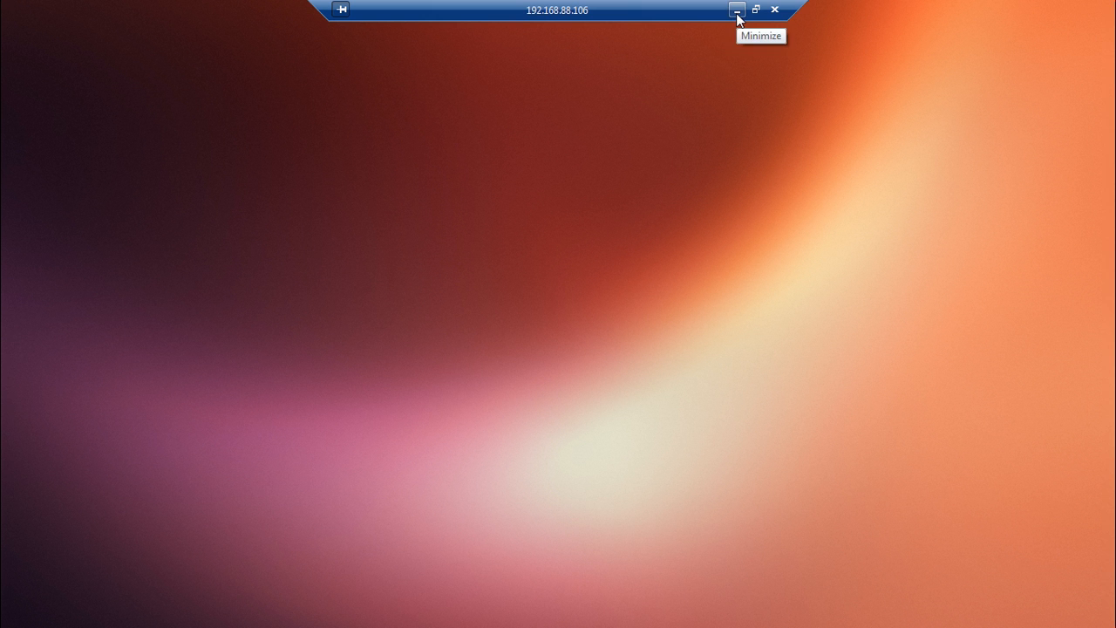
pyautogui.click(736, 10)
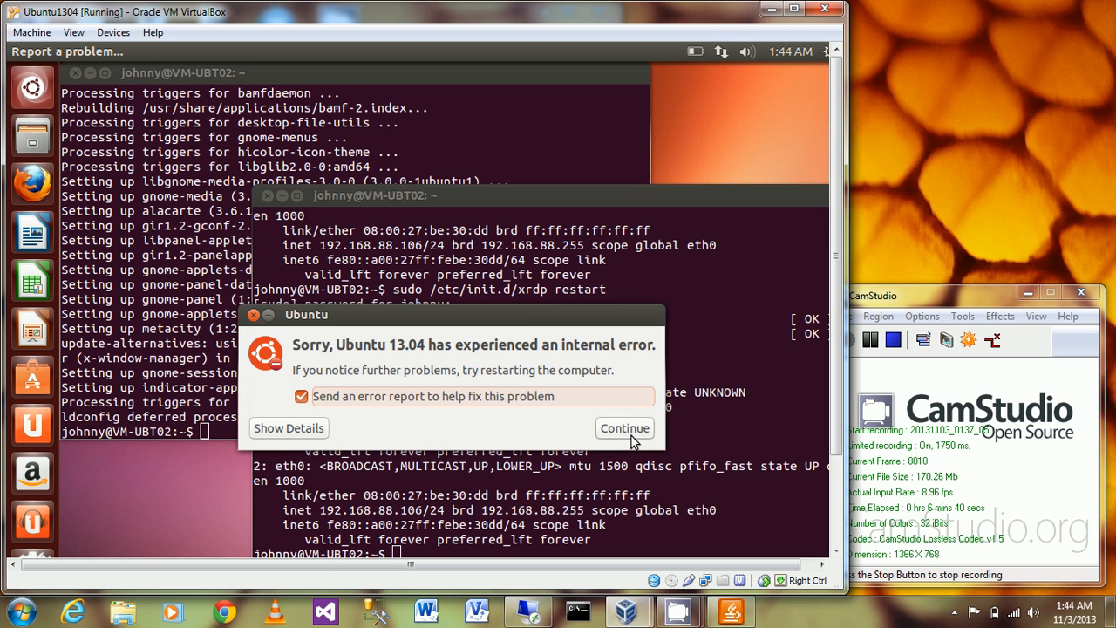
# - Continue past the Ubuntu internal error report and return to the first terminal in the home directory
pyautogui.click(624, 429)
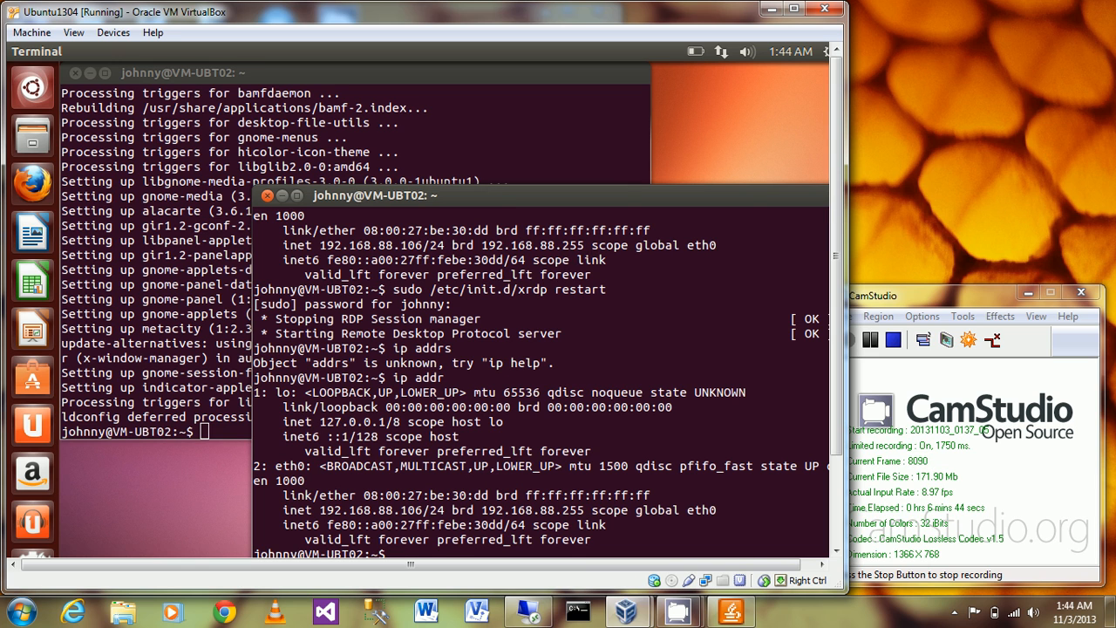
pyautogui.write('ip addrs')
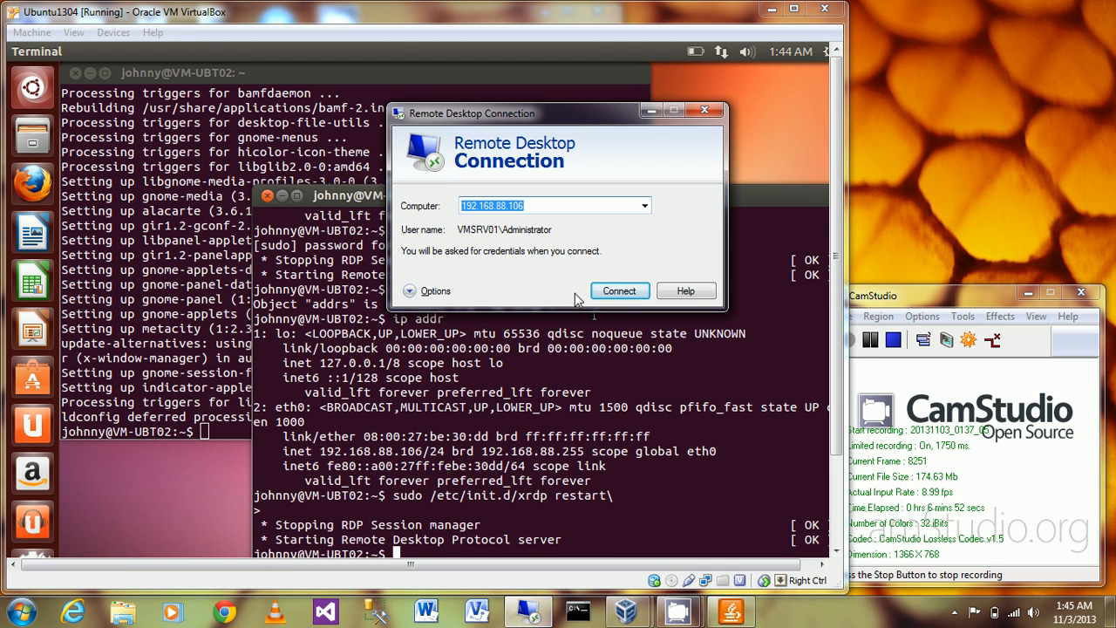
pyautogui.click(705, 110)
pyautogui.write('cd ~')
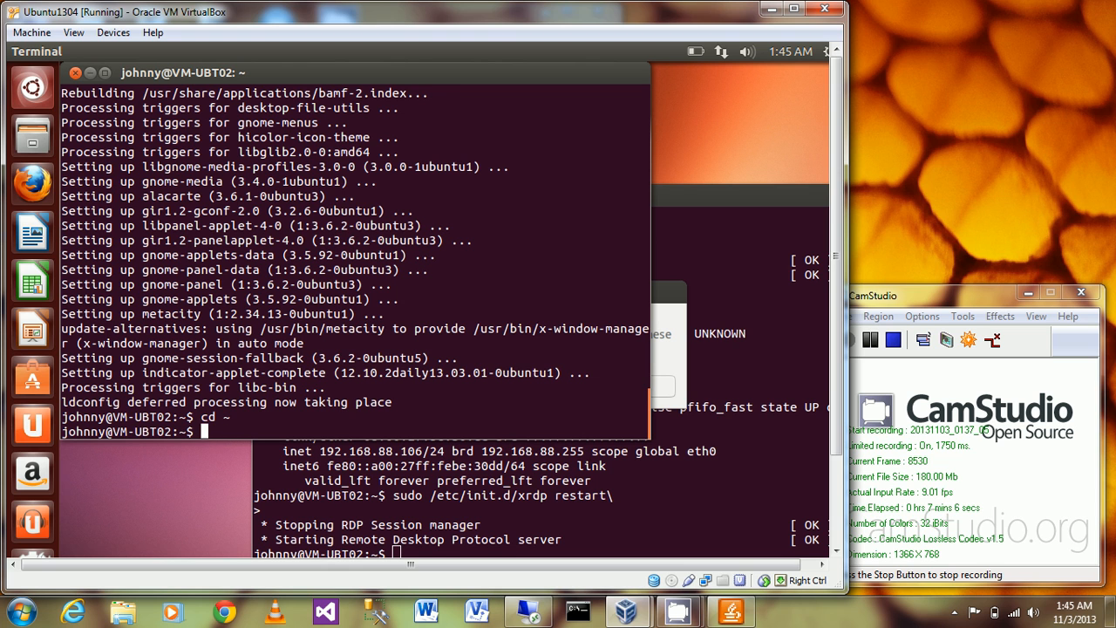
# - Write 'gnome-session --session=gnome-fallback' into a new .xsession file in the home folder
pyautogui.press('Return')
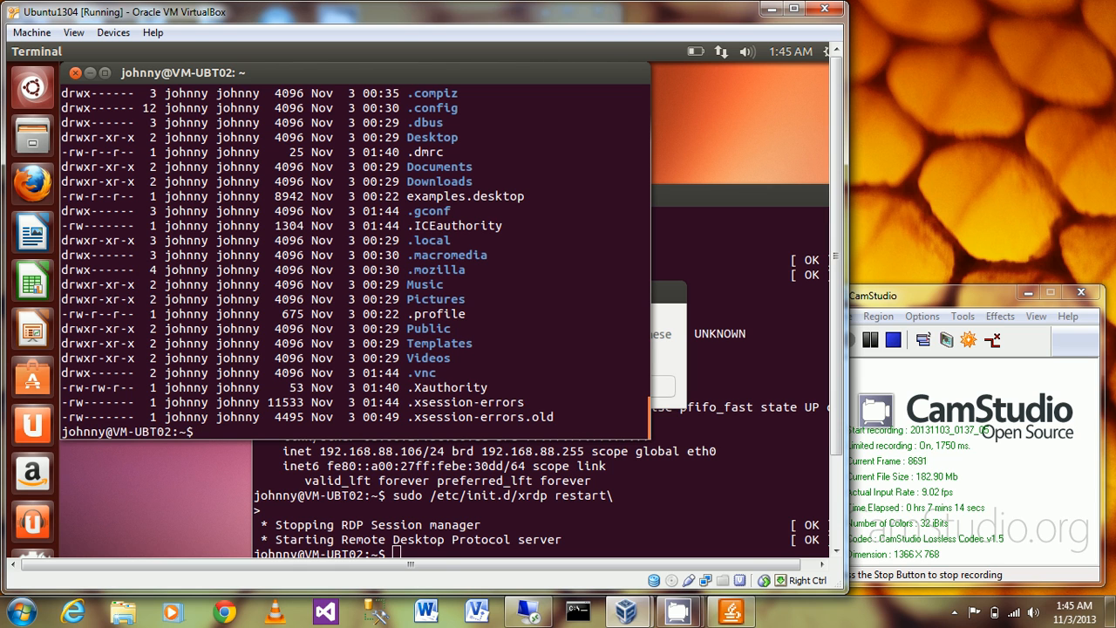
pyautogui.write('echo')
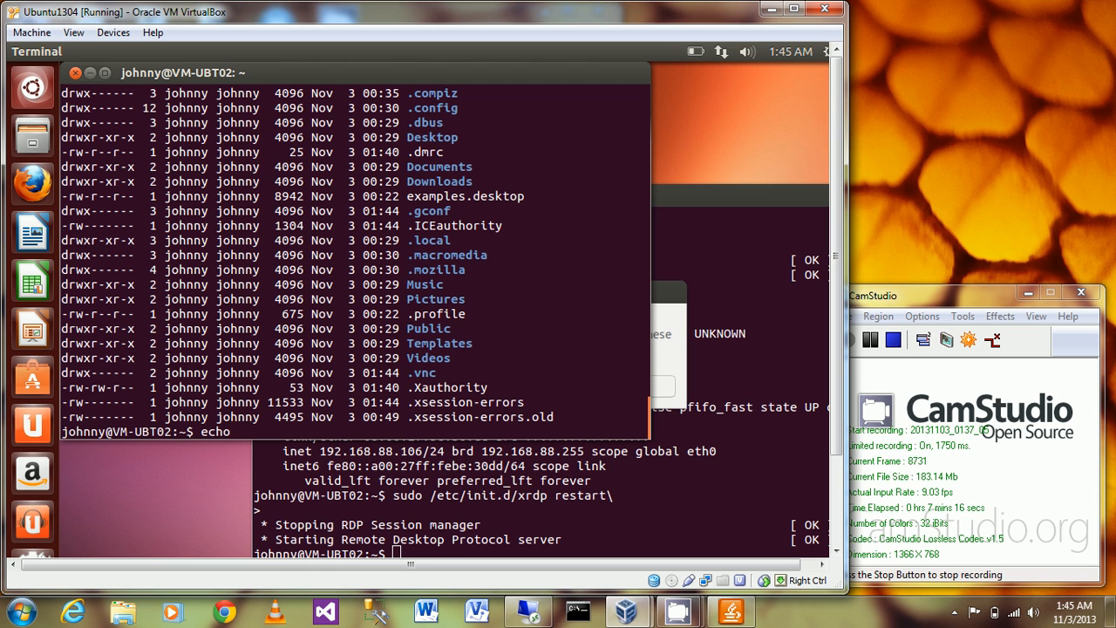
pyautogui.write('"')
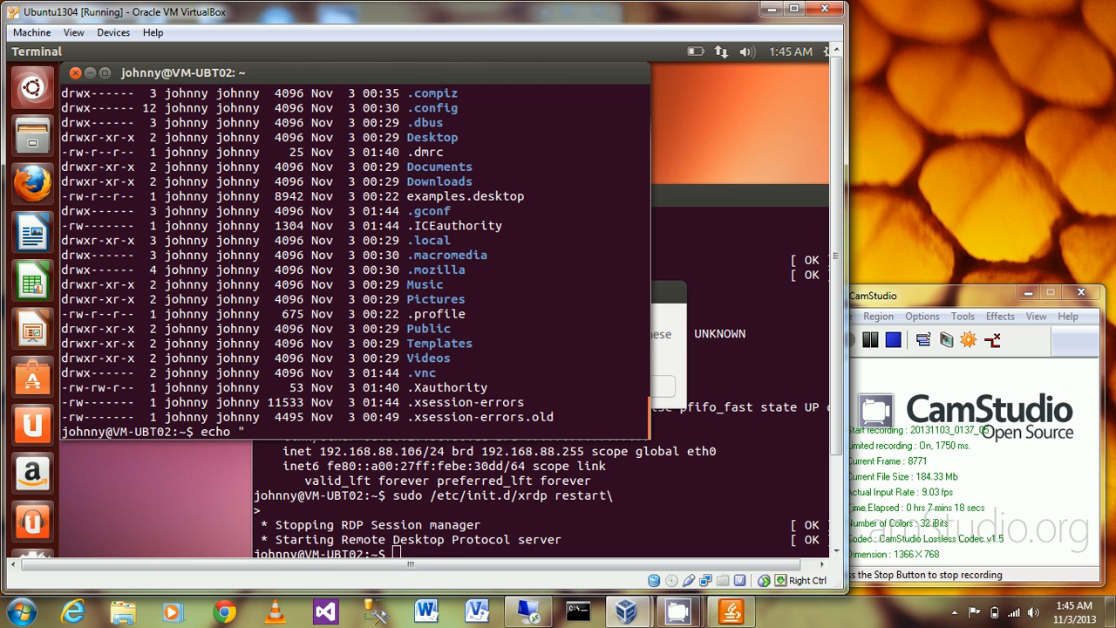
pyautogui.write('gnome-session')
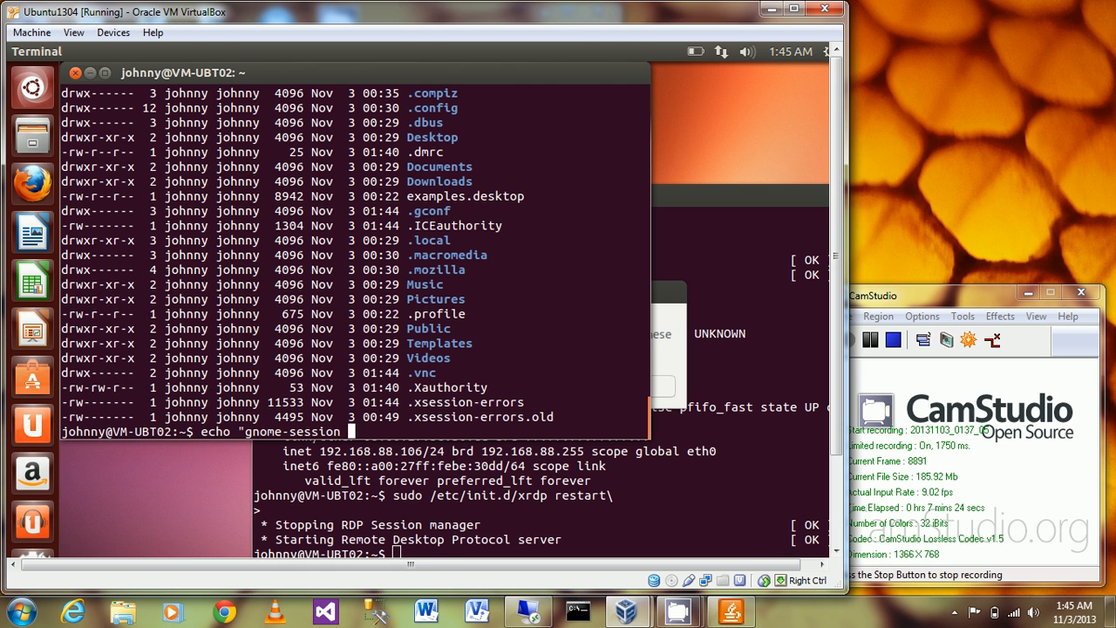
pyautogui.write('--session')
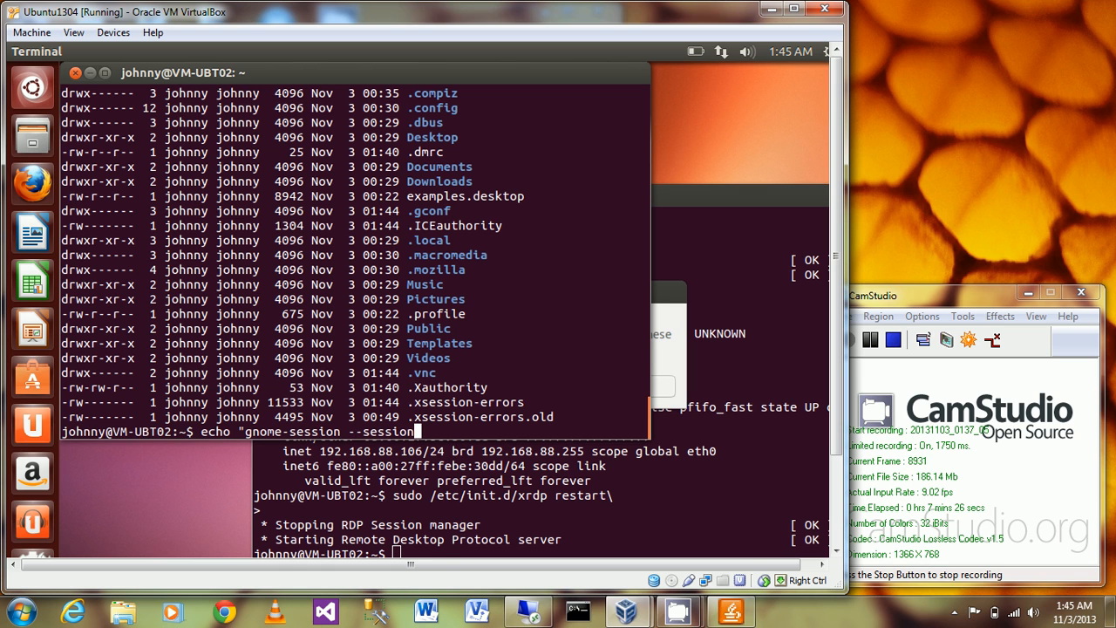
pyautogui.write('g')
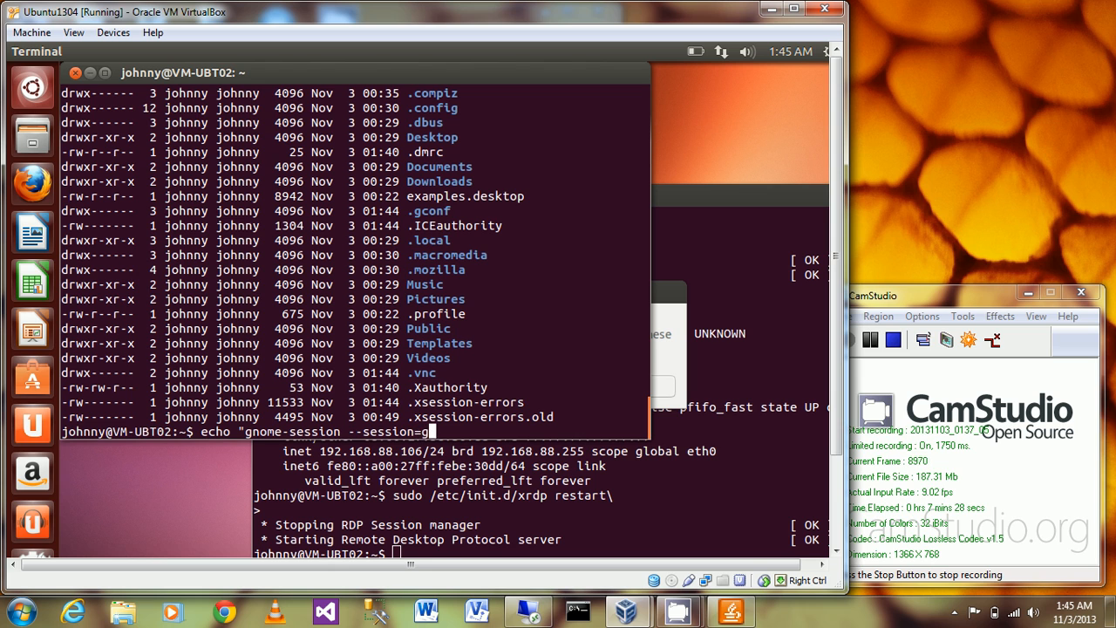
pyautogui.write('nome-fallback')
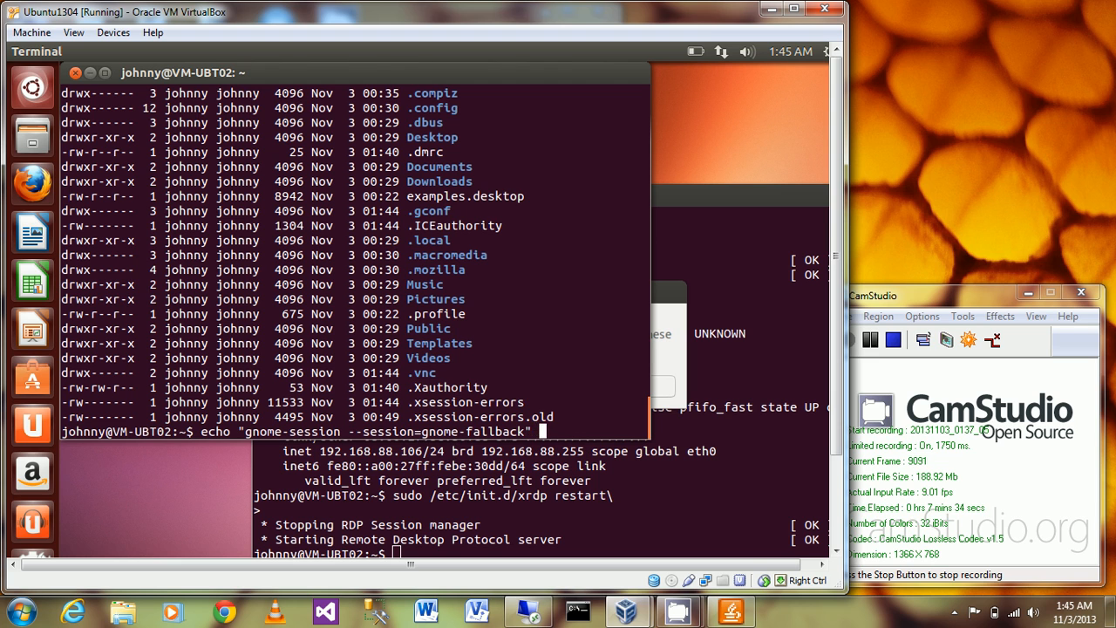
pyautogui.write('> .xsession')
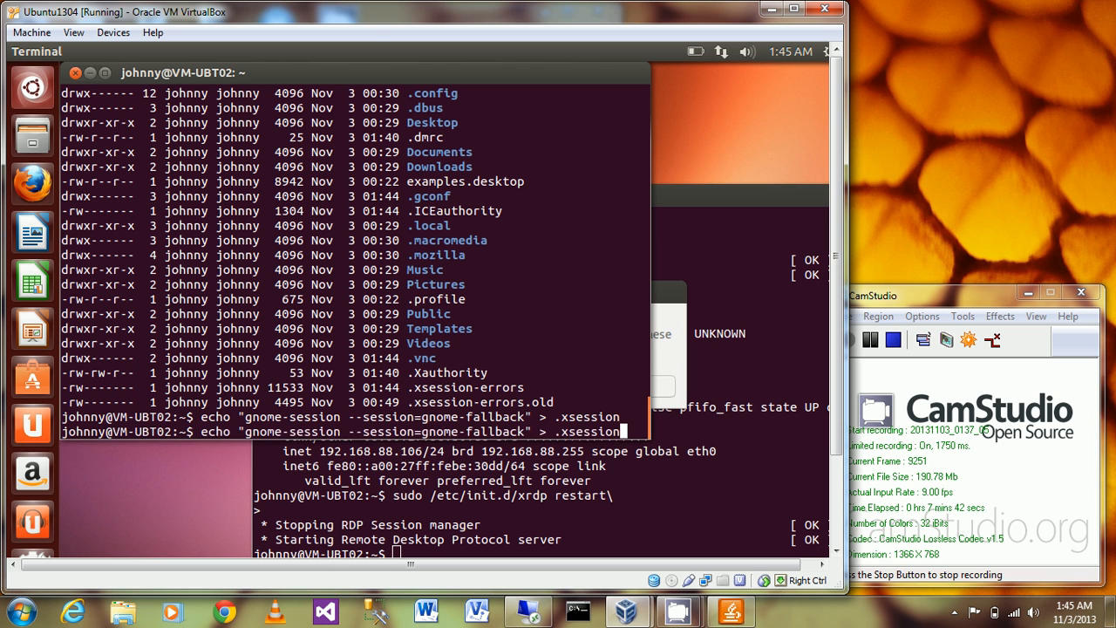
pyautogui.press('Return')
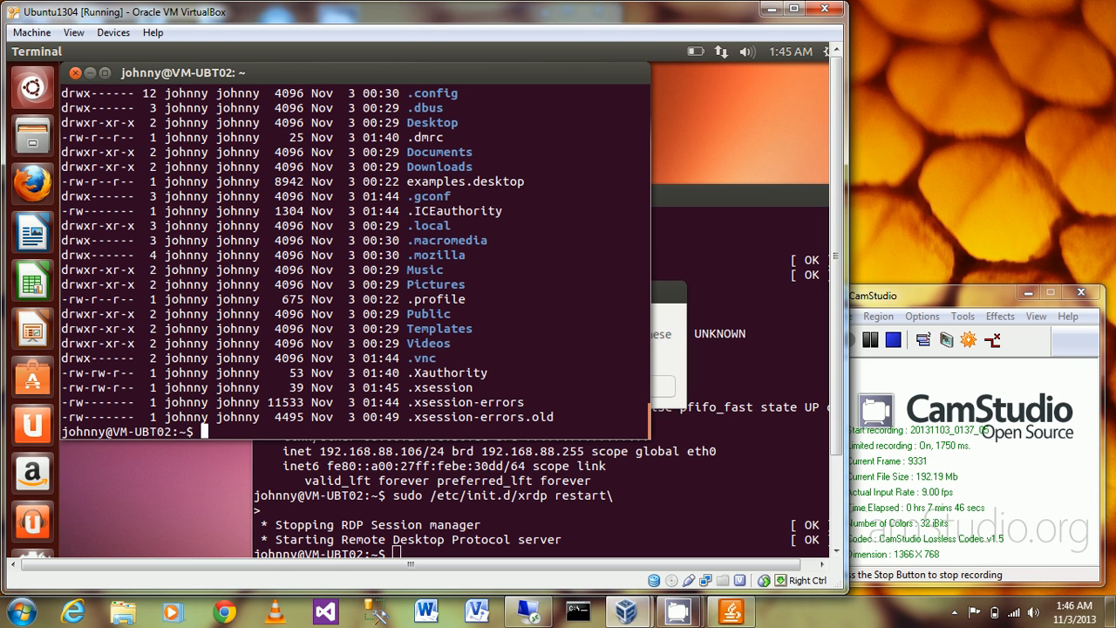
# - Print .xsession with cat to confirm the gnome-fallback line, then bring up Remote Desktop Connection
pyautogui.write('cat')
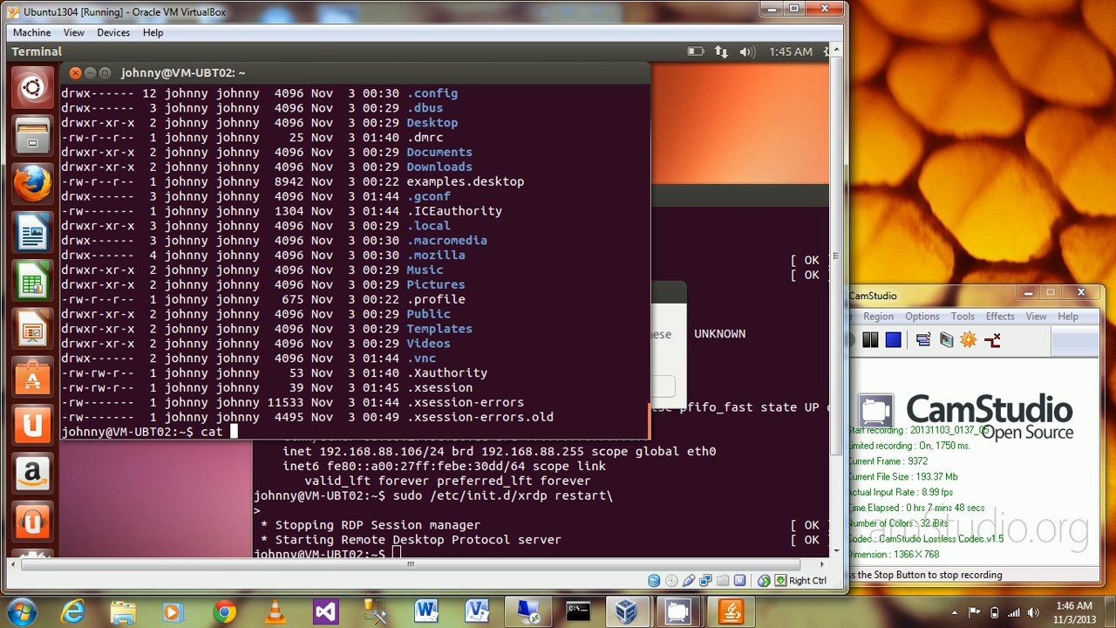
pyautogui.write('.xsession')
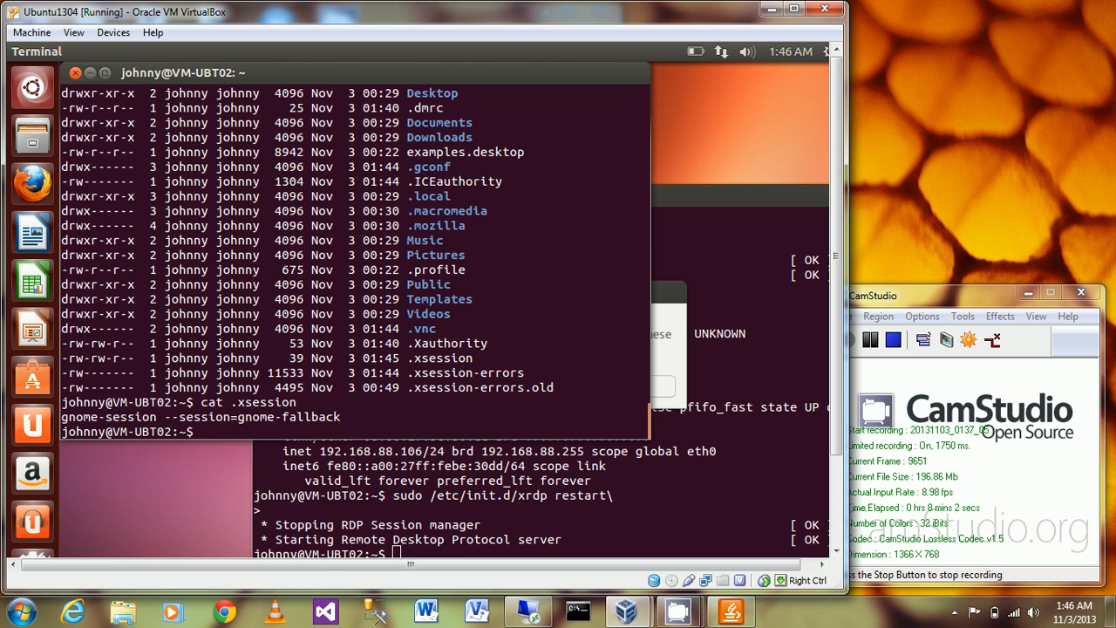
pyautogui.click(526, 611)
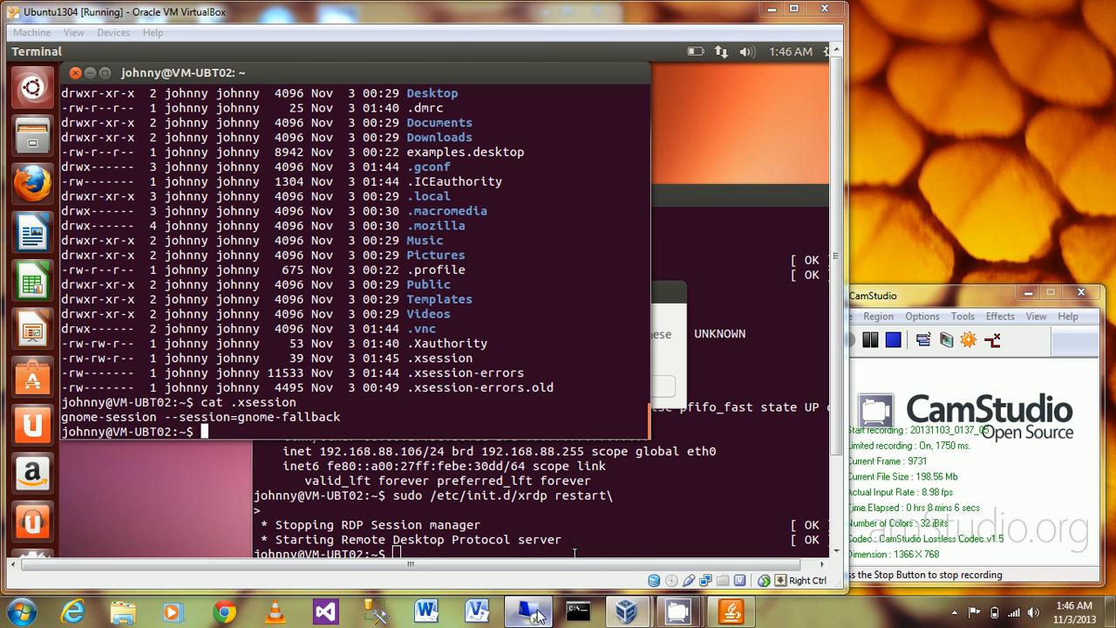
pyautogui.click(526, 610)
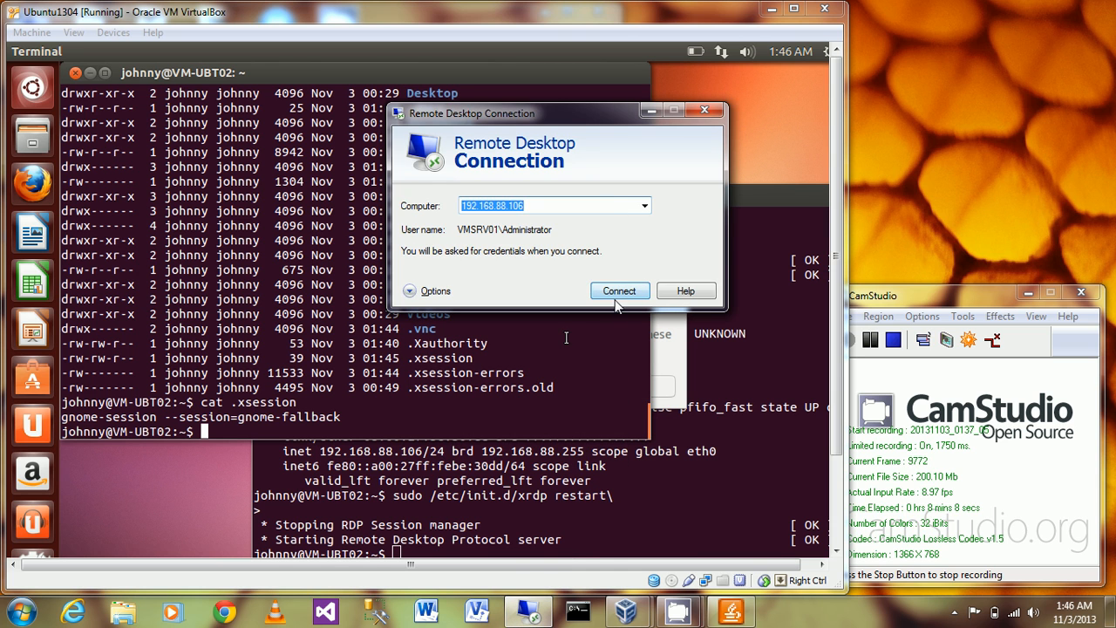
# - Reconnect, accept the certificate warning, log in to xrdp and dismiss the Connection Log to reach the desktop
pyautogui.click(621, 289)
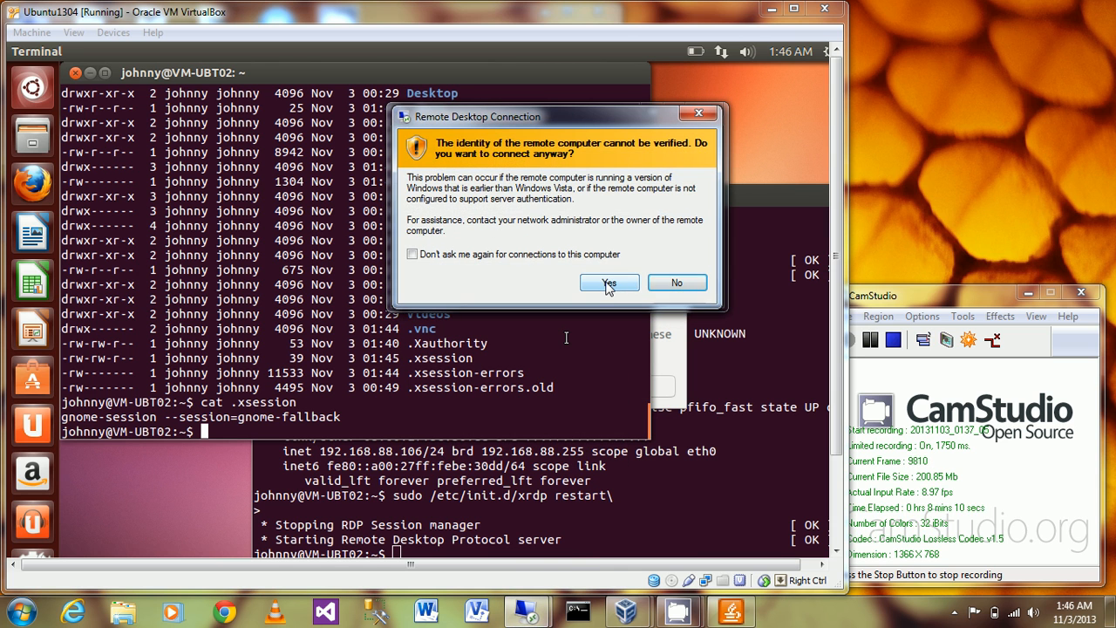
pyautogui.click(609, 282)
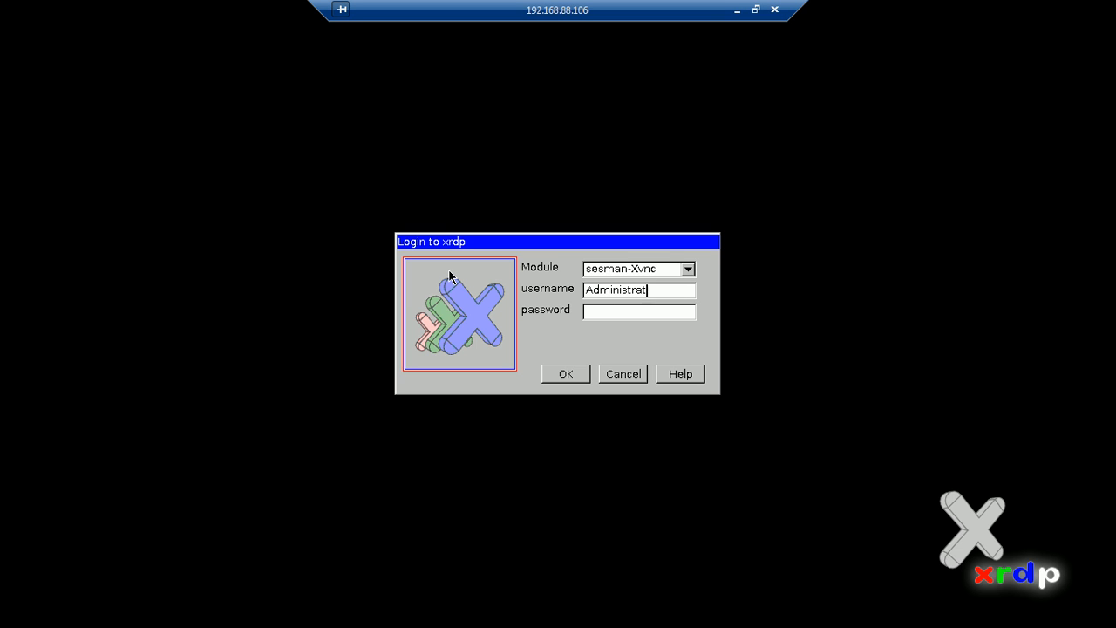
pyautogui.click(565, 373)
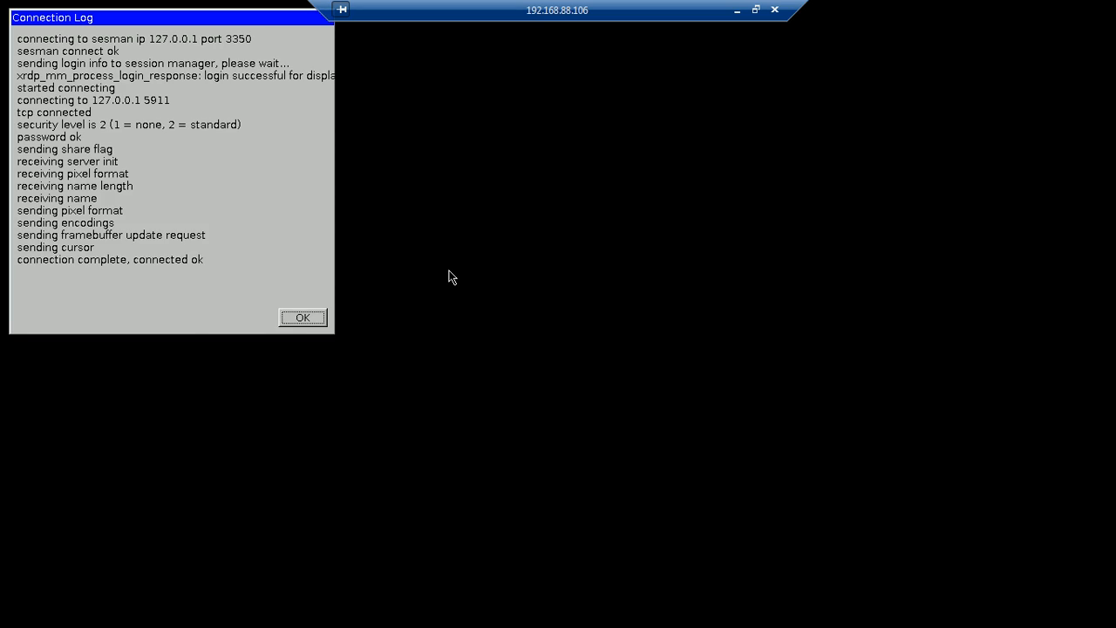
pyautogui.click(304, 317)
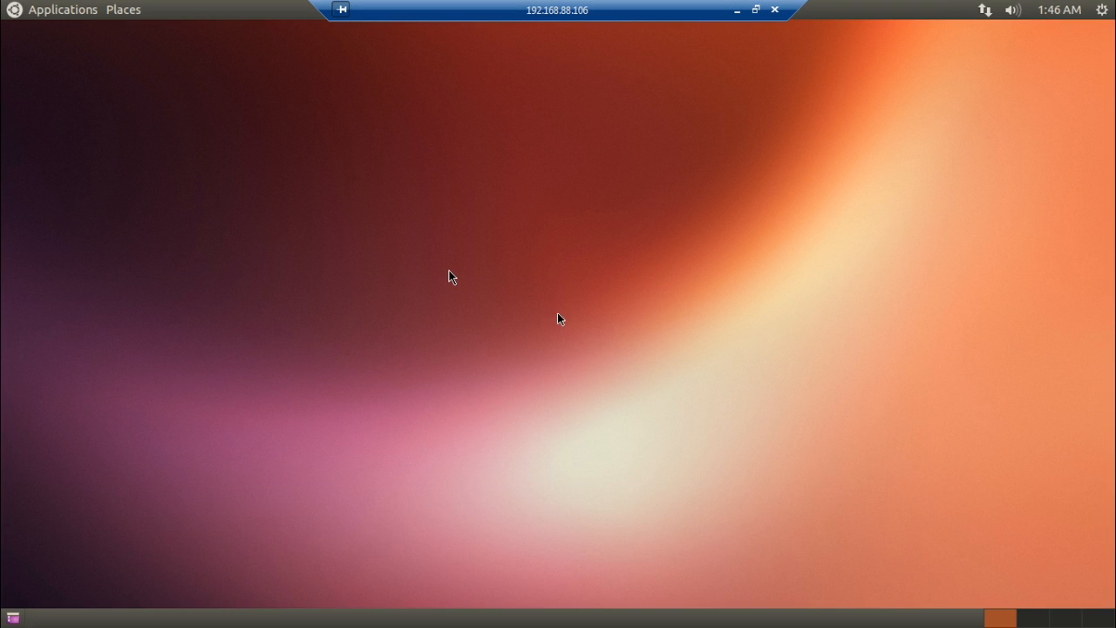
pyautogui.moveTo(68, 19)
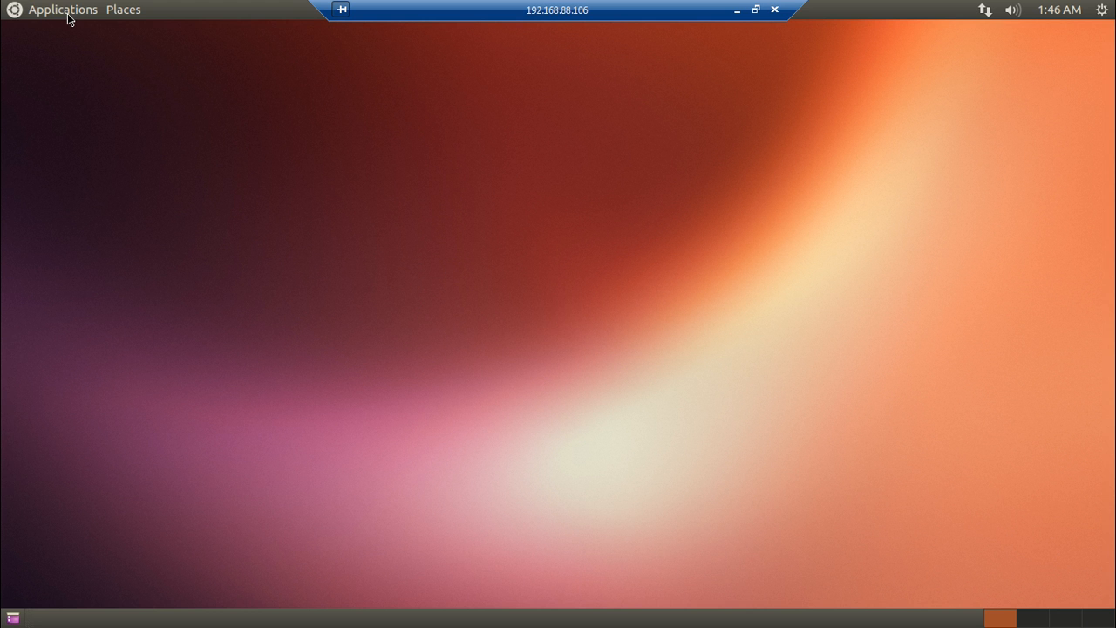
# - Launch Firefox from Applications > Internet and search Google for 'xrdp worked'
pyautogui.click(63, 11)
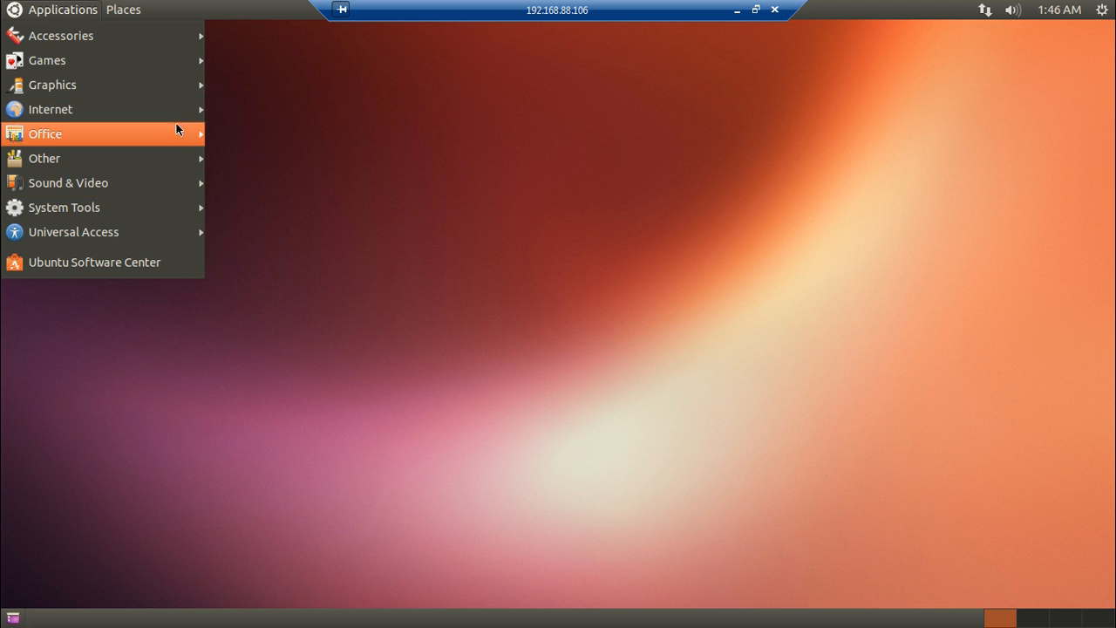
pyautogui.moveTo(49, 108)
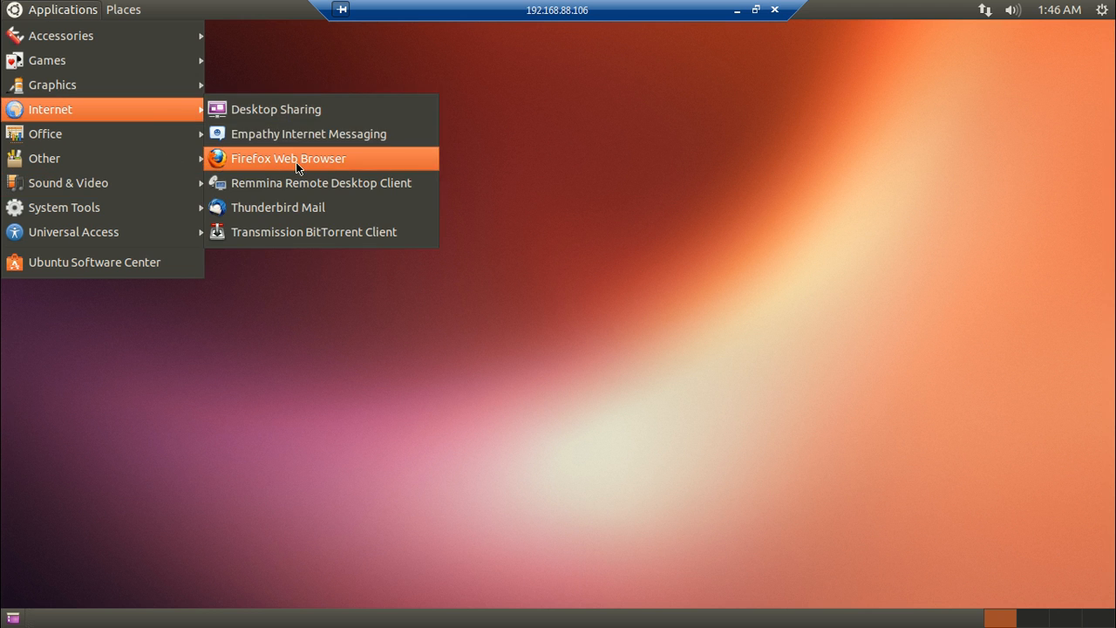
pyautogui.click(289, 157)
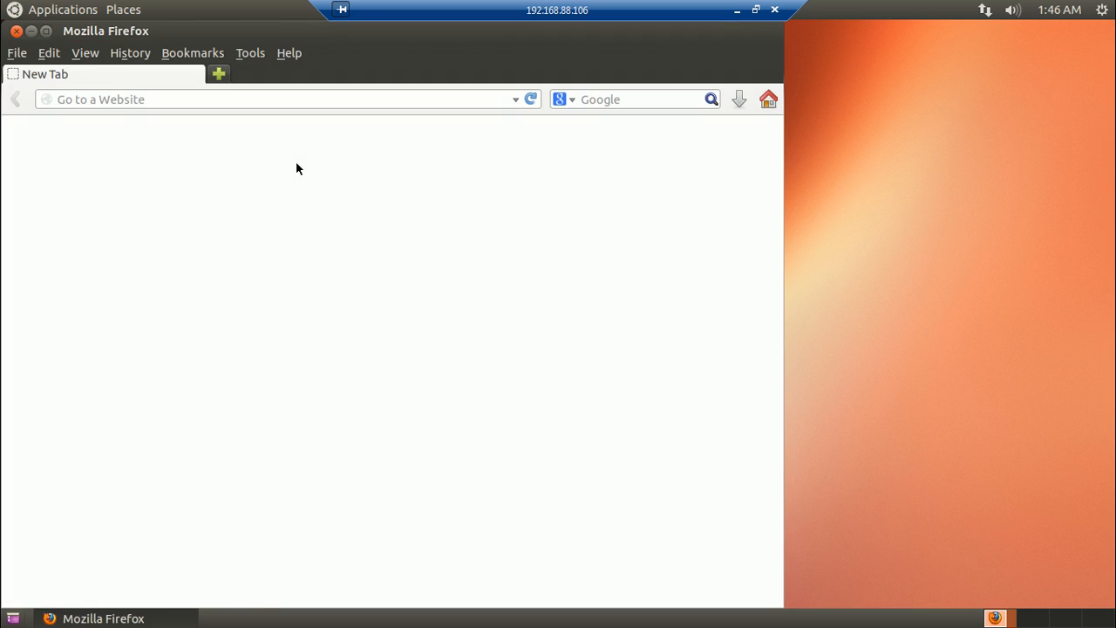
pyautogui.click(768, 98)
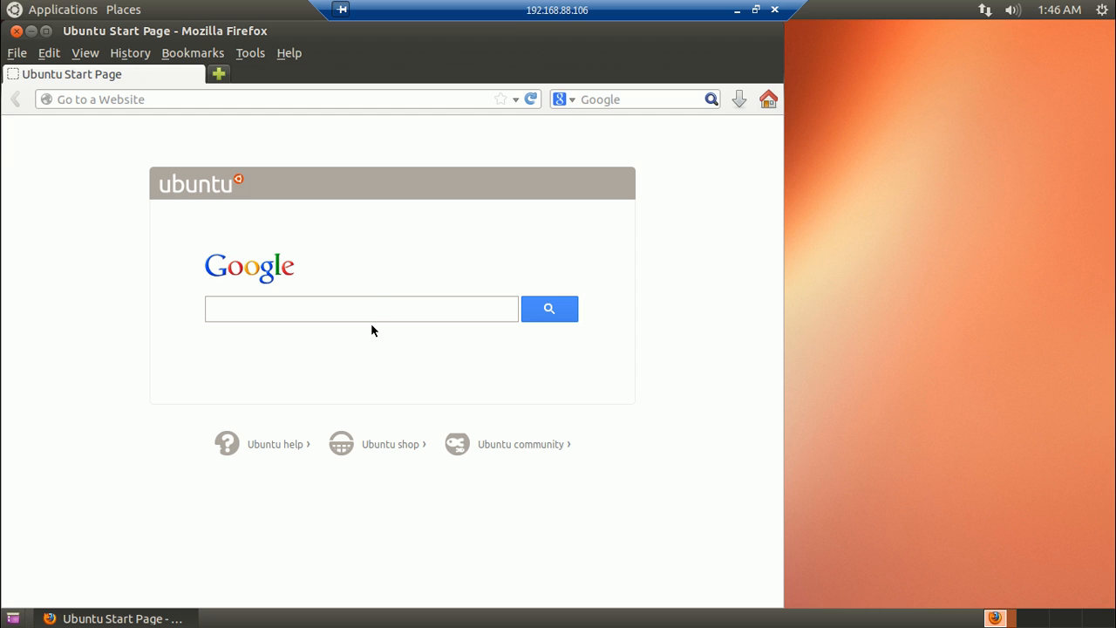
pyautogui.click(361, 309)
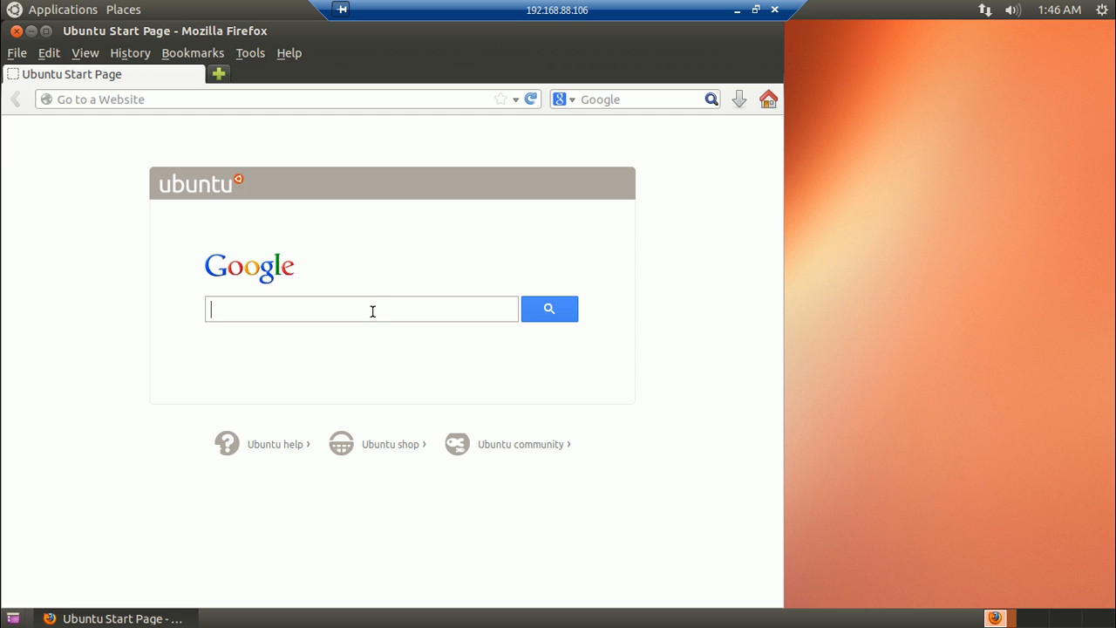
pyautogui.write('xrdp worked')
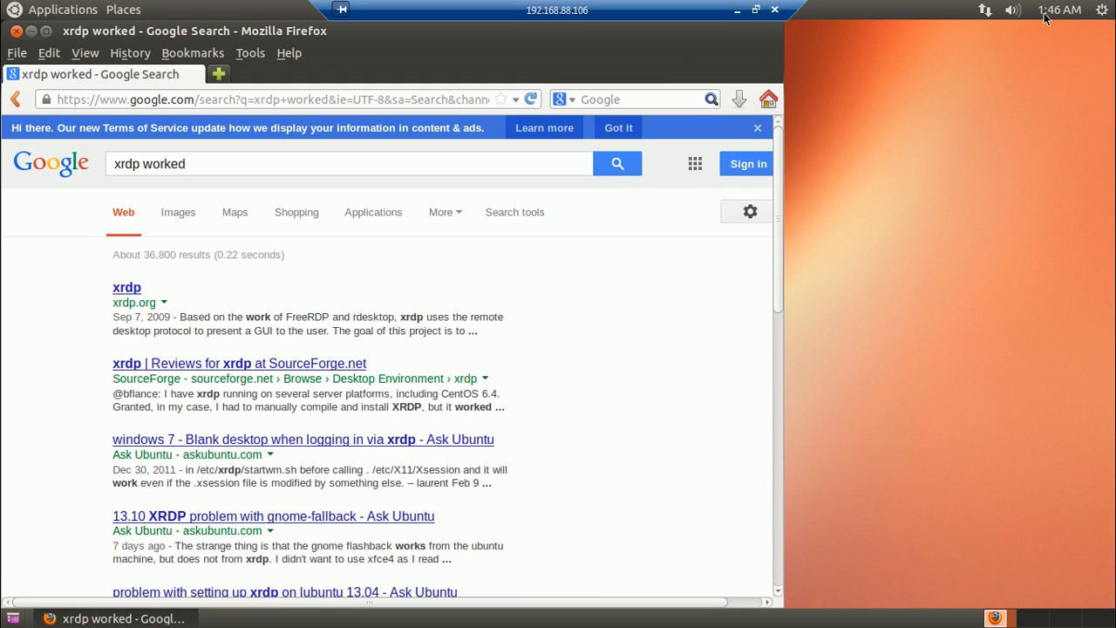
pyautogui.moveTo(736, 10)
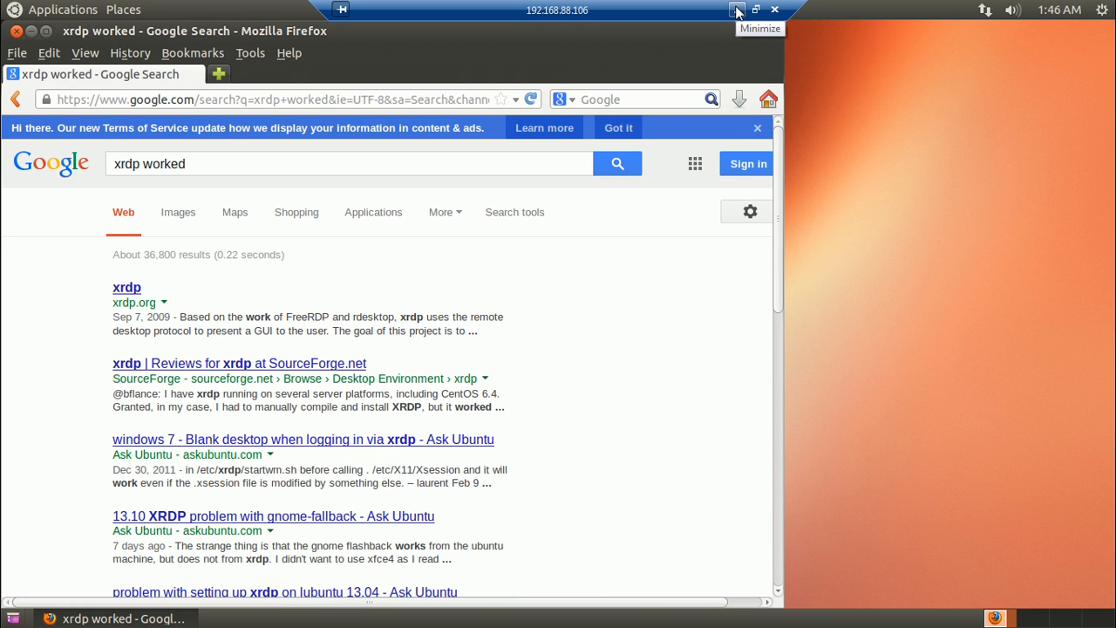
# - Minimize the remote desktop session to bring the VirtualBox Ubuntu terminal back in front
pyautogui.click(736, 10)
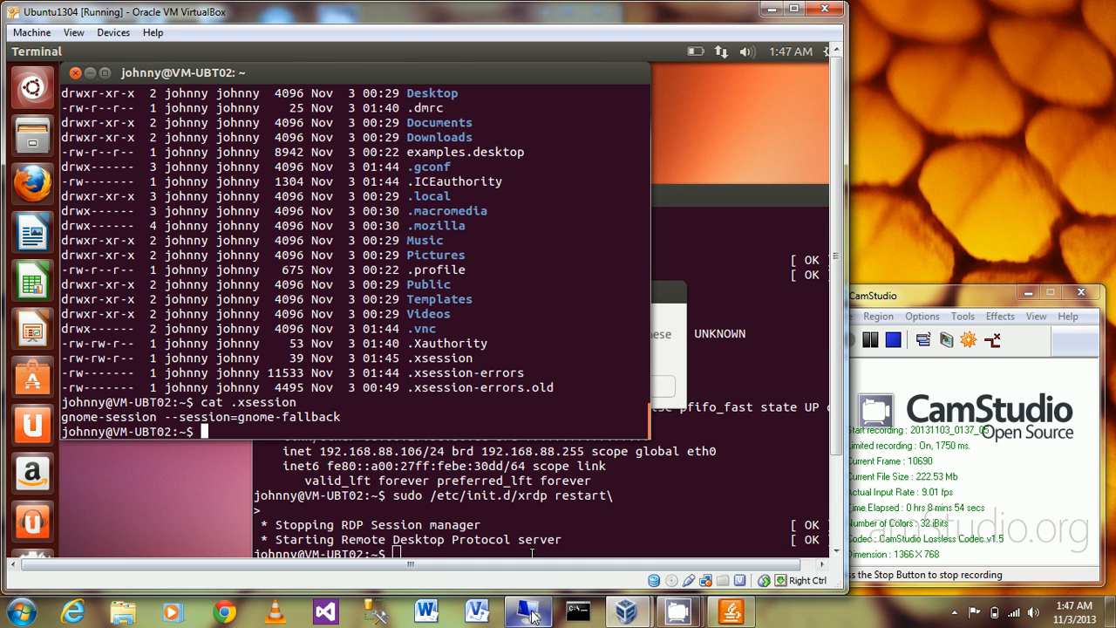
pyautogui.moveTo(526, 610)
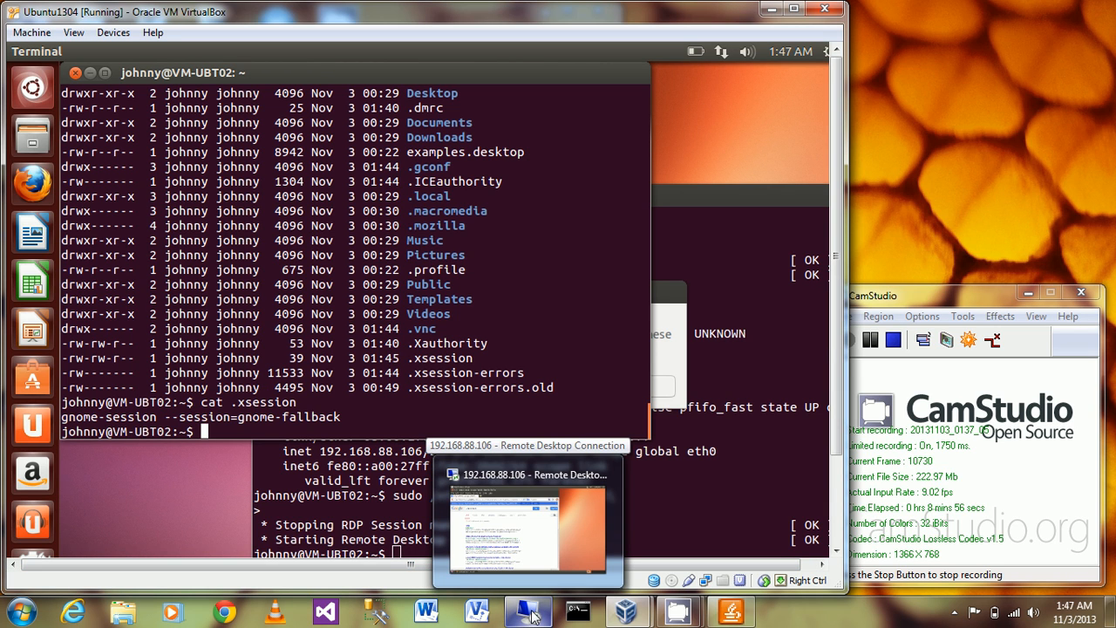